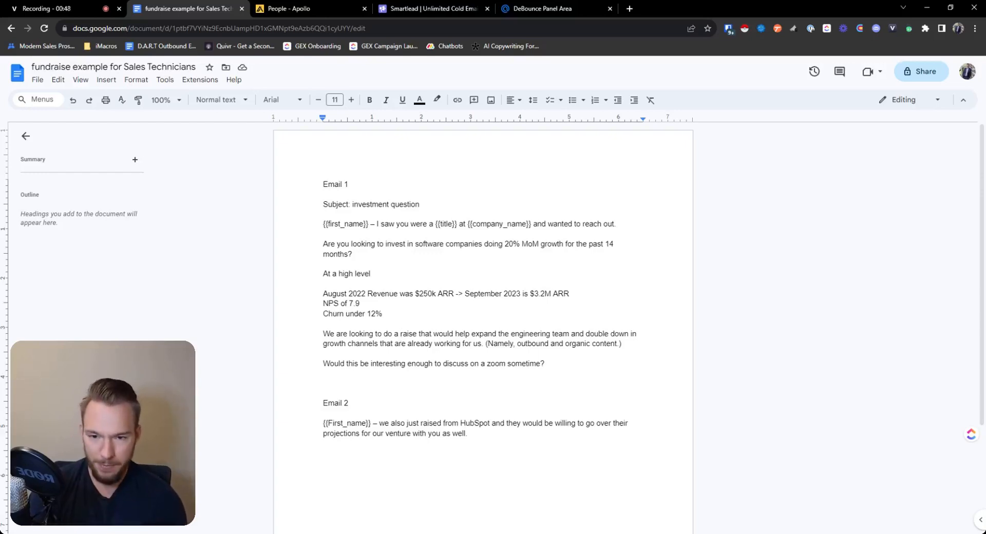
Zoom the doc to 150%, add '...' after 'At a high level', and highlight revenue figures.
left_click(160, 100)
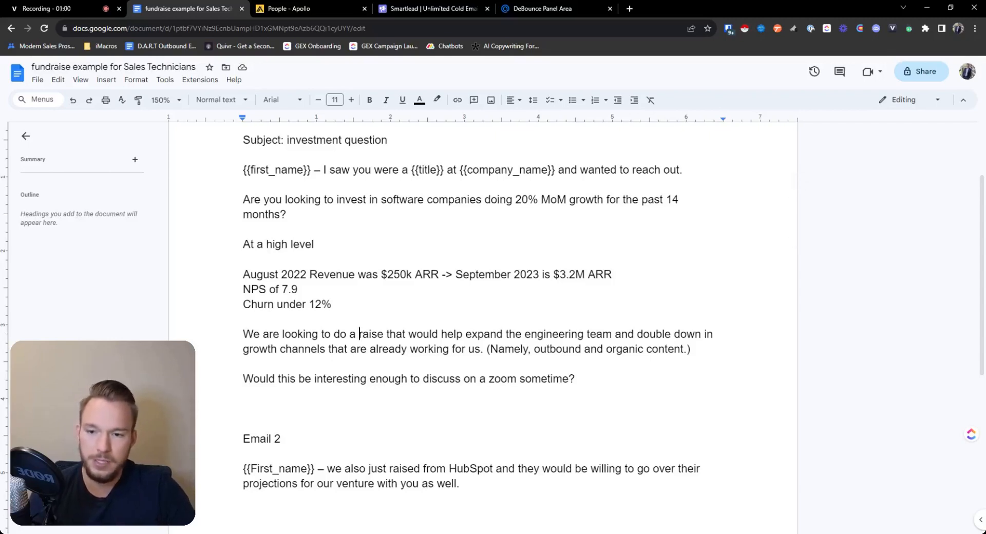
type("...")
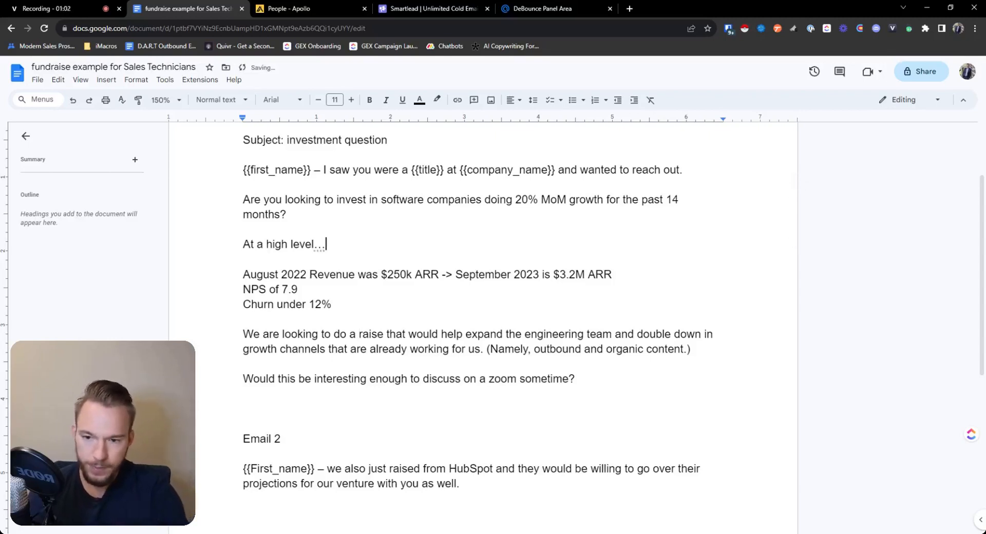
left_click_drag(327, 274, 439, 275)
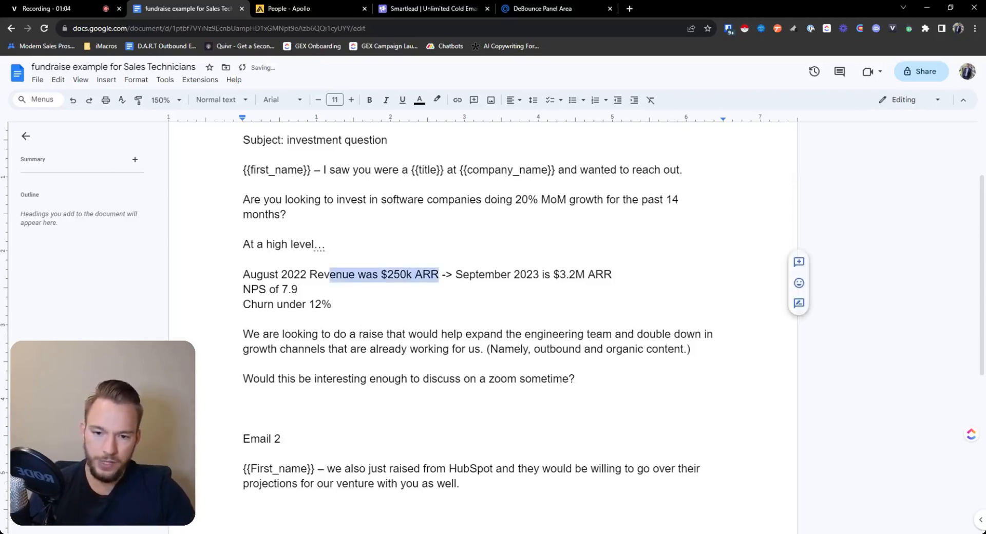
left_click(252, 289)
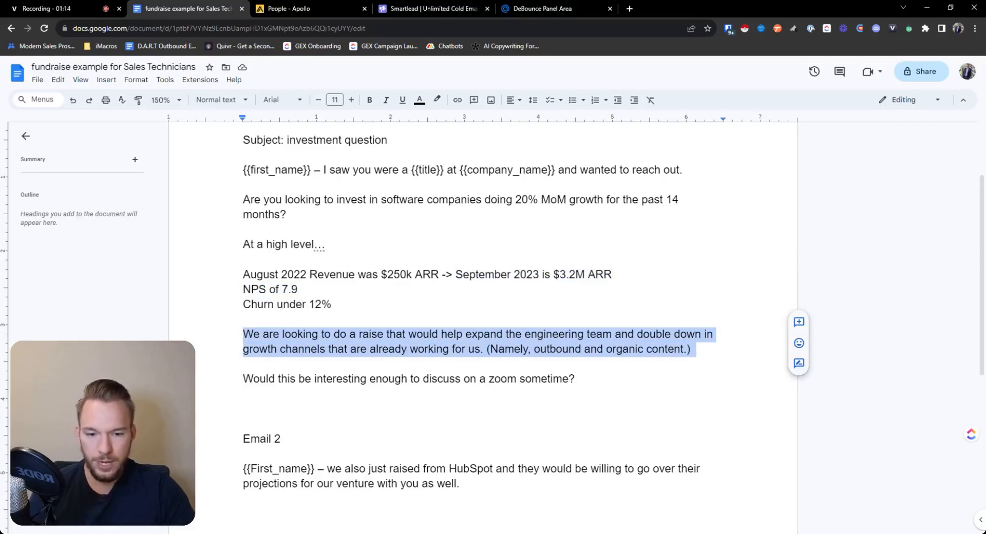
Highlight the closing meeting question, review the second email, then switch to Apollo.
left_click_drag(273, 378, 471, 379)
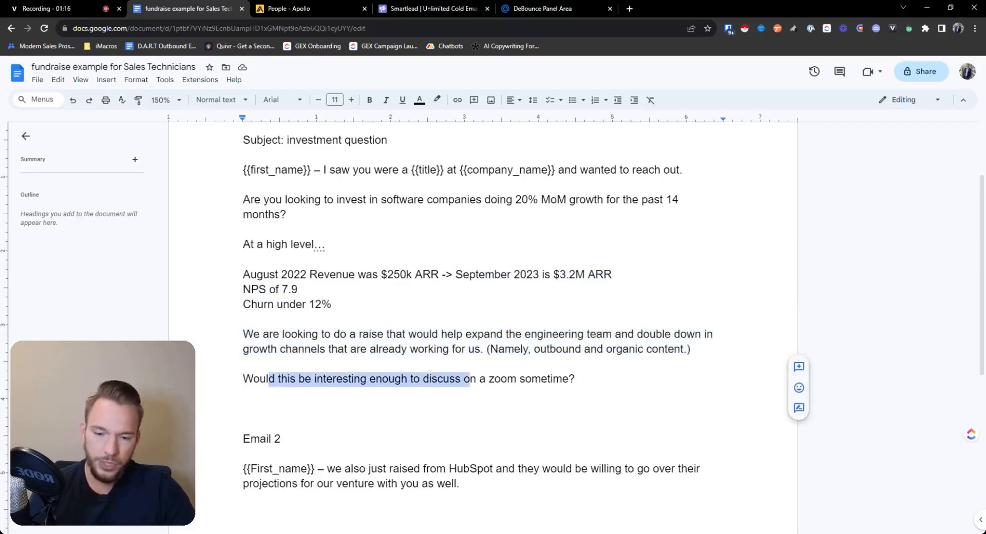
scroll("down", 3)
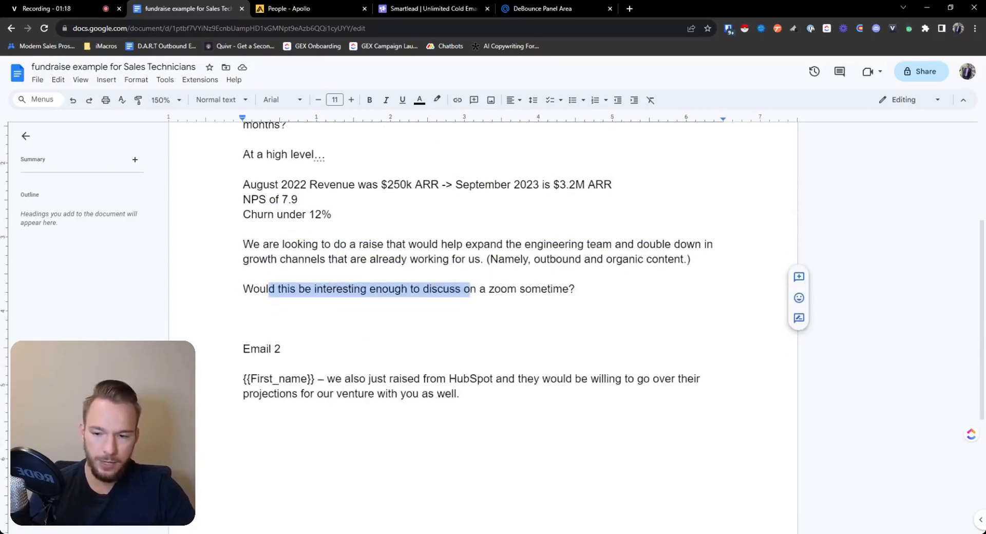
scroll("down", 3)
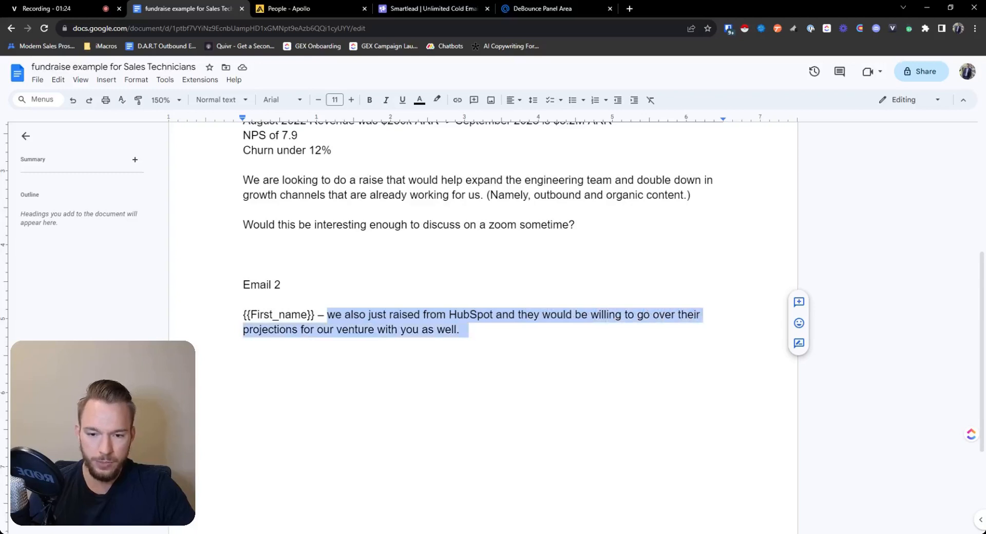
left_click(494, 315)
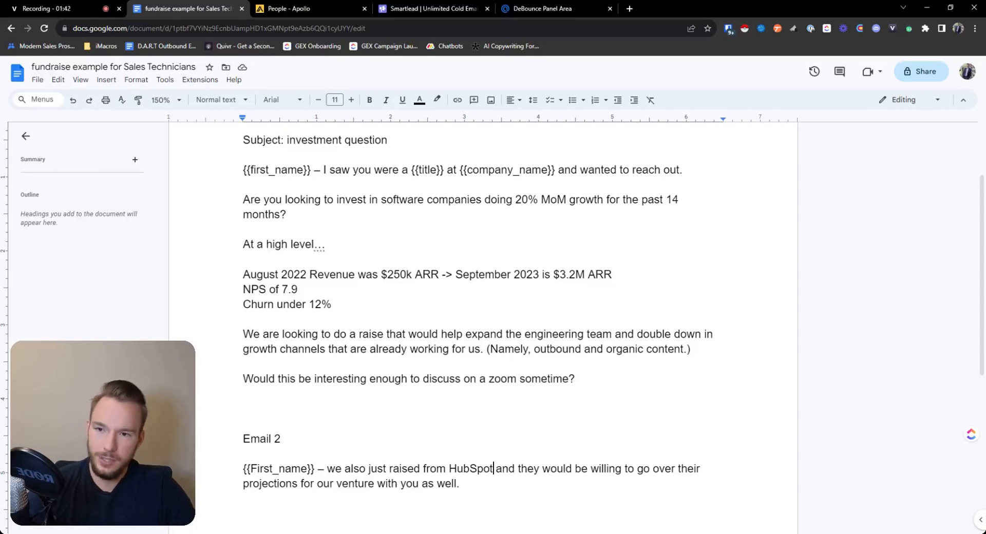
left_click(295, 8)
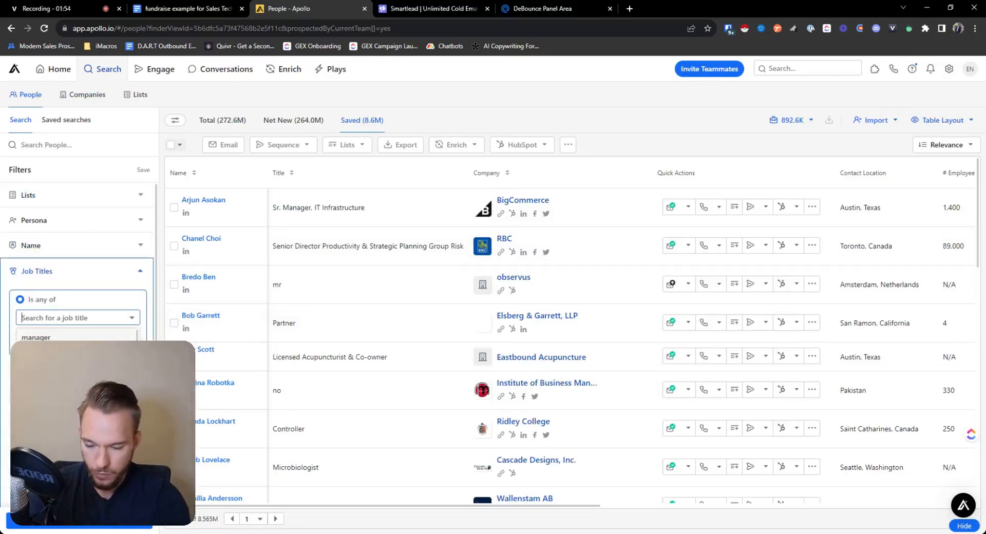
Add Investment Analyst, Analyst, President and Principal to the Job Titles 'Is any of' filter.
type("Investment Analyst")
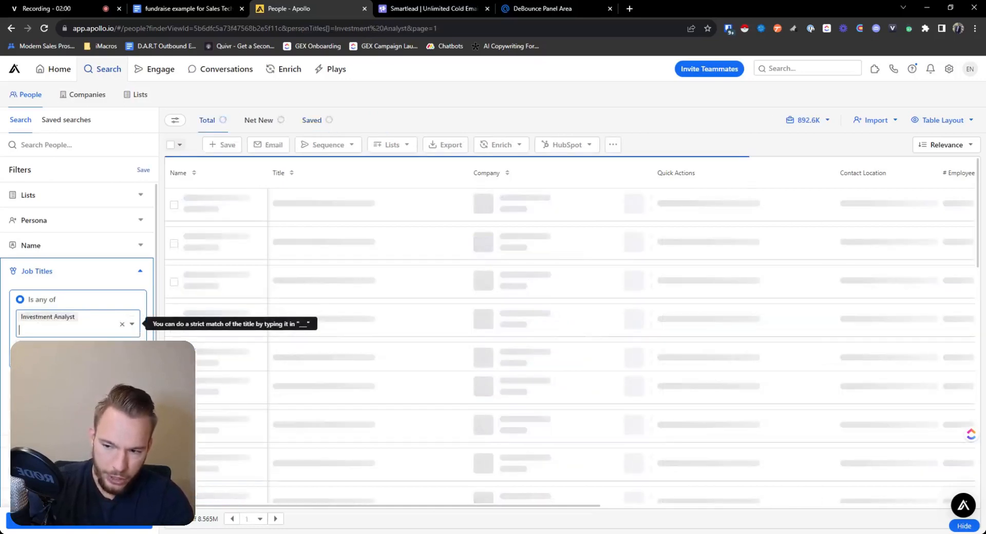
type("Analyst")
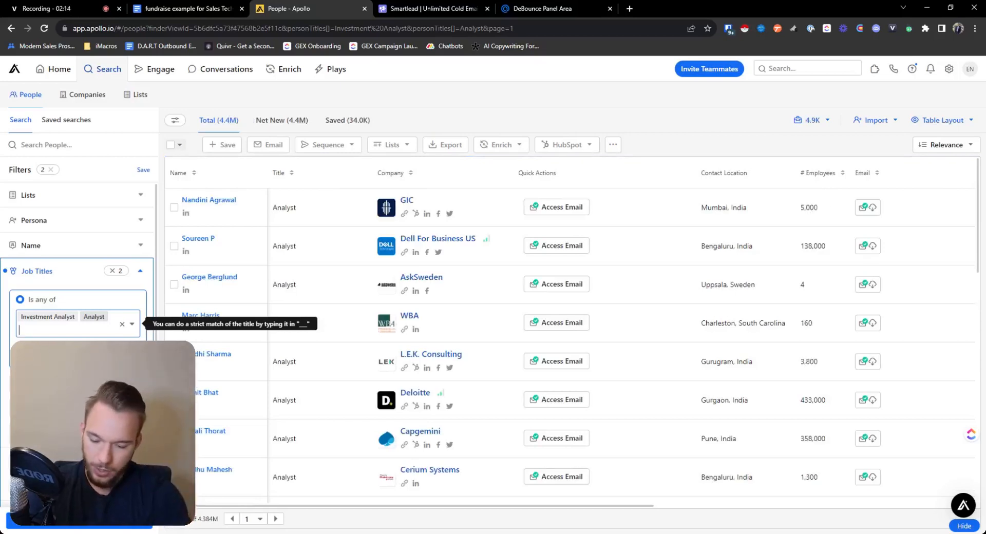
type("President")
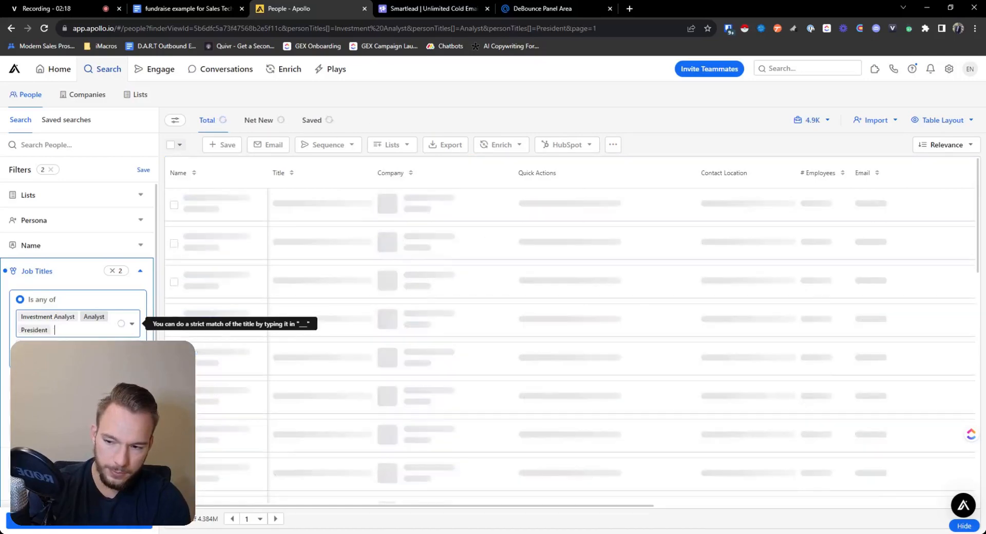
type("Prin")
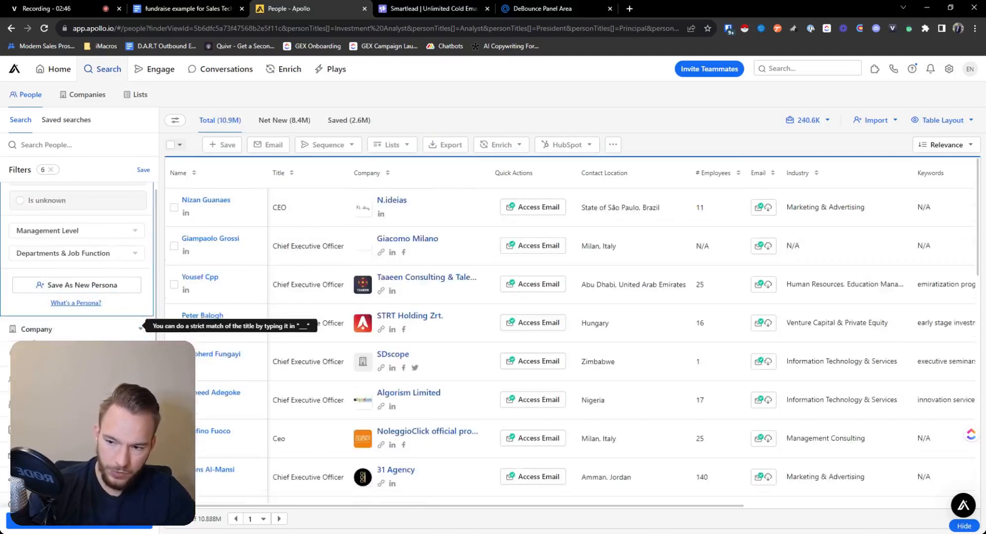
Filter people to United States location and the venture capital & private equity industry.
scroll("down", 3)
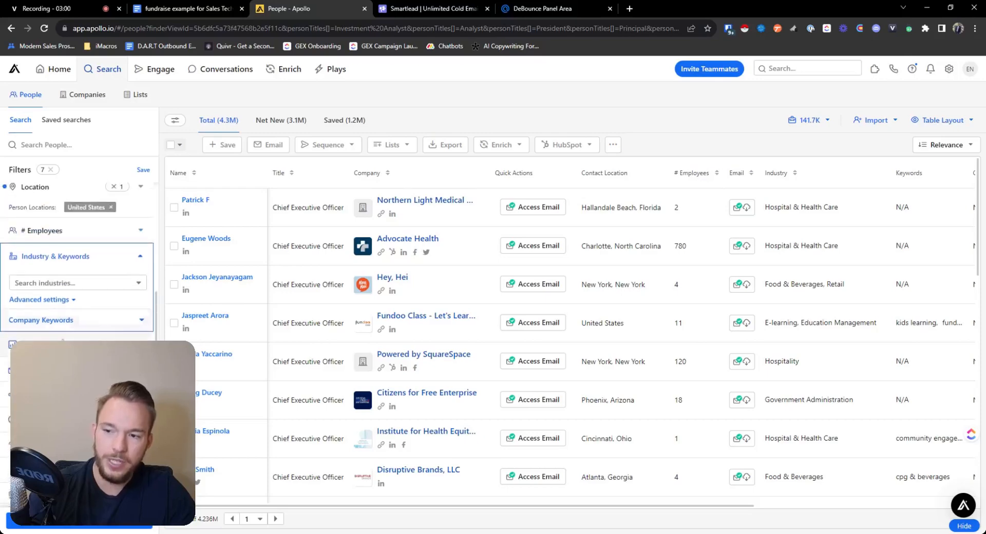
left_click(76, 282)
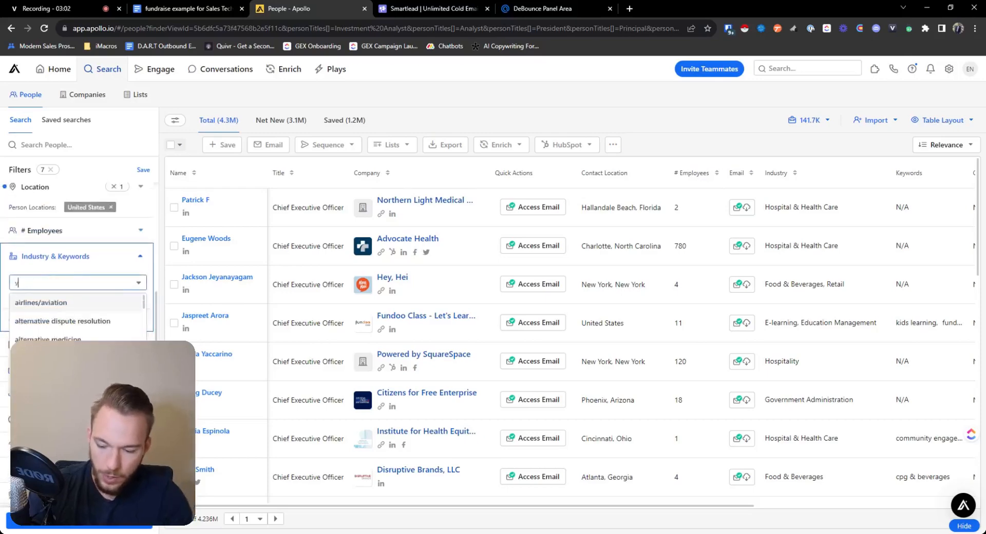
type("vent")
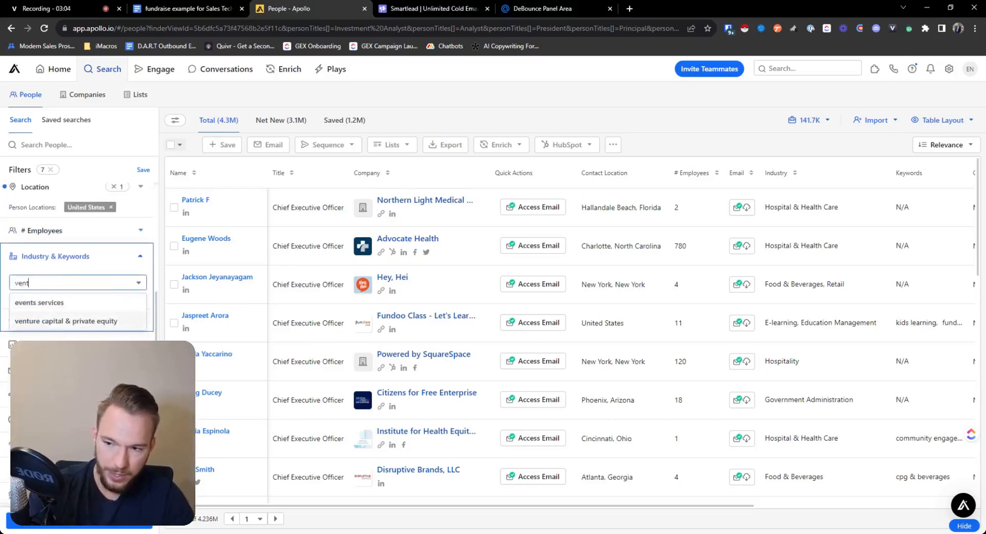
left_click(66, 321)
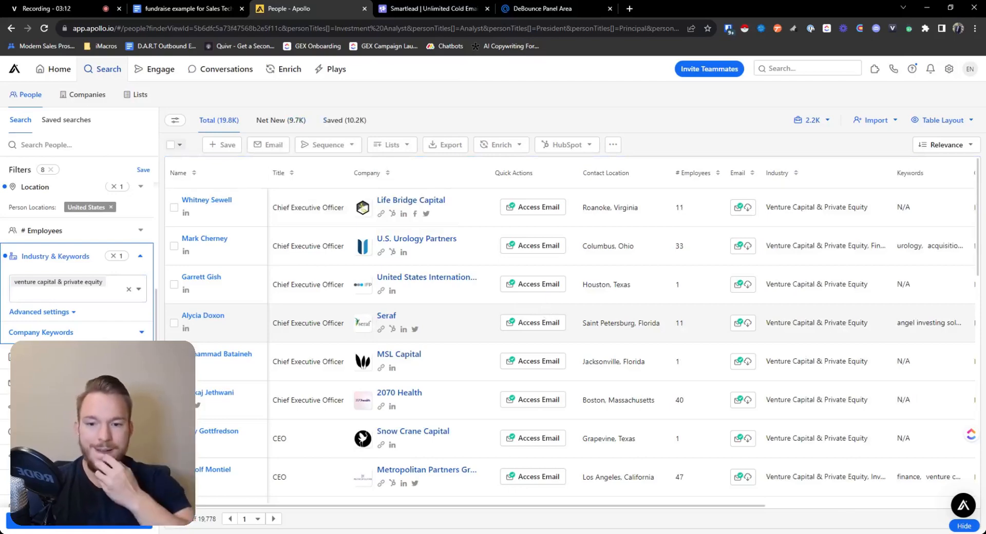
left_click(63, 295)
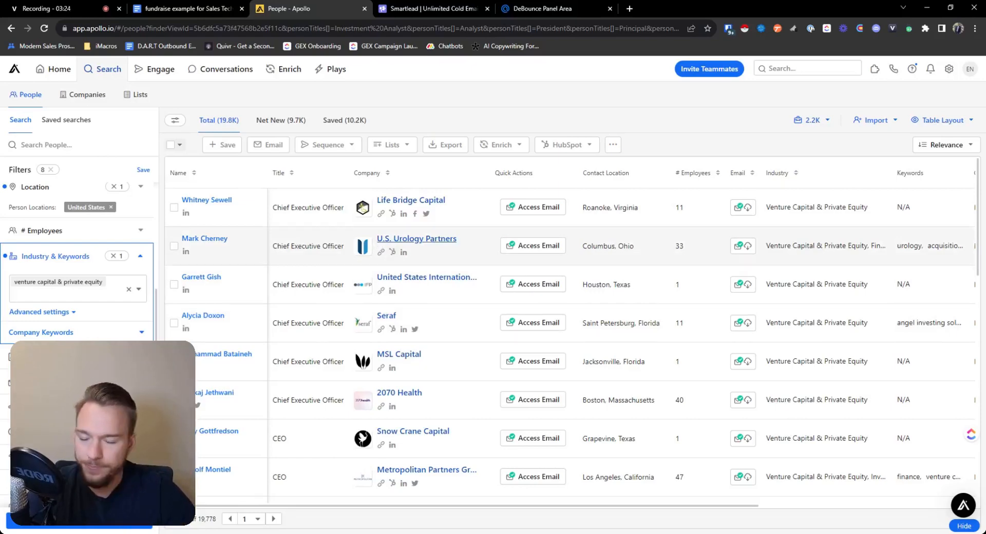
Expand the Company Keywords filter under Industry & Keywords.
left_click(63, 294)
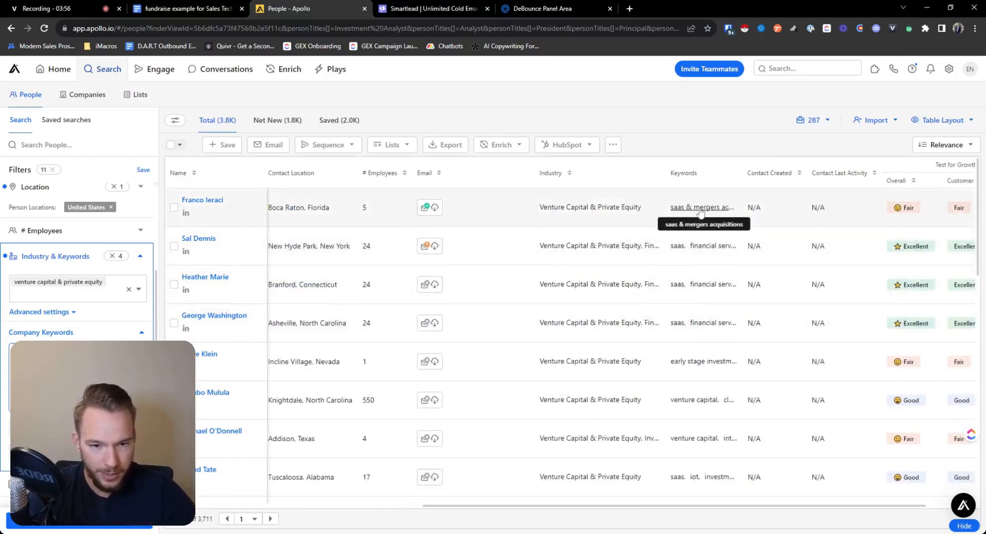
mouse_move(704, 246)
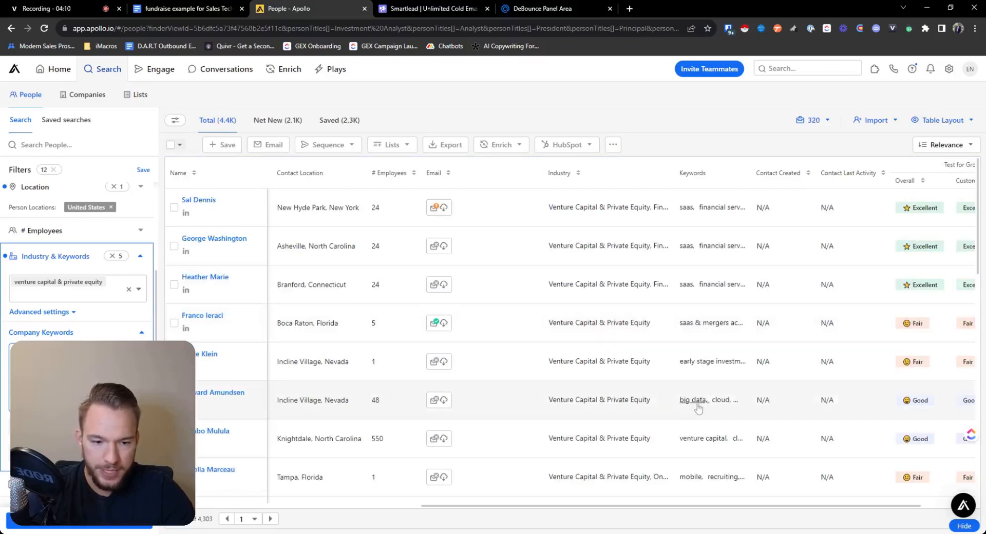
mouse_move(693, 400)
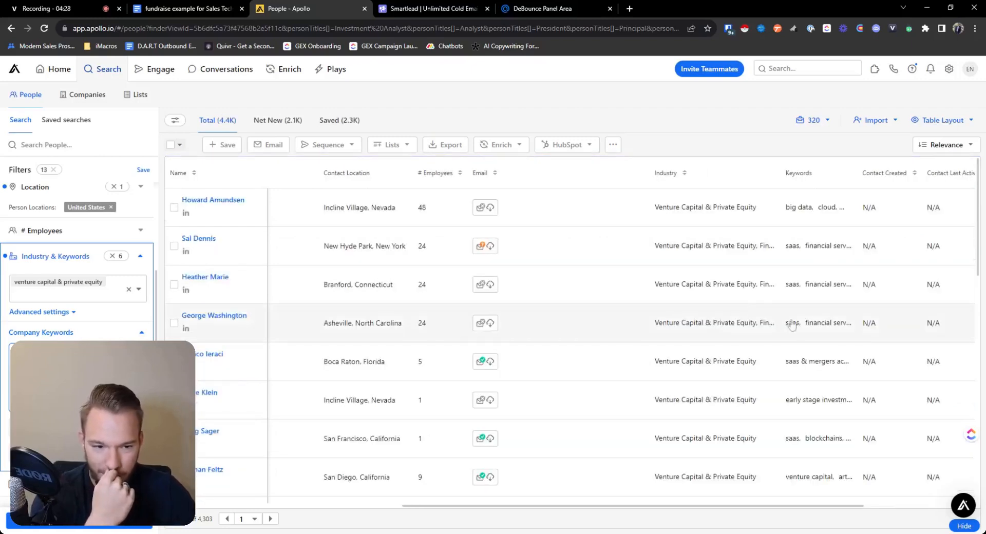
Scroll through the keyword-filtered results to review contacts' titles and firms.
scroll("down", 3)
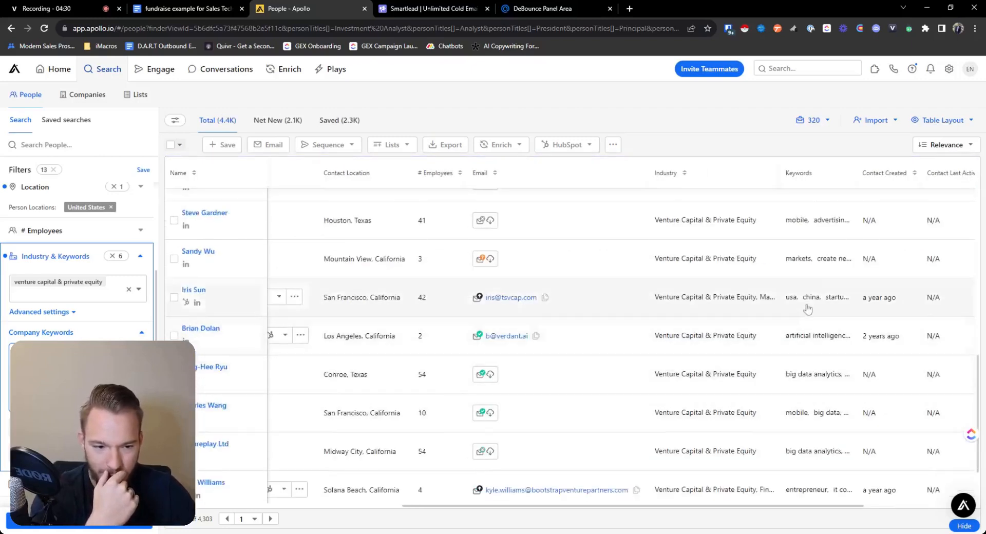
scroll("down", 3)
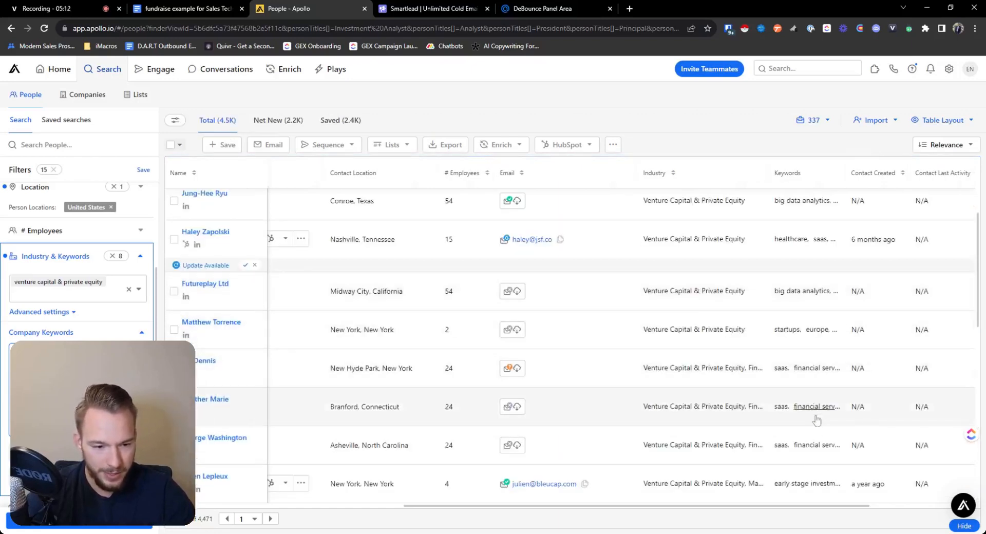
scroll("down", 3)
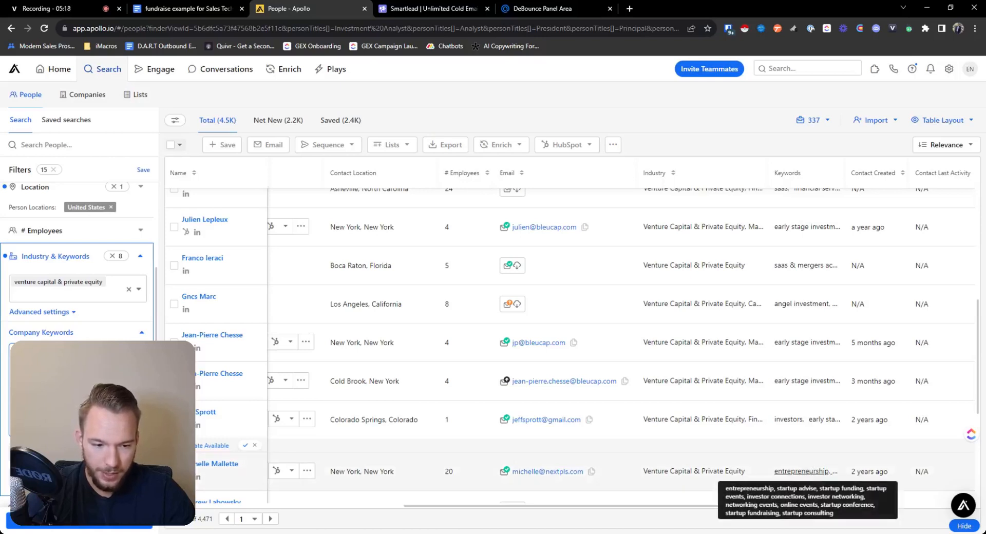
scroll("down", 3)
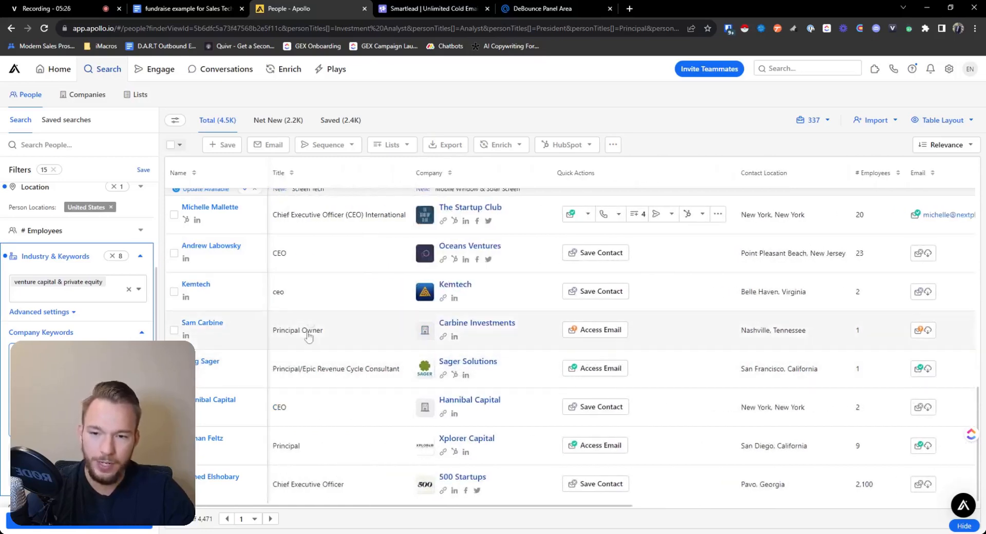
scroll("down", 3)
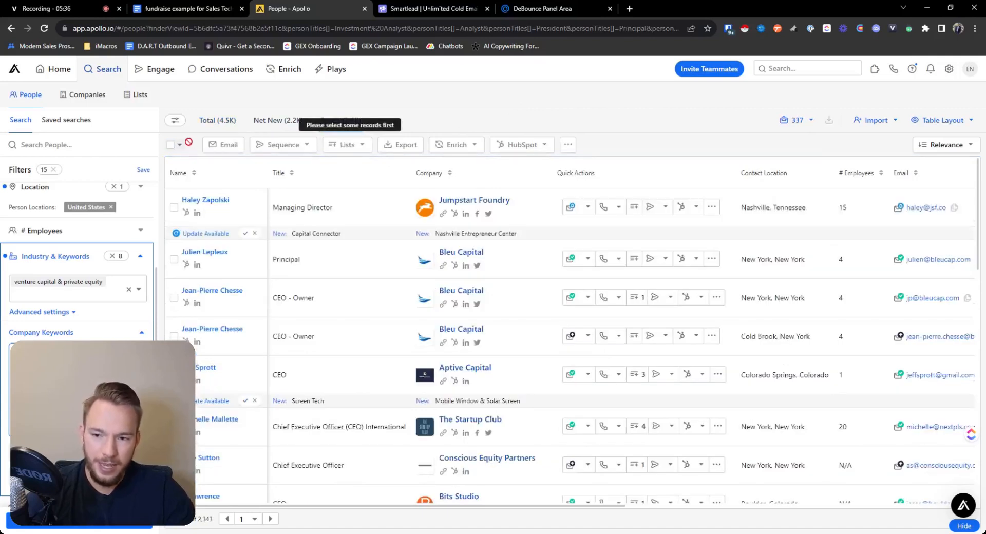
Select up to 2,300 saved people with at most 5 per company.
left_click(182, 145)
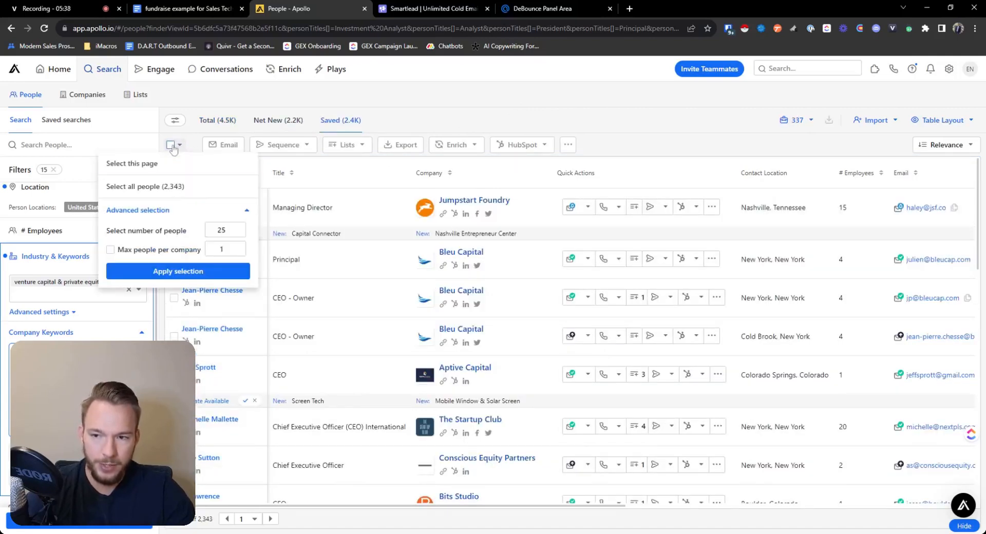
left_click(177, 271)
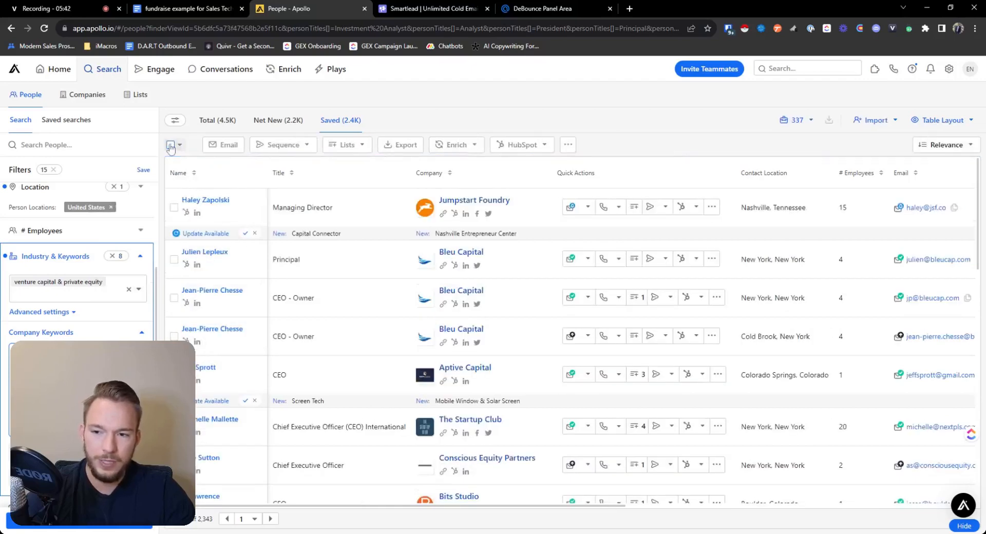
left_click(182, 145)
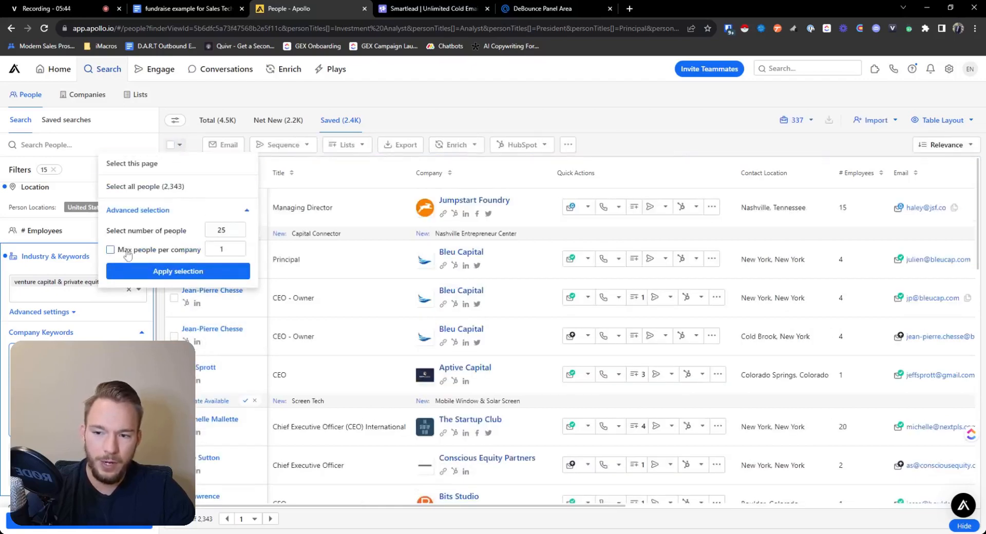
left_click(111, 249)
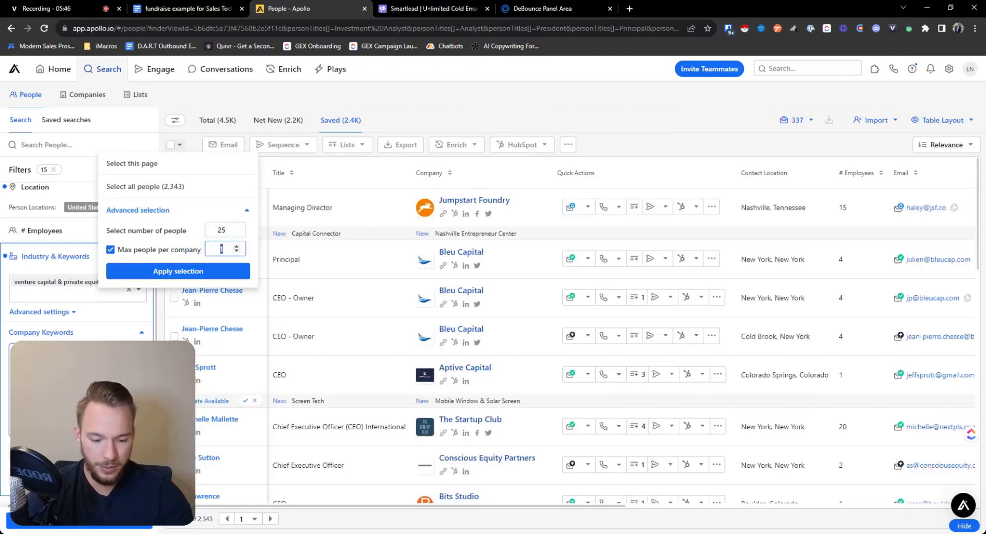
type("5")
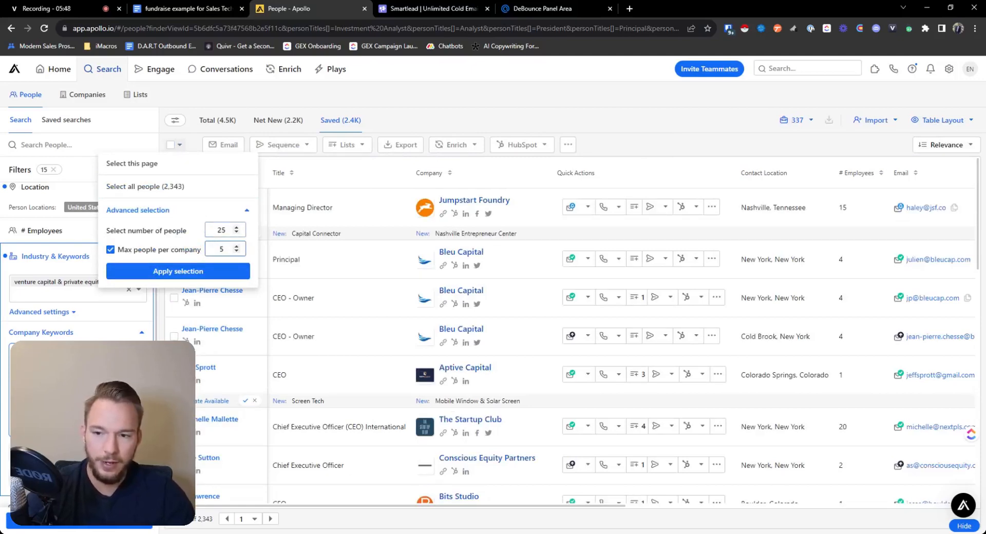
type("2300")
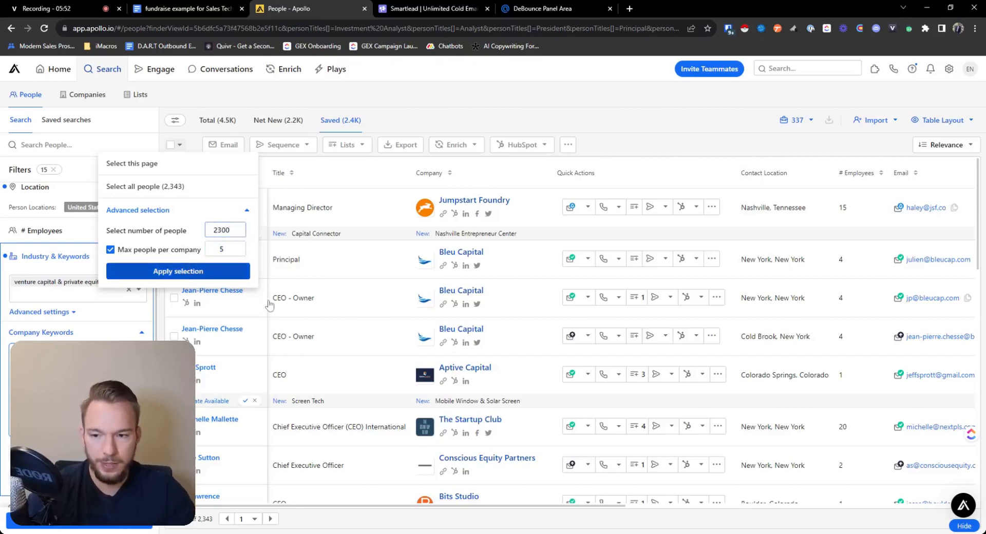
left_click(178, 271)
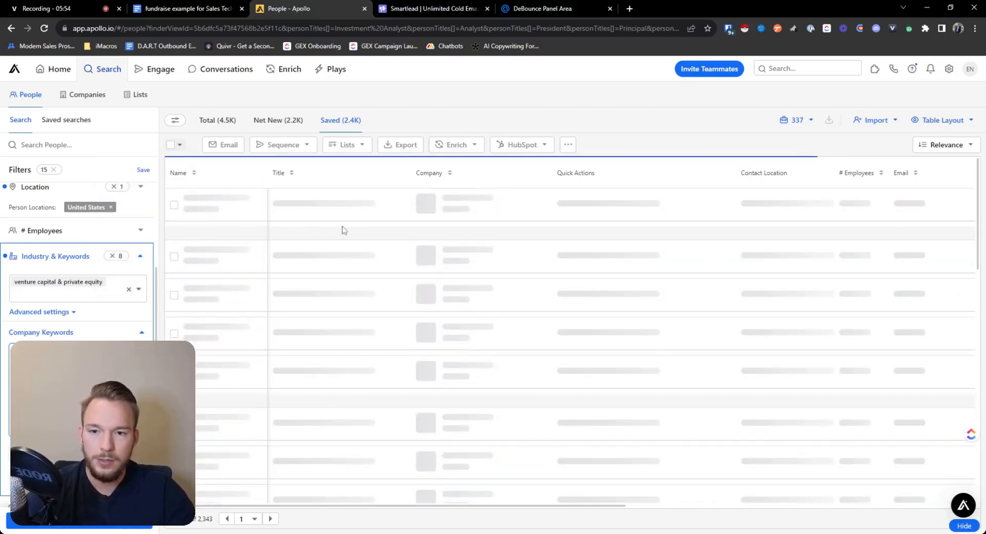
Export all emails of the 1,511 selected contacts to CSV and dismiss the progress window.
left_click(171, 145)
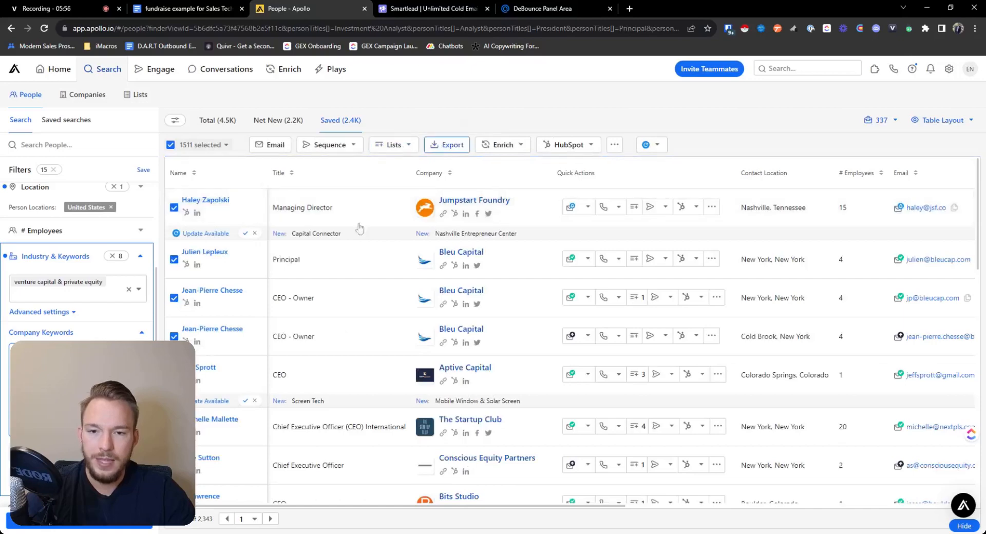
left_click(446, 145)
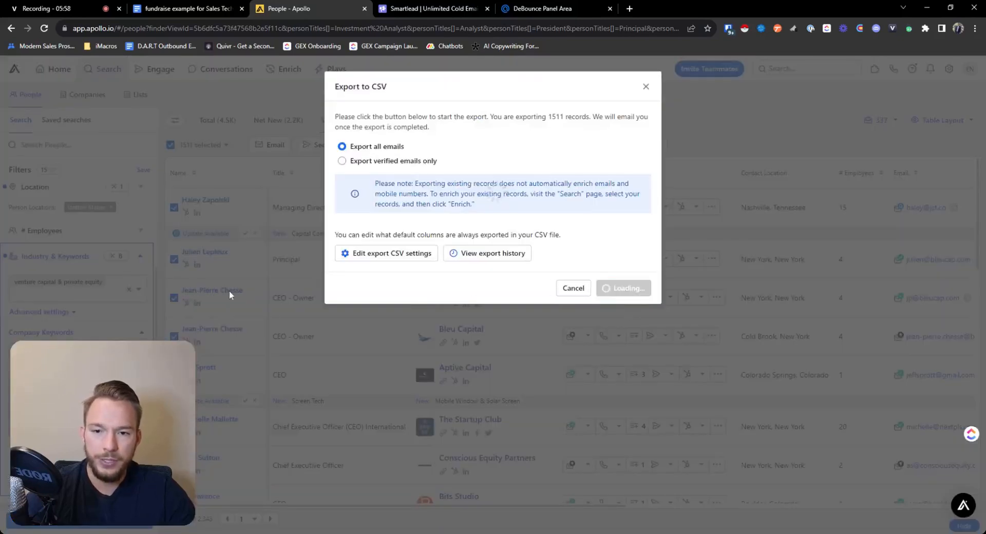
mouse_move(249, 277)
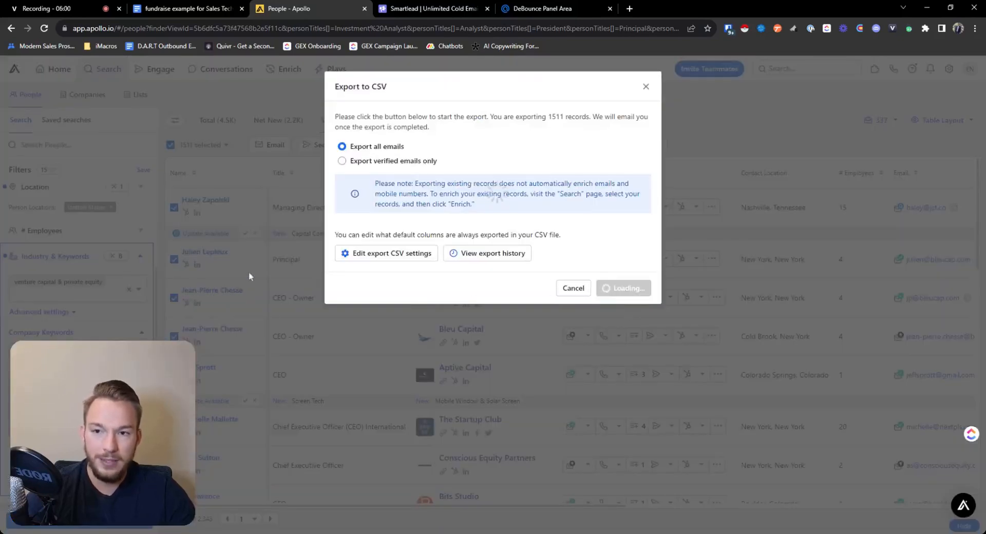
left_click(624, 288)
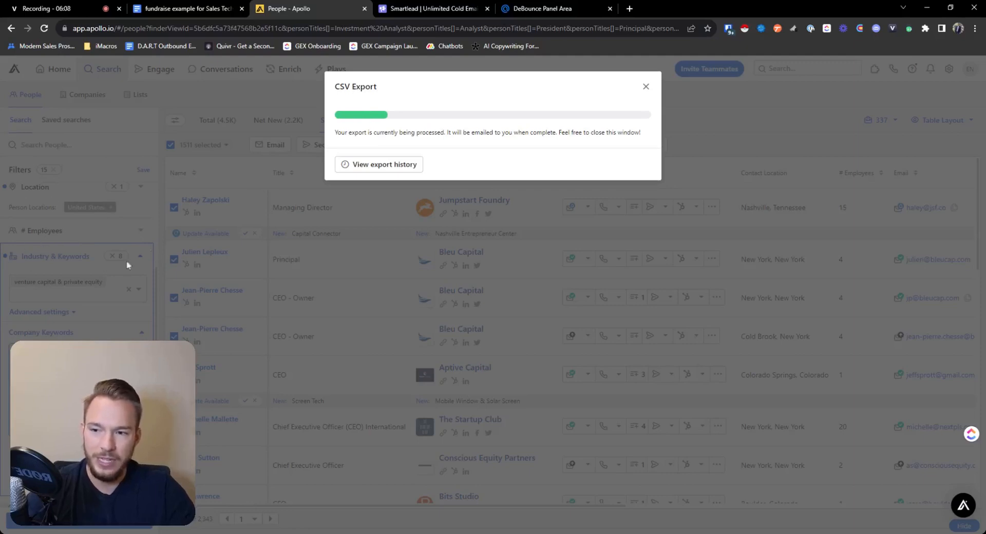
mouse_move(105, 256)
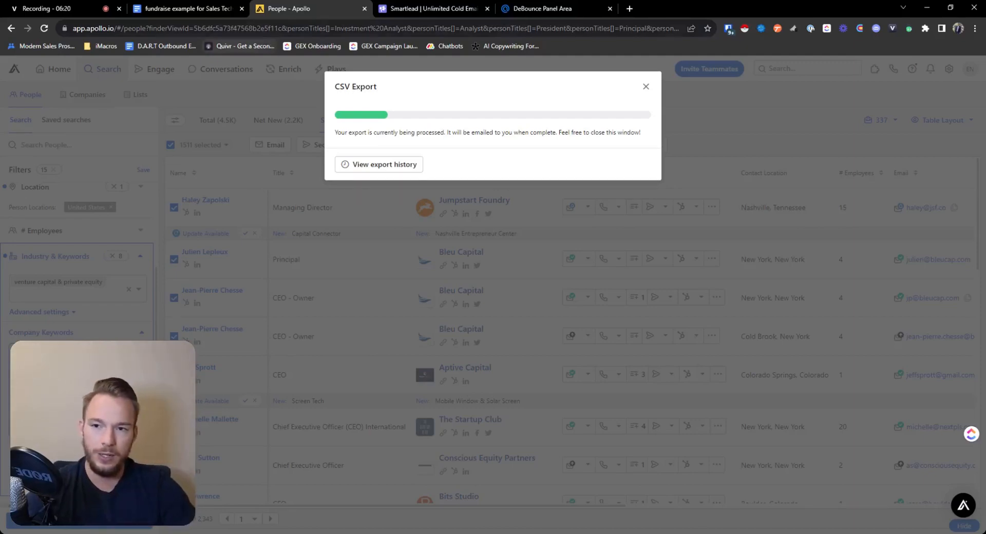
mouse_move(330, 232)
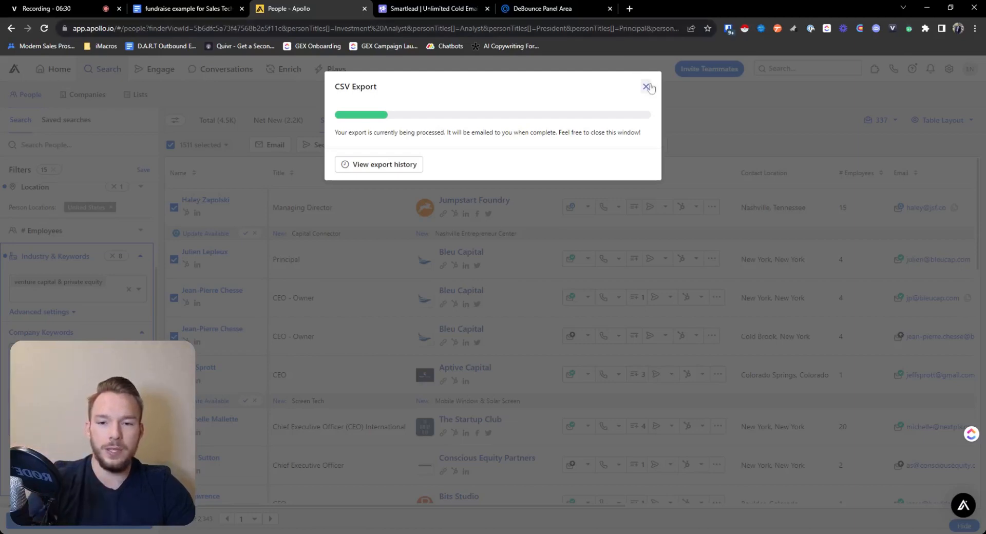
left_click(646, 86)
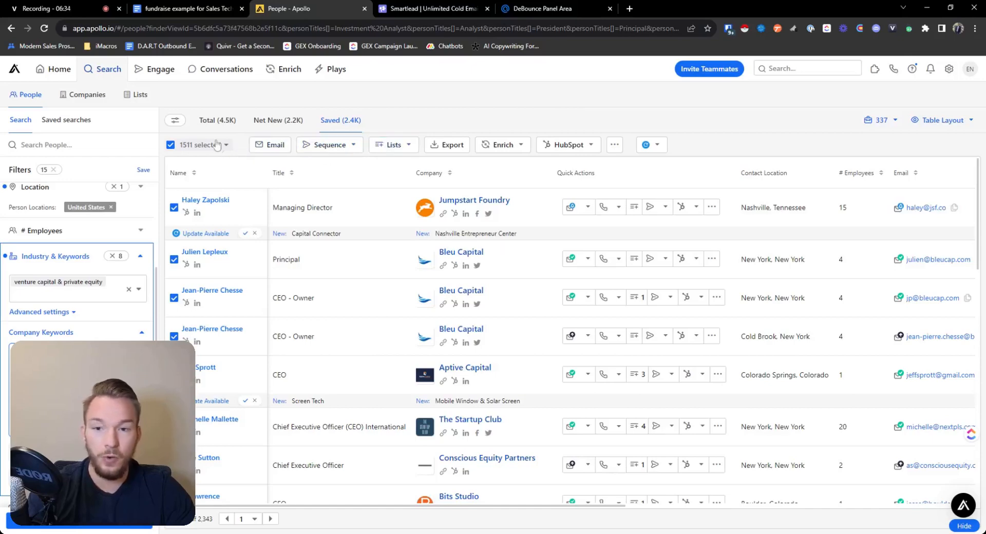
Add the 1,511 selected contacts to the existing 'test for email finding' list.
left_click(394, 144)
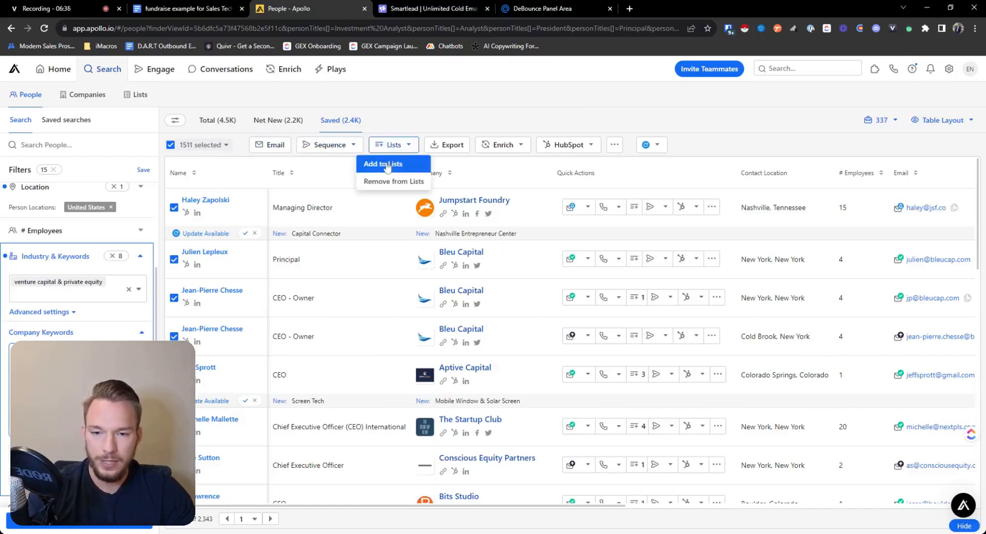
left_click(383, 164)
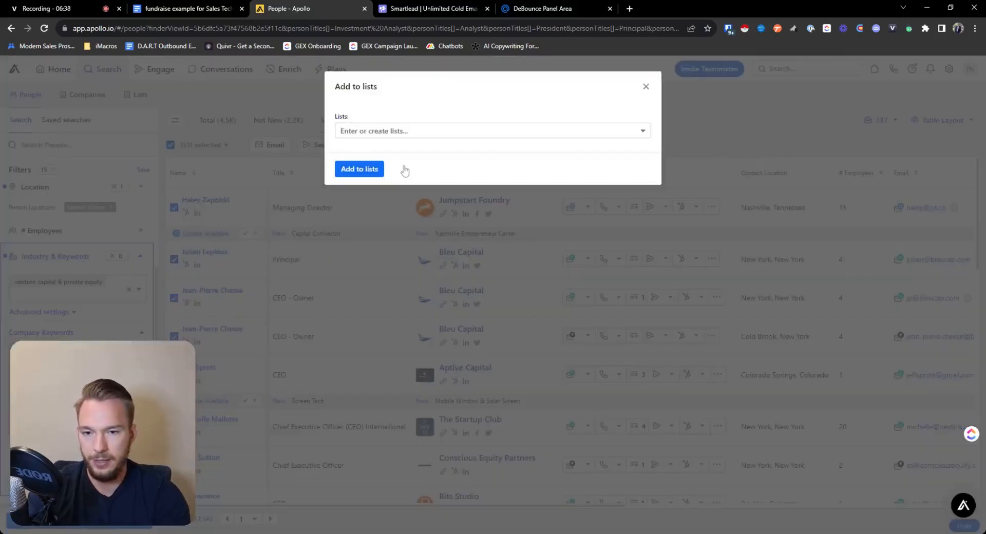
type("test")
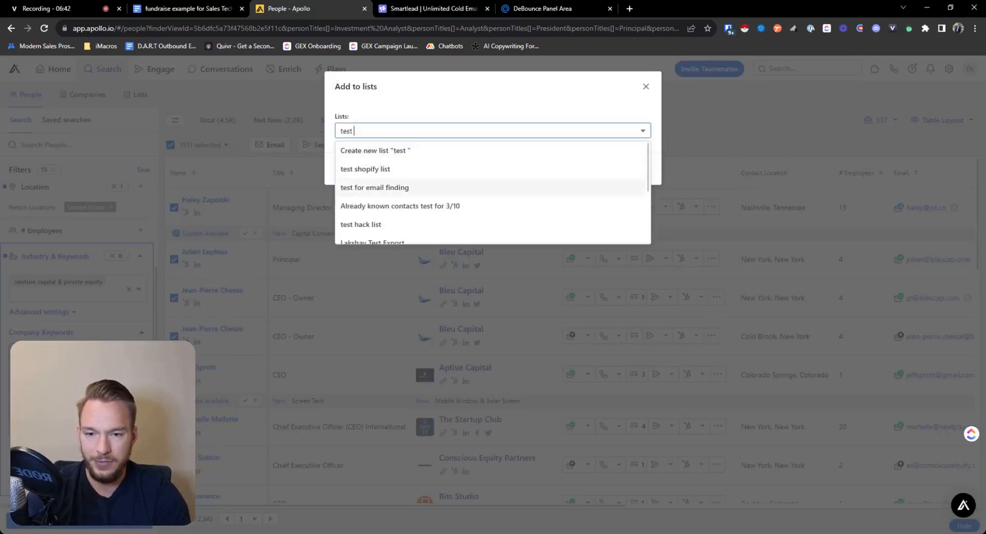
left_click(375, 187)
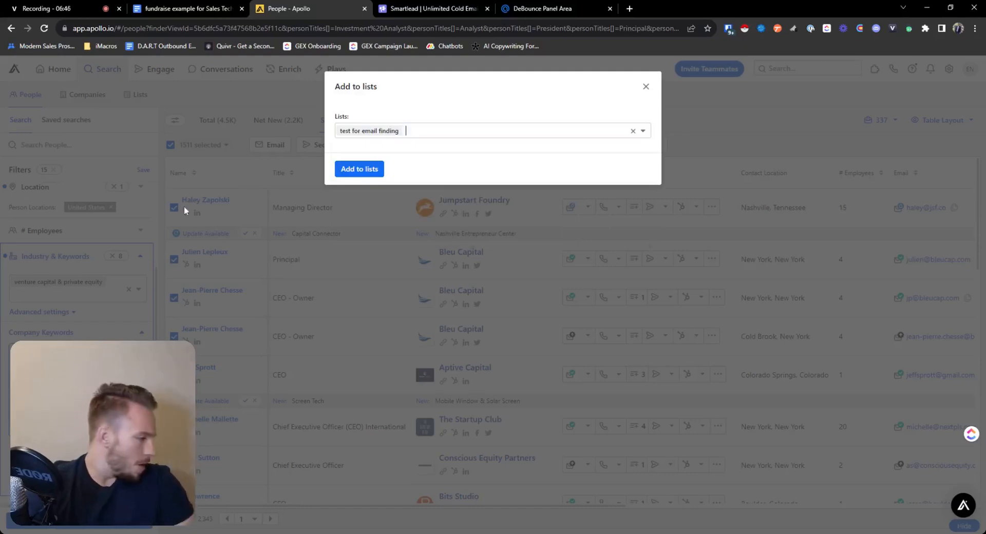
left_click(359, 169)
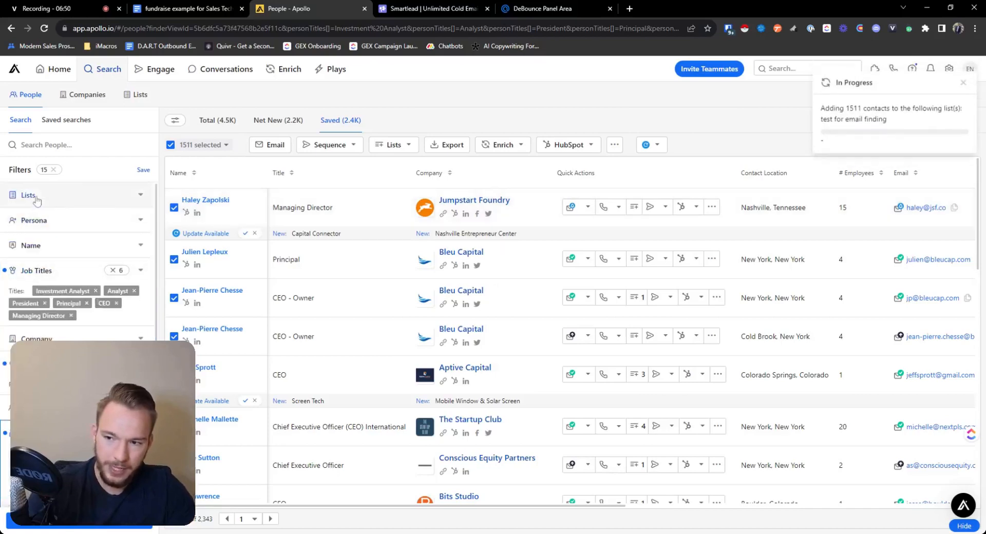
Exclude the 'test for email finding' list in the Lists filter's advanced settings.
left_click(28, 195)
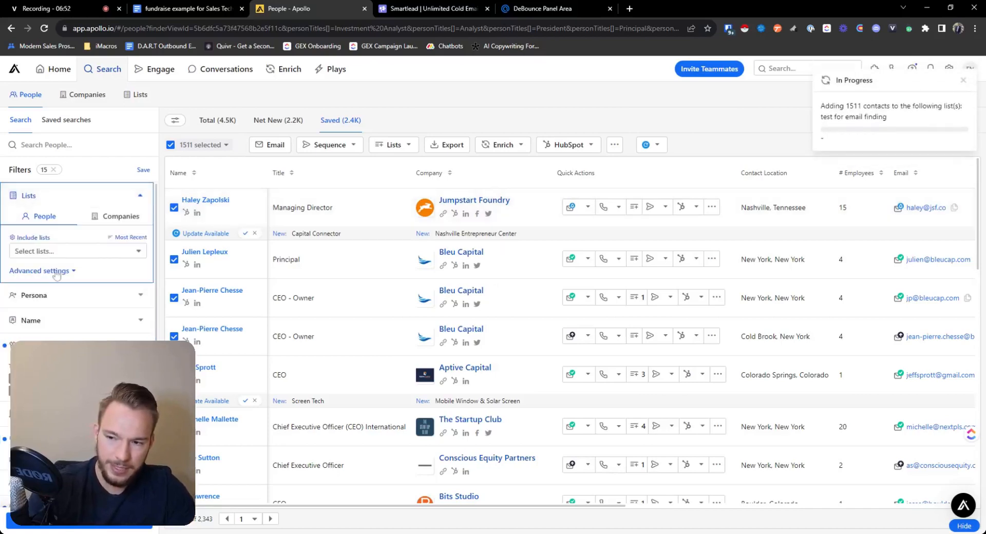
left_click(39, 271)
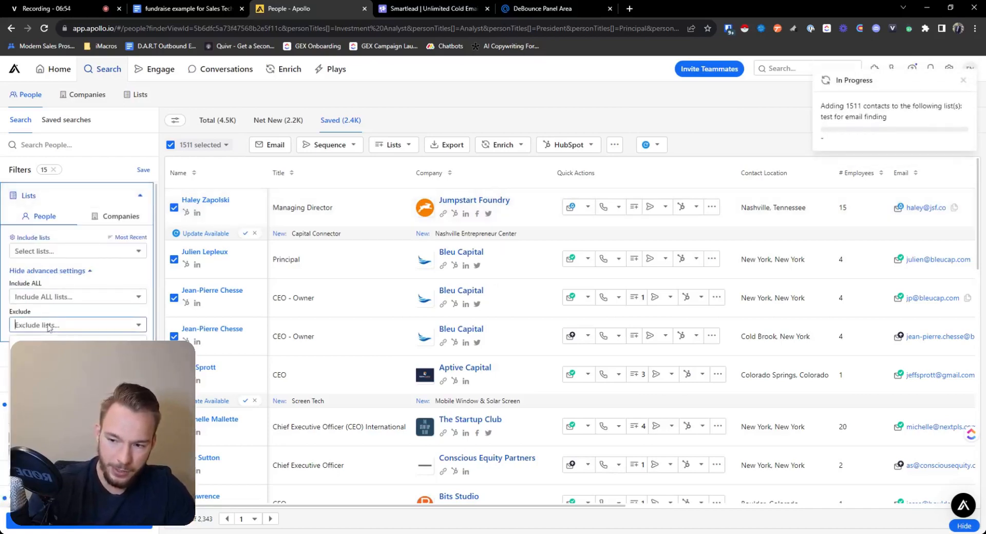
type("test for email finding")
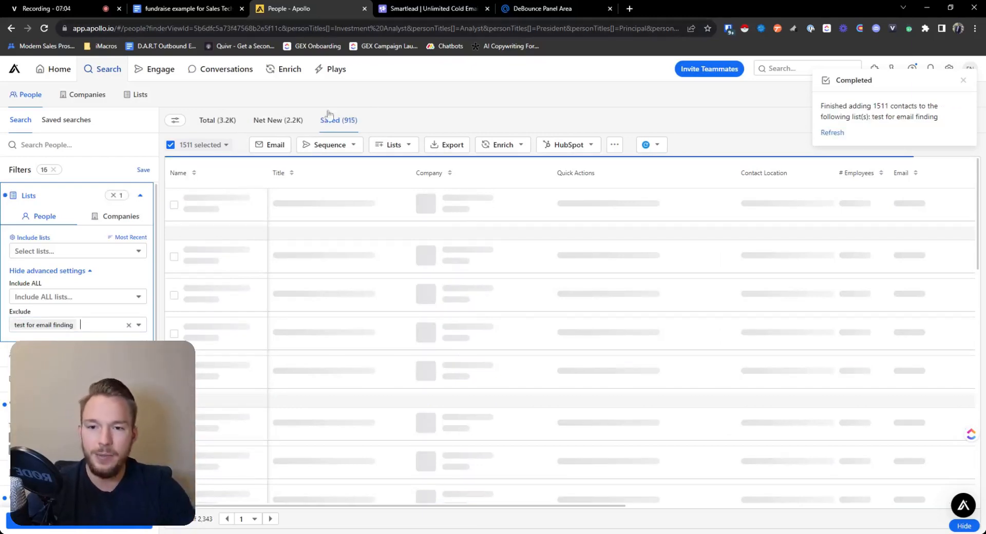
left_click(277, 120)
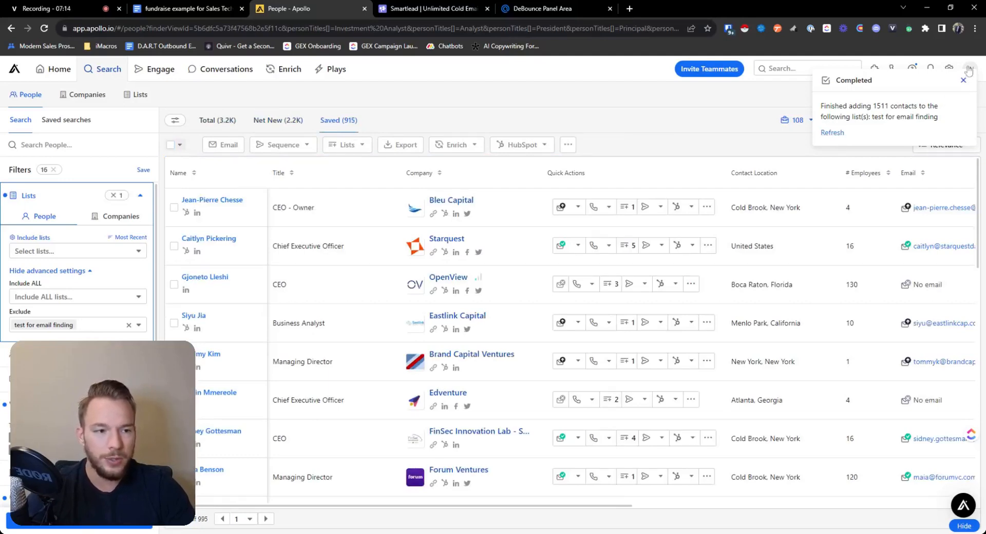
View the 1,511-contact export under Integrations' CSV Exports, then switch to DeBounce.
left_click(970, 69)
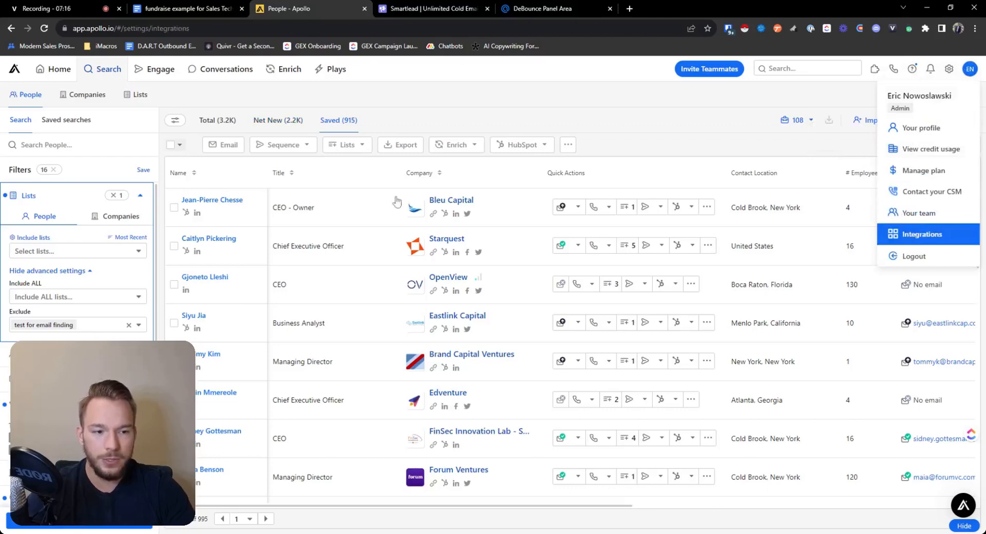
left_click(922, 234)
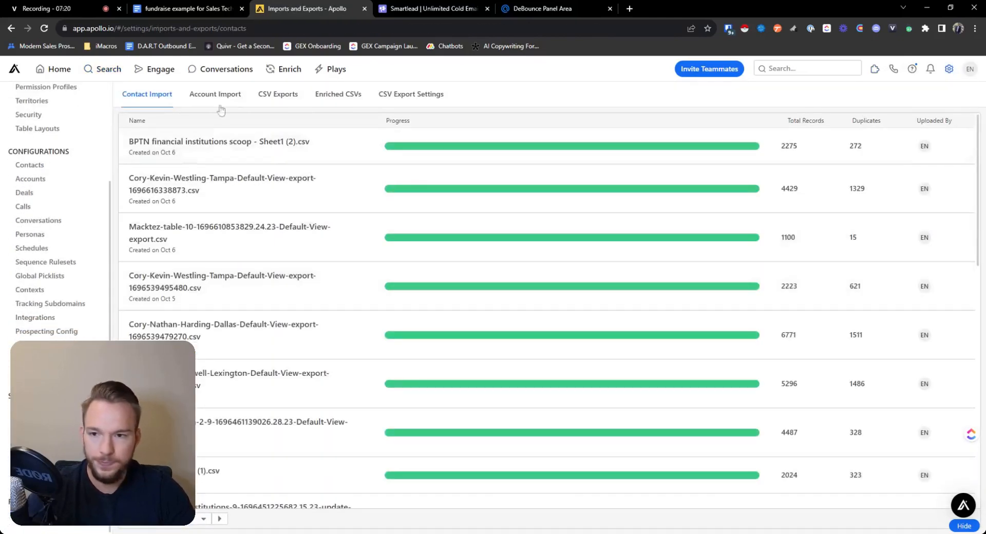
left_click(278, 94)
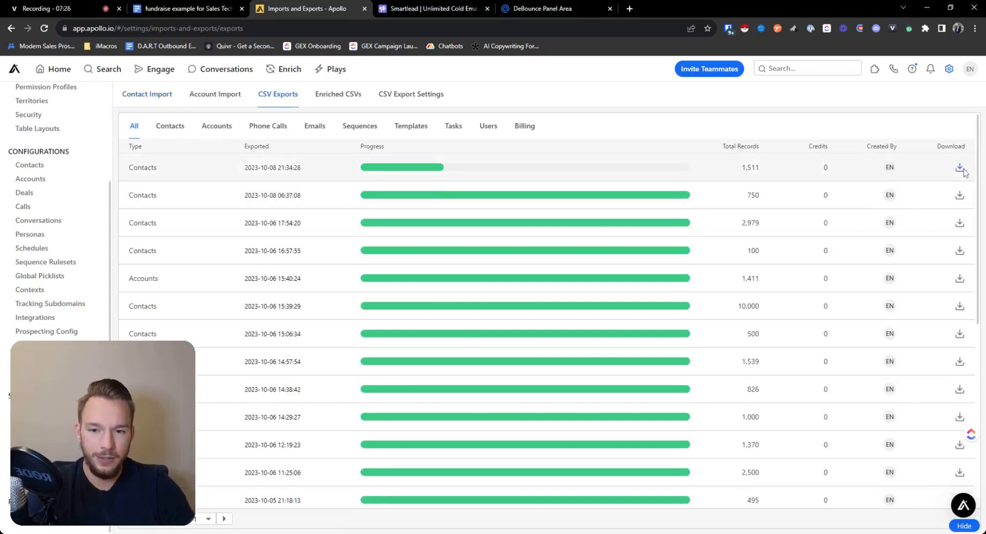
left_click(556, 8)
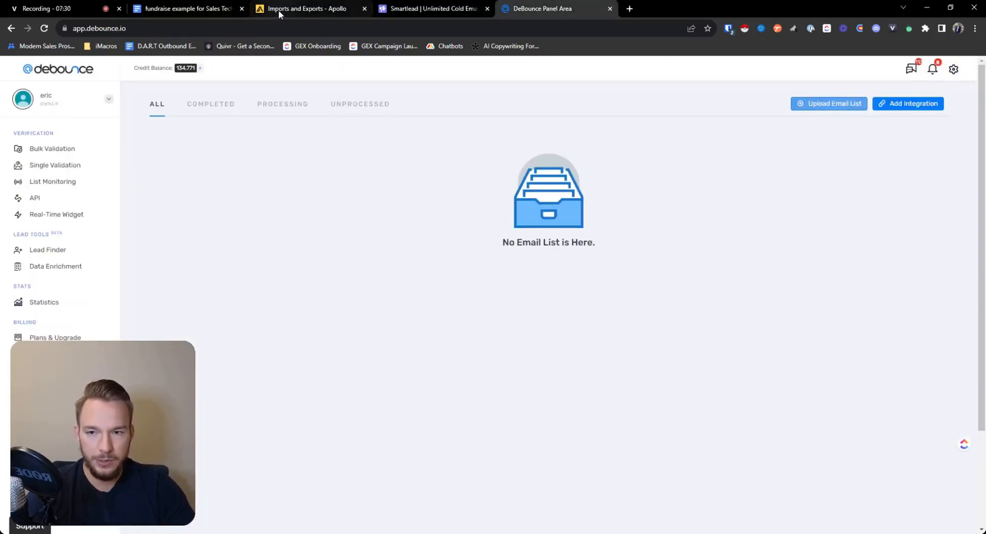
left_click(308, 8)
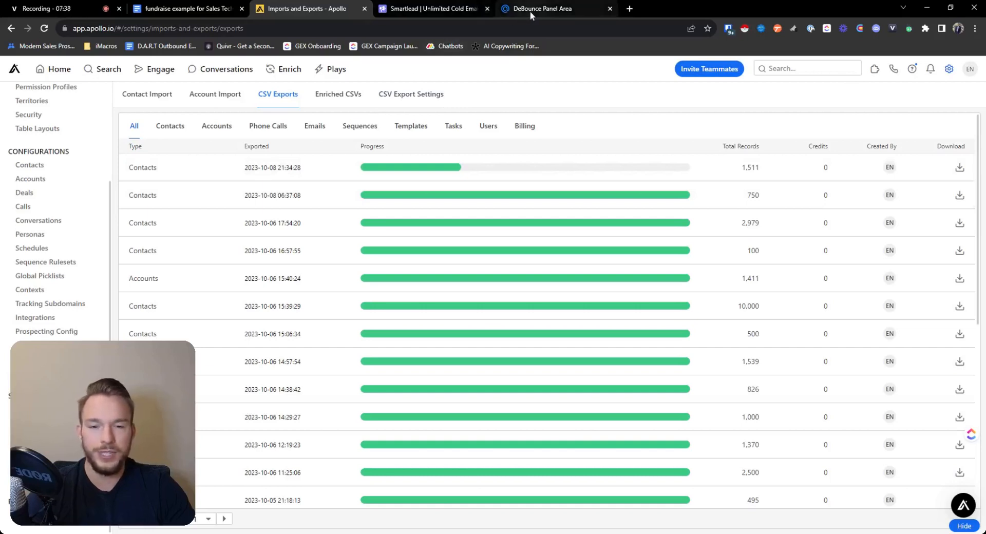
mouse_move(518, 212)
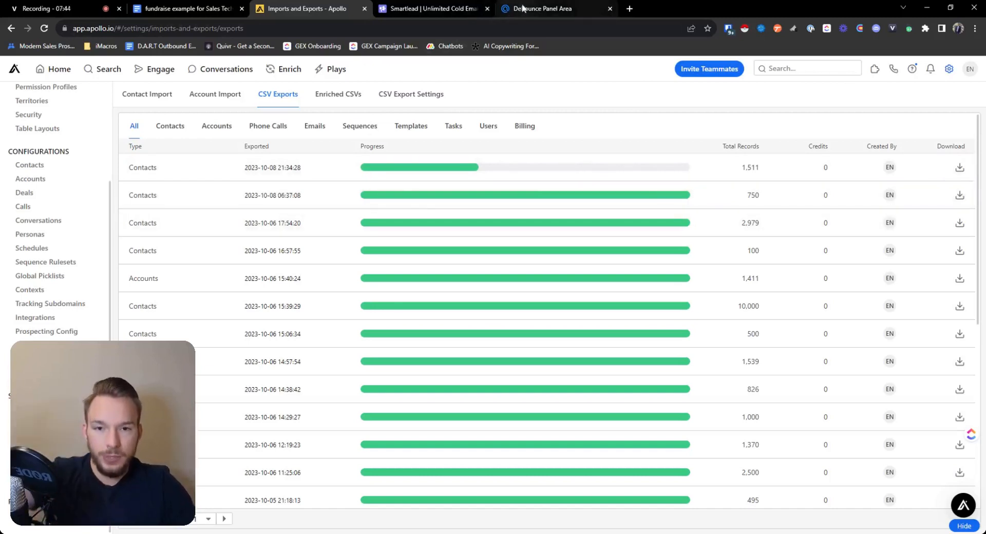
left_click(540, 8)
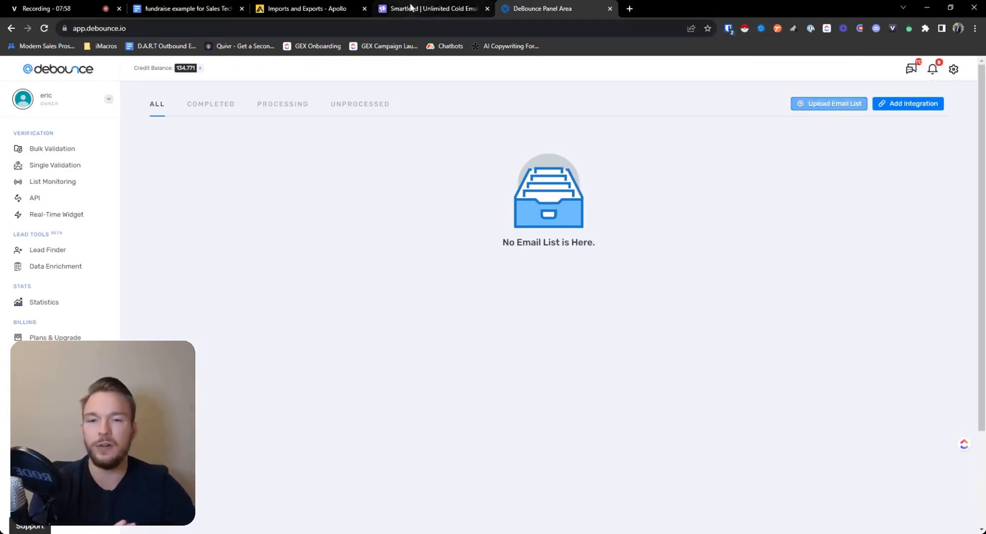
Switch to the smartlead.ai homepage tab and the Smartlead sign-in tab.
left_click(433, 8)
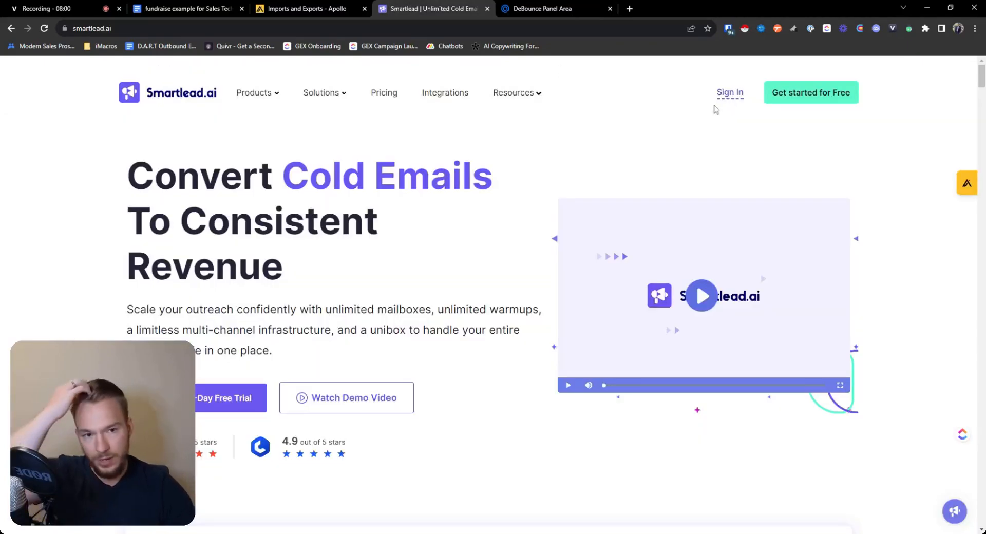
left_click(309, 9)
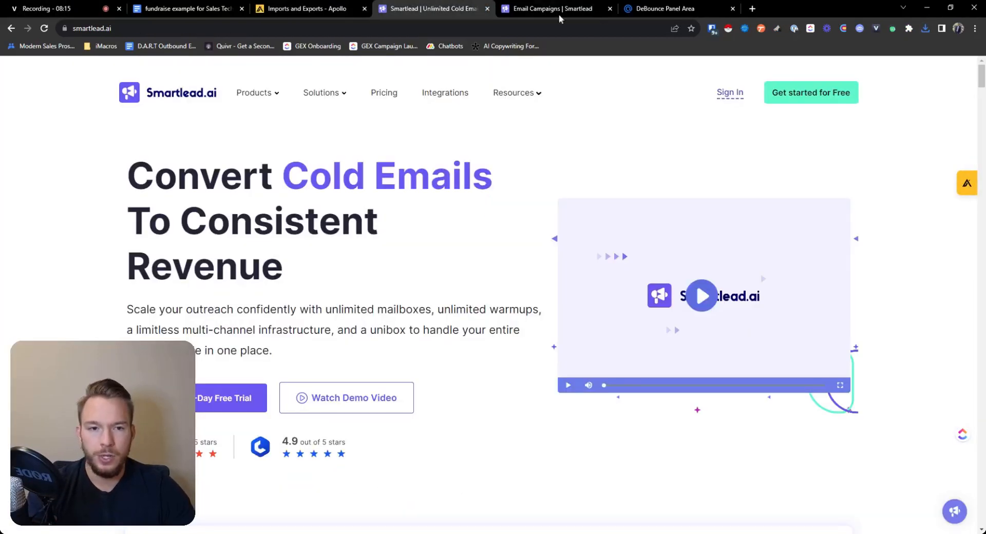
Name the new Smartlead campaign 'test fundraise campaign'.
left_click(553, 9)
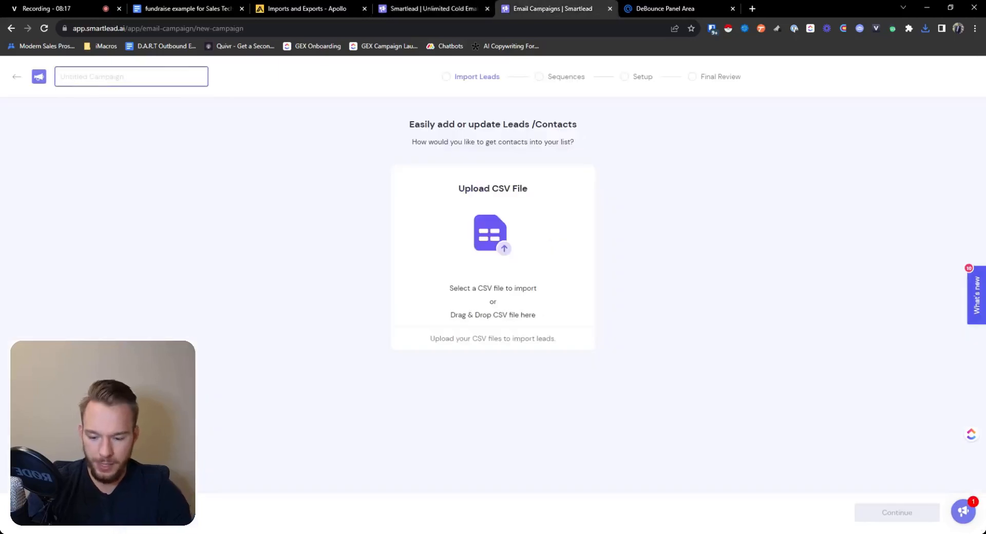
type("test fundraise campaign")
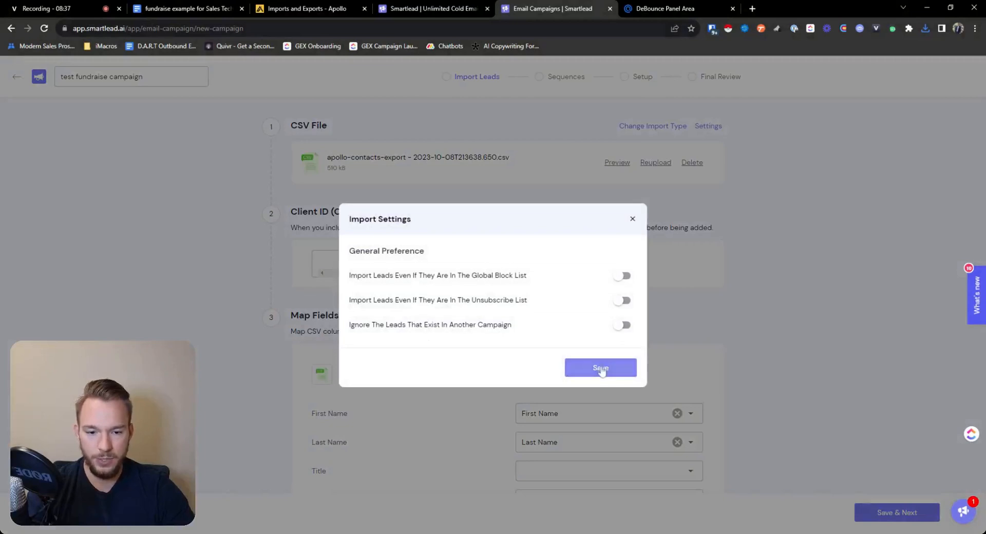
Save the default import settings and scroll down to the Map Fields section.
left_click(600, 369)
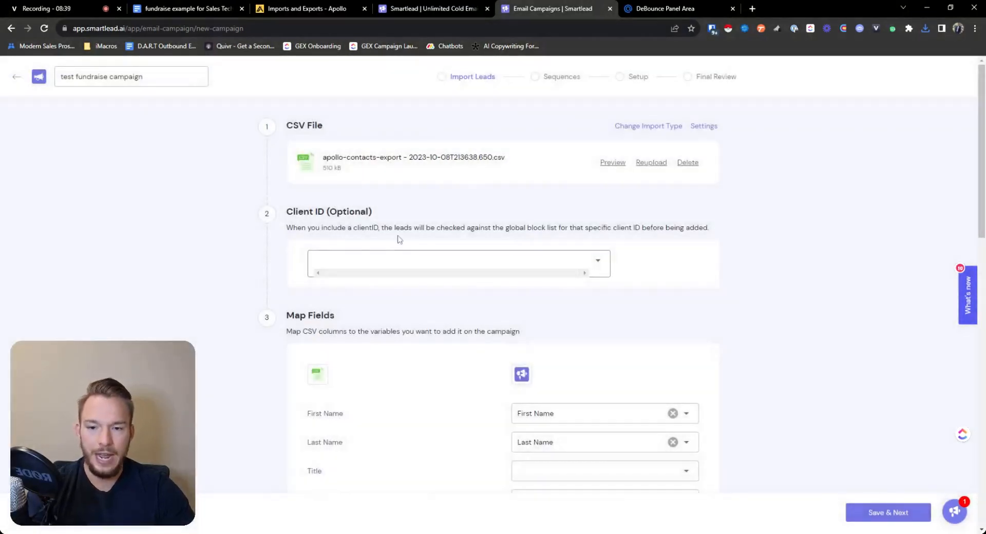
scroll("down", 3)
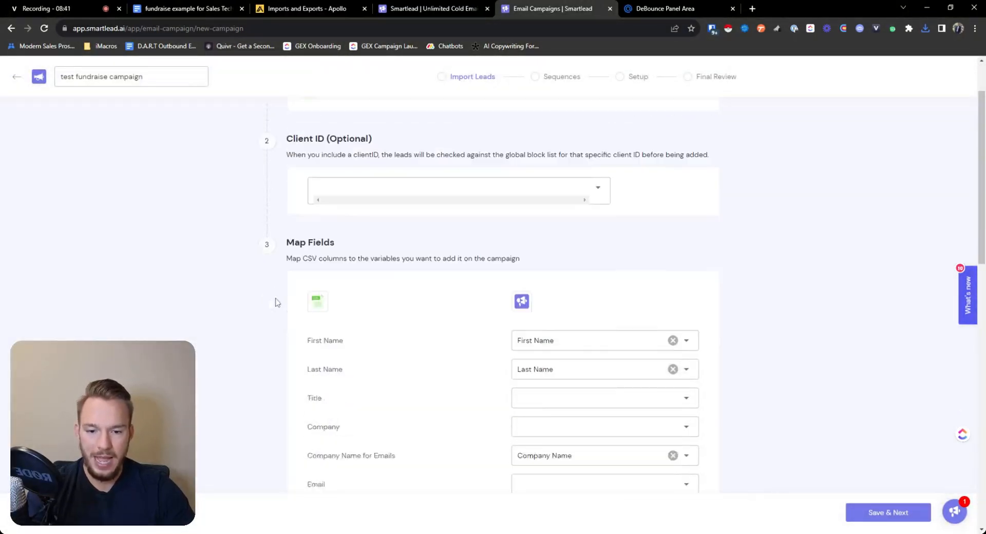
scroll("down", 3)
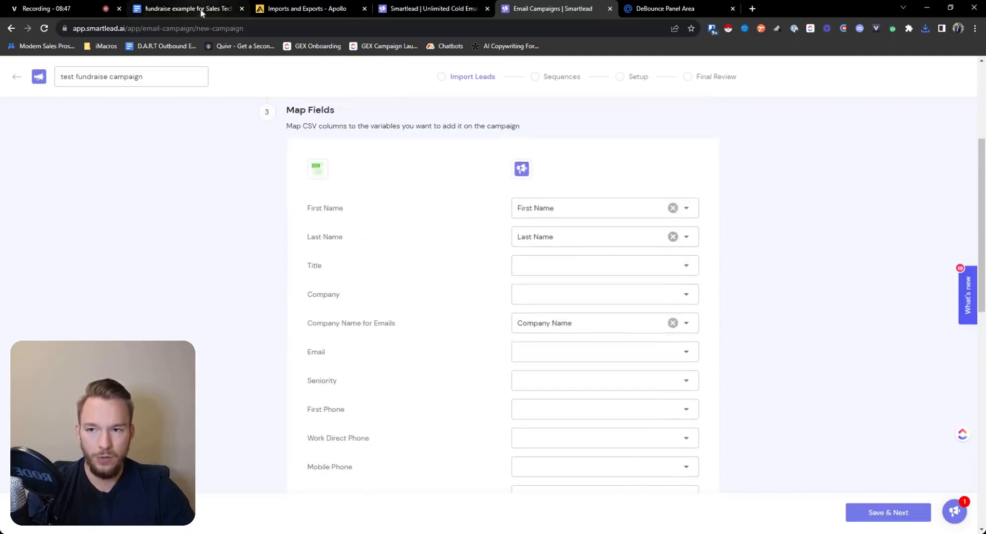
Check the draft's {{title}} and {{company_name}} placeholders, then close the Smartlead homepage tab.
left_click(185, 8)
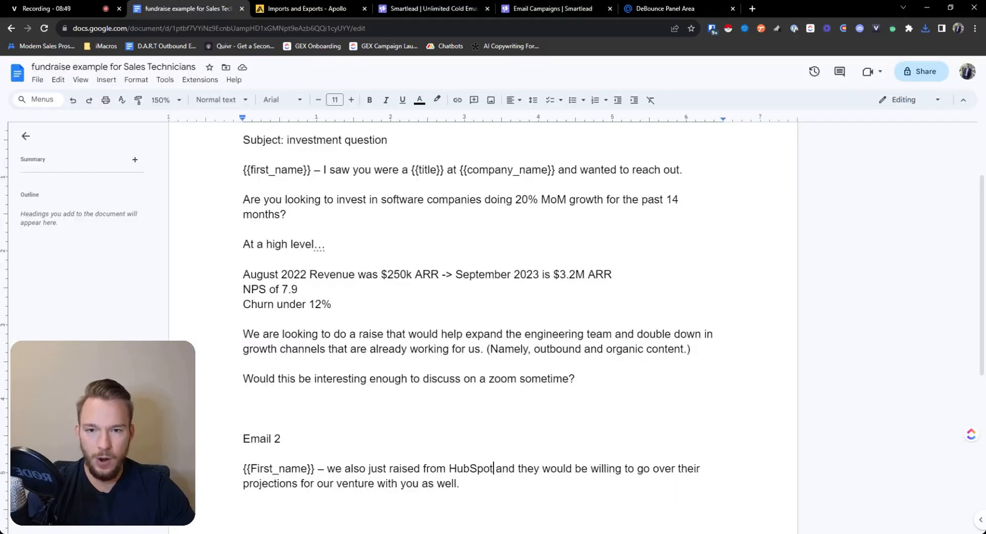
left_click(433, 8)
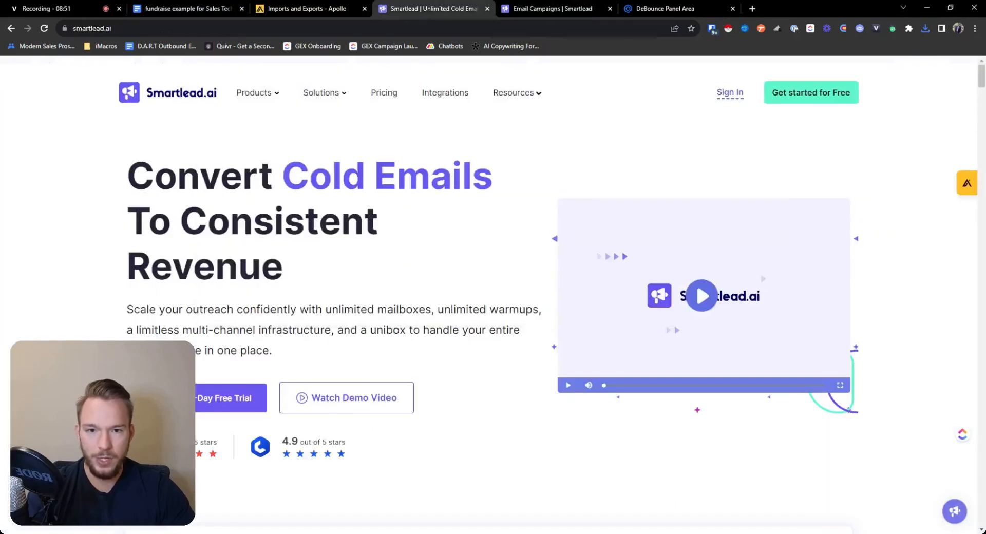
left_click(440, 8)
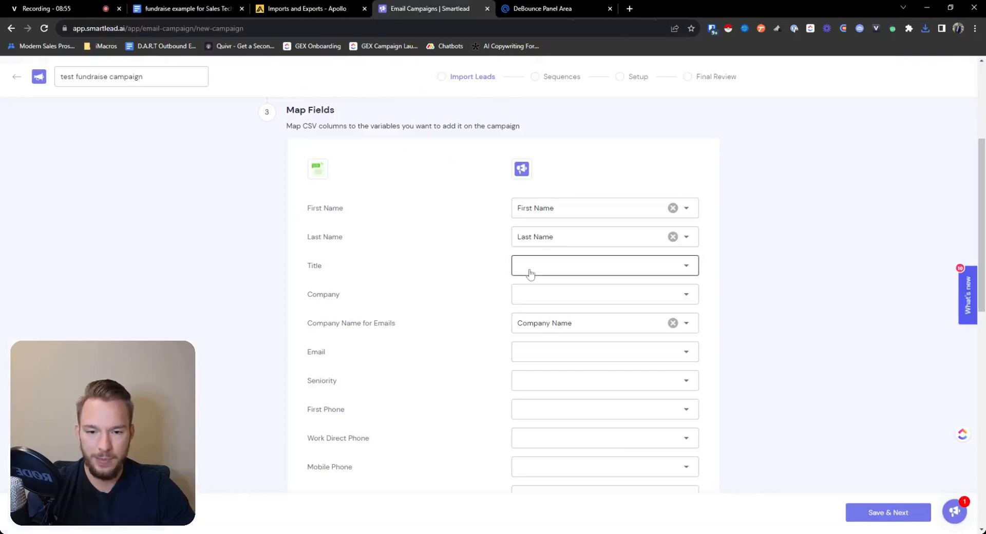
Map the Title column to a custom field.
left_click(603, 265)
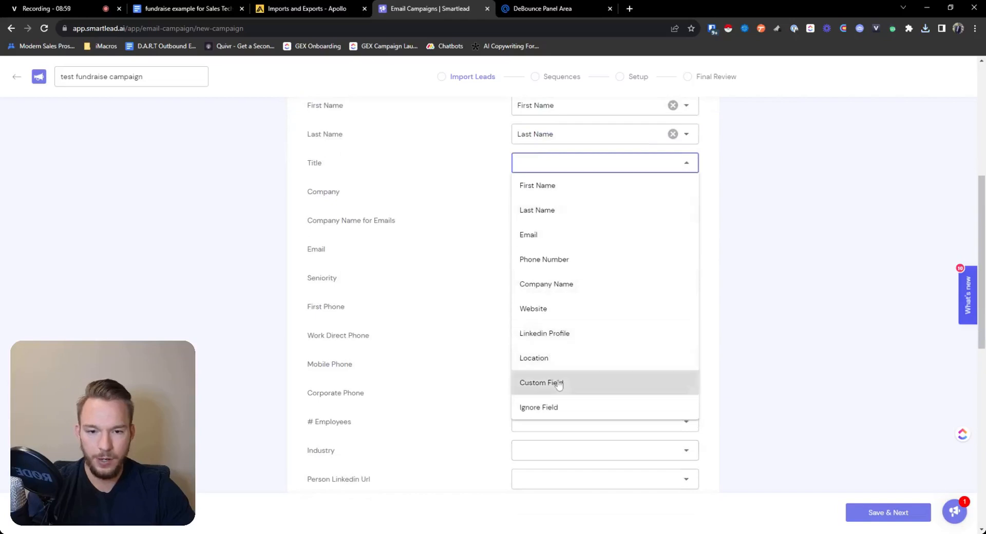
left_click(541, 383)
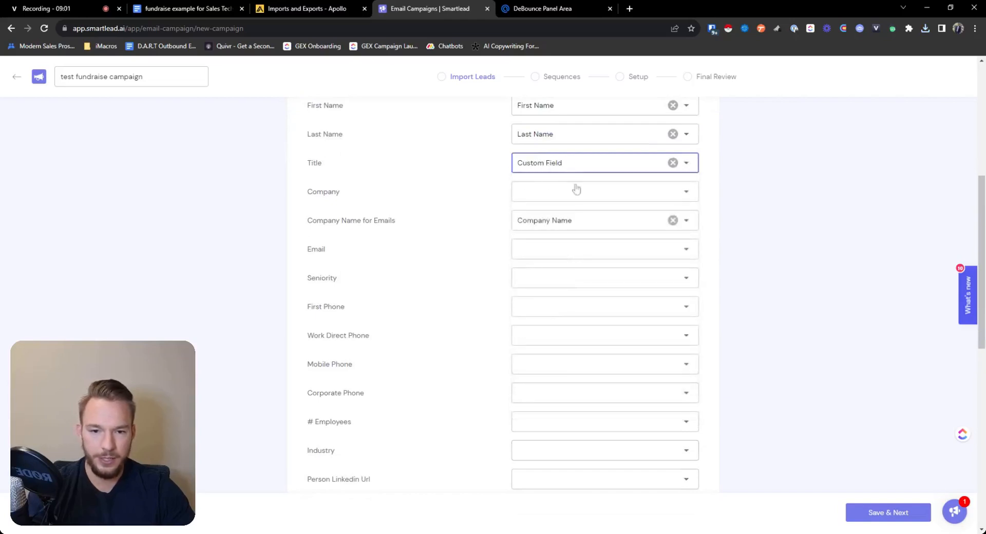
mouse_move(488, 266)
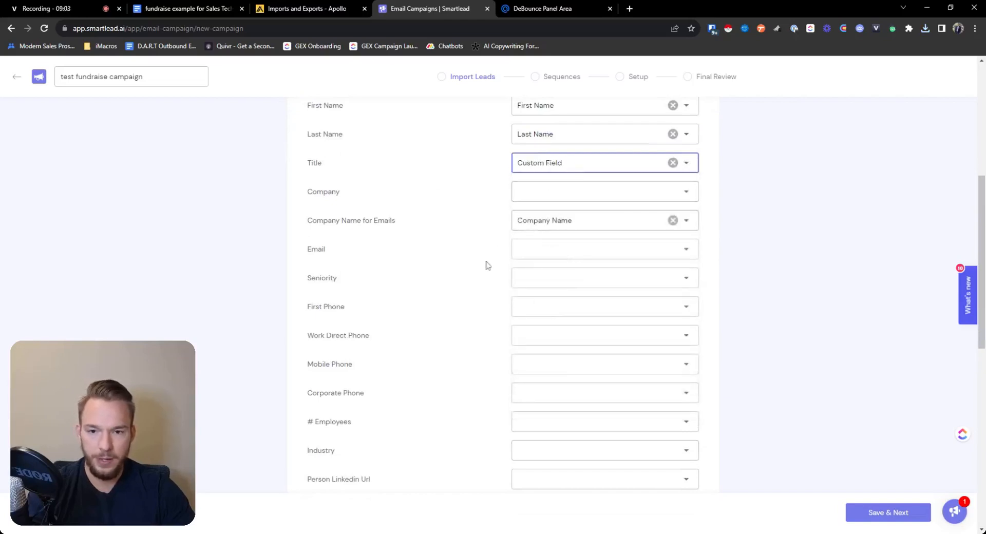
scroll("down", 3)
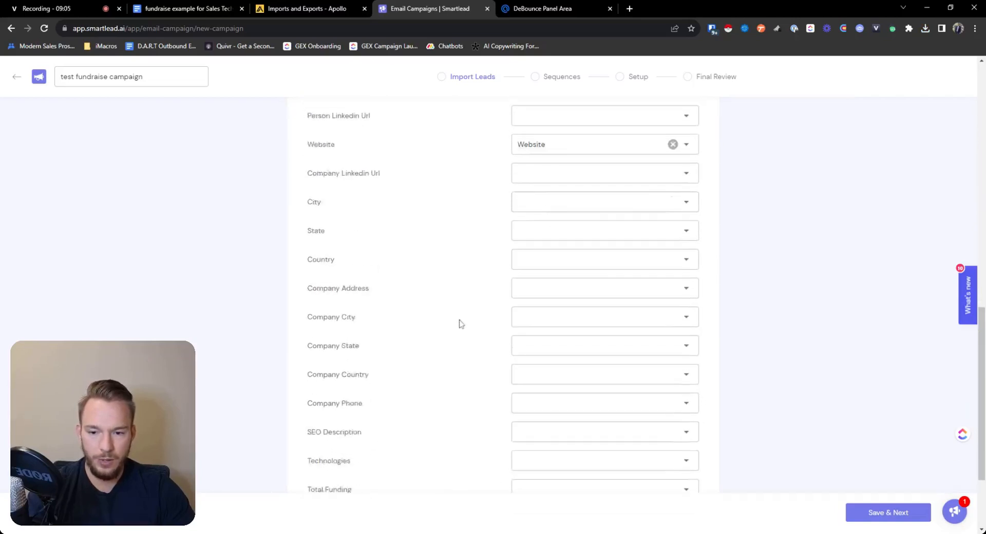
scroll("up", 3)
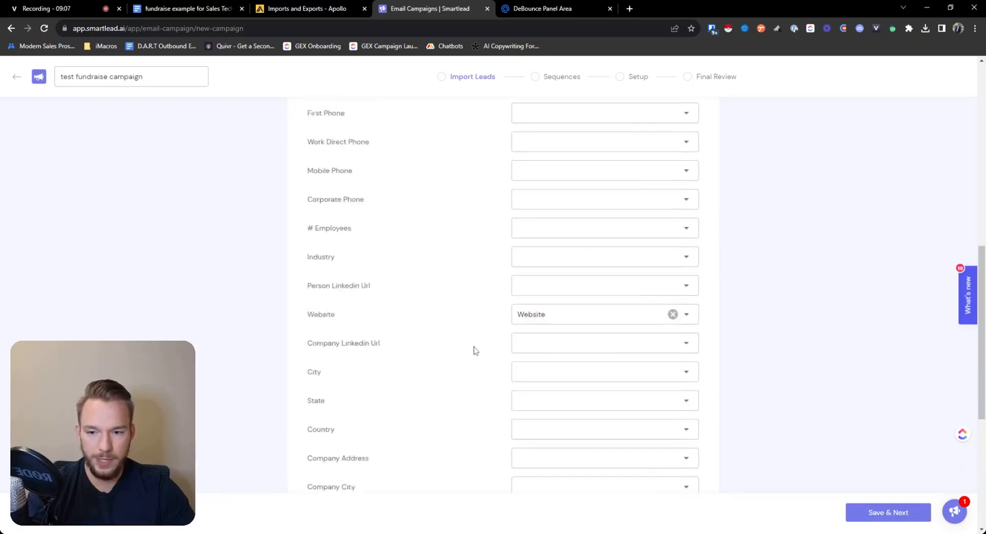
Map Email to the Email variable, recheck the draft, and submit the leads.
left_click(603, 274)
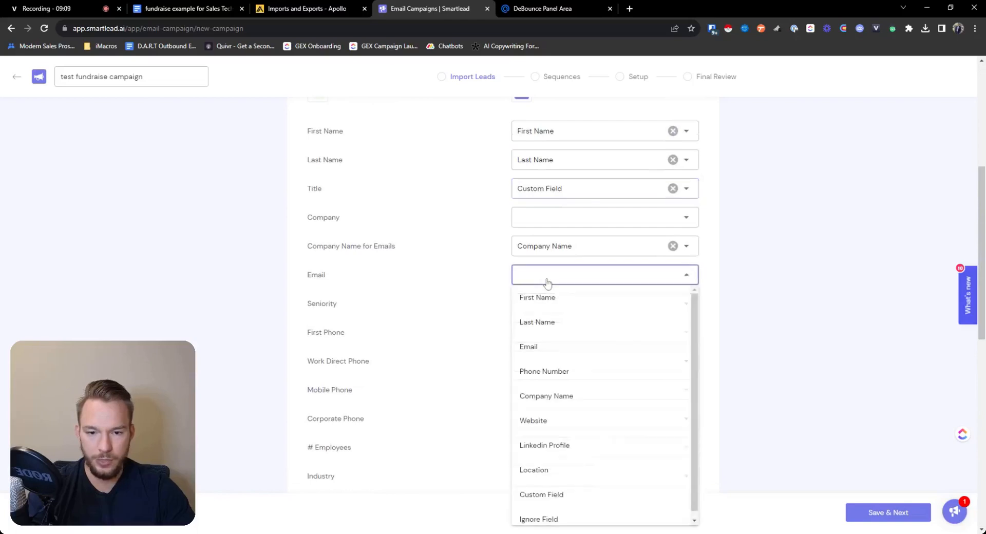
left_click(528, 347)
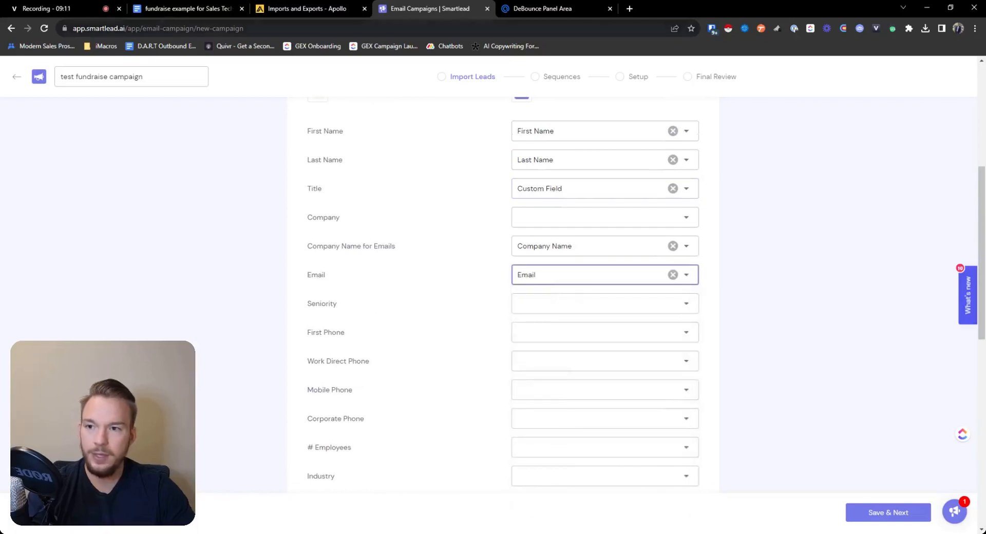
left_click(185, 8)
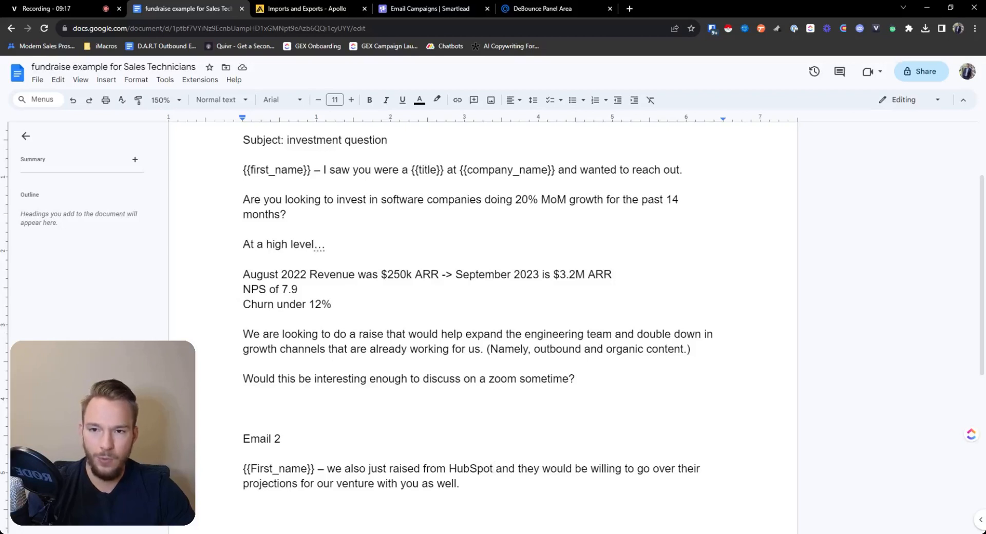
left_click(431, 8)
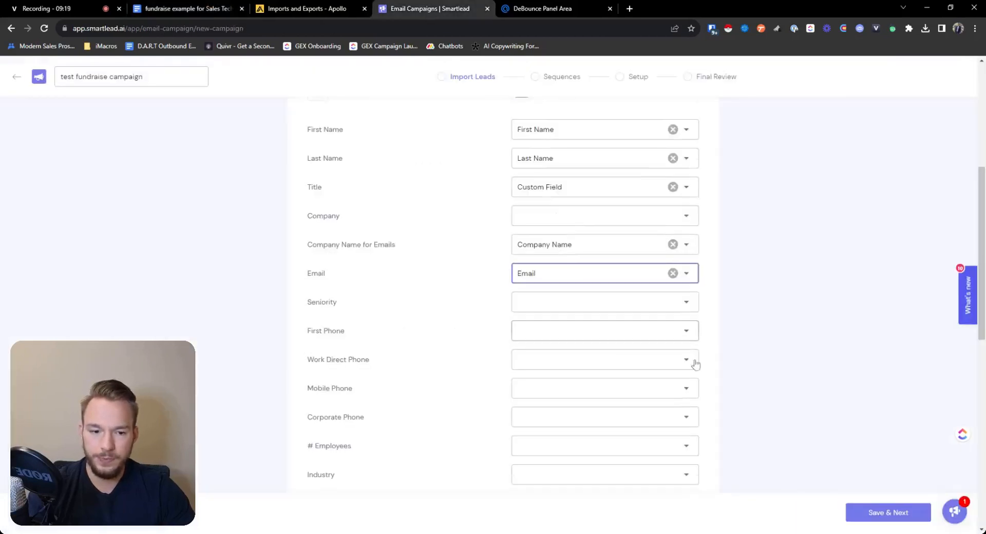
scroll("down", 3)
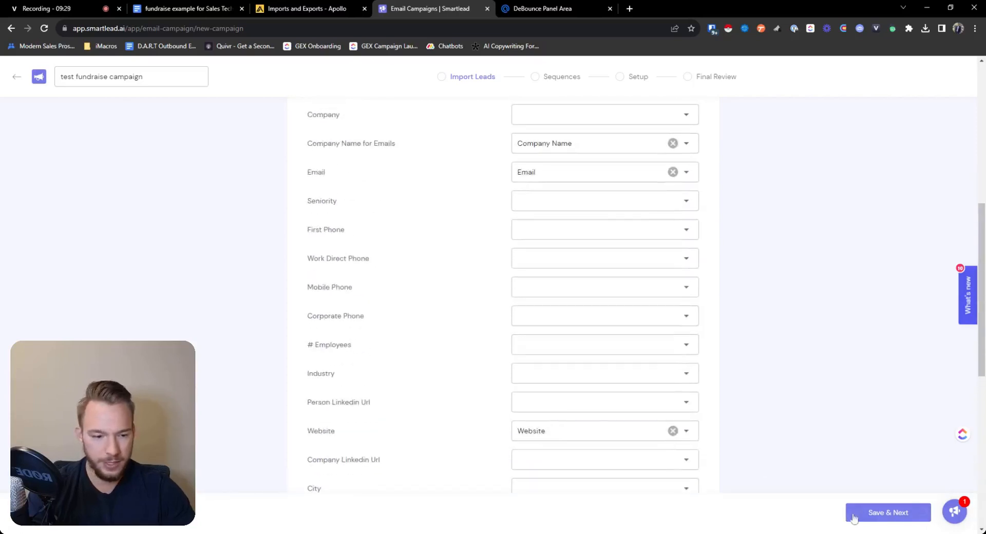
left_click(888, 512)
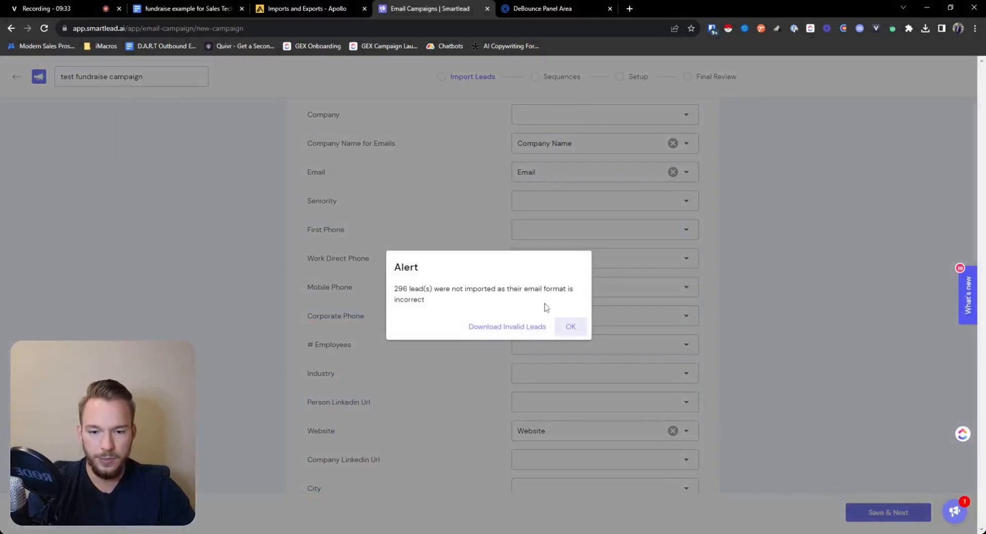
Dismiss the 296-invalid-email alert and accept the 453-lead import summary.
left_click(570, 327)
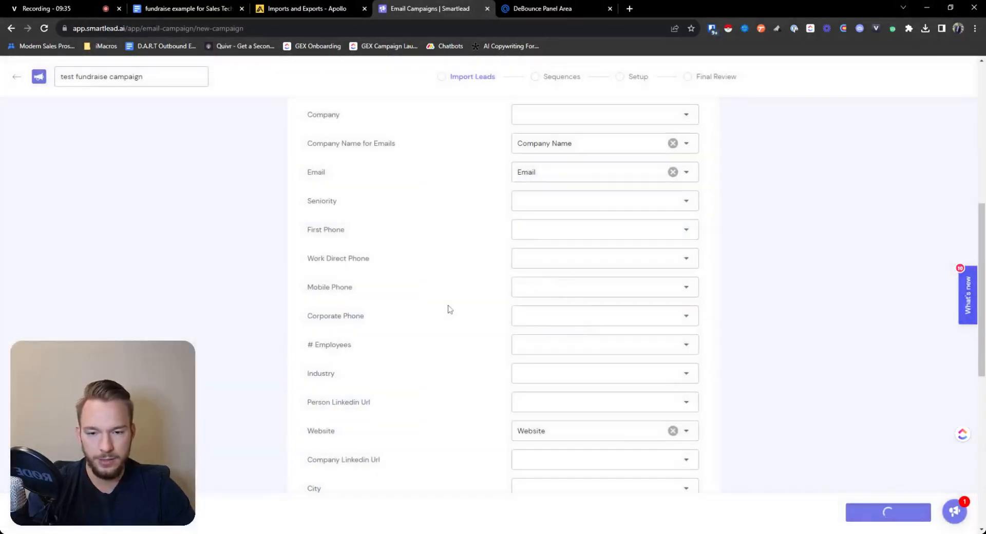
left_click(888, 512)
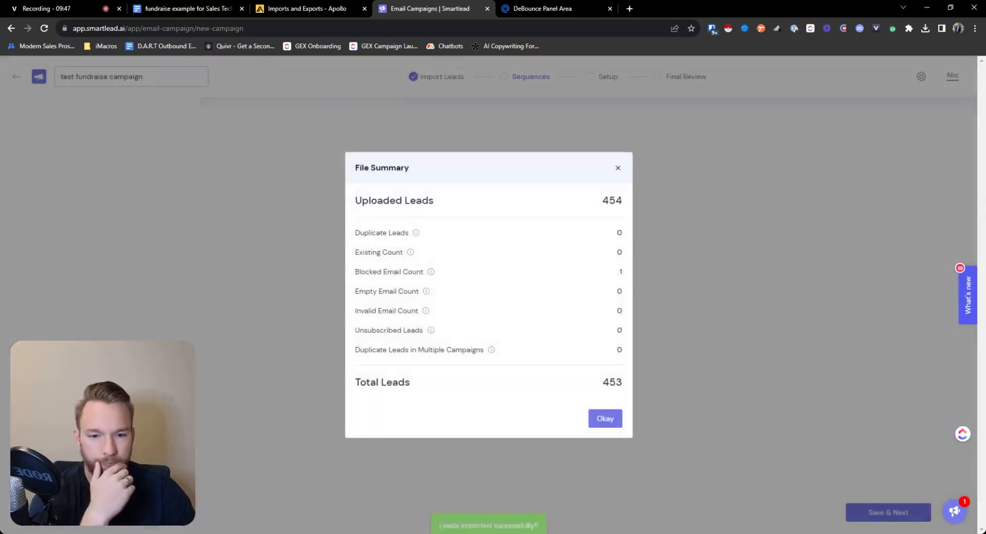
mouse_move(599, 282)
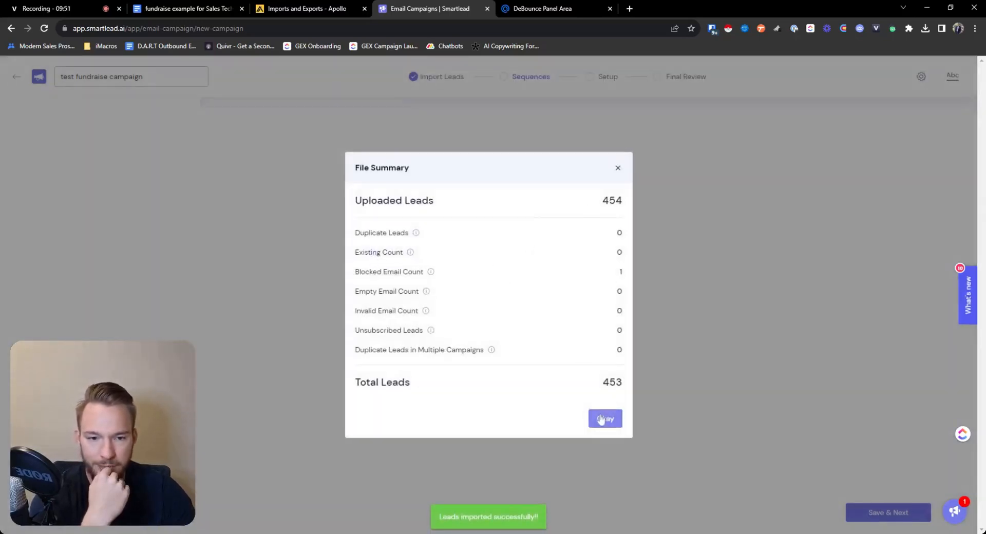
left_click(603, 420)
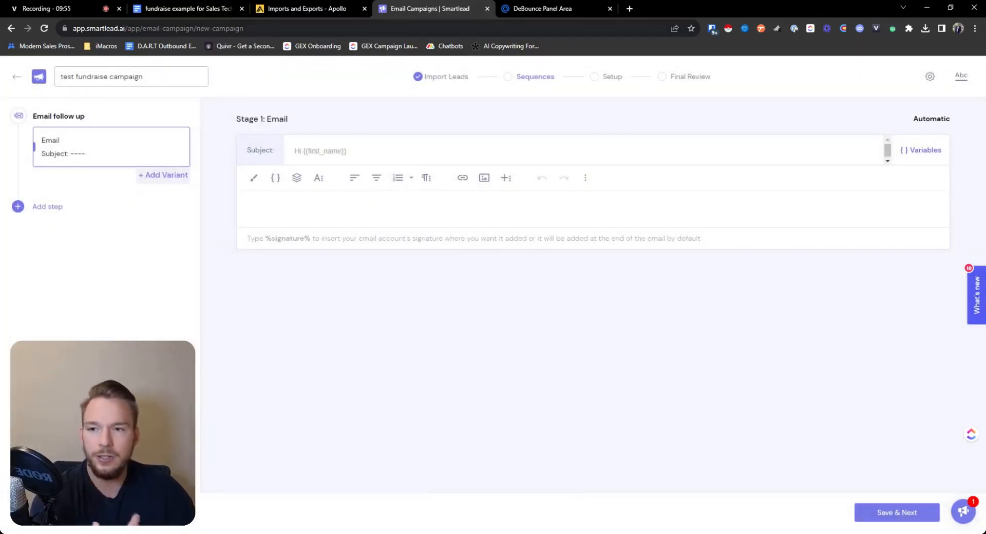
Copy subject 'investment question' from the doc and select the {{first_name}} placeholder.
left_click(183, 8)
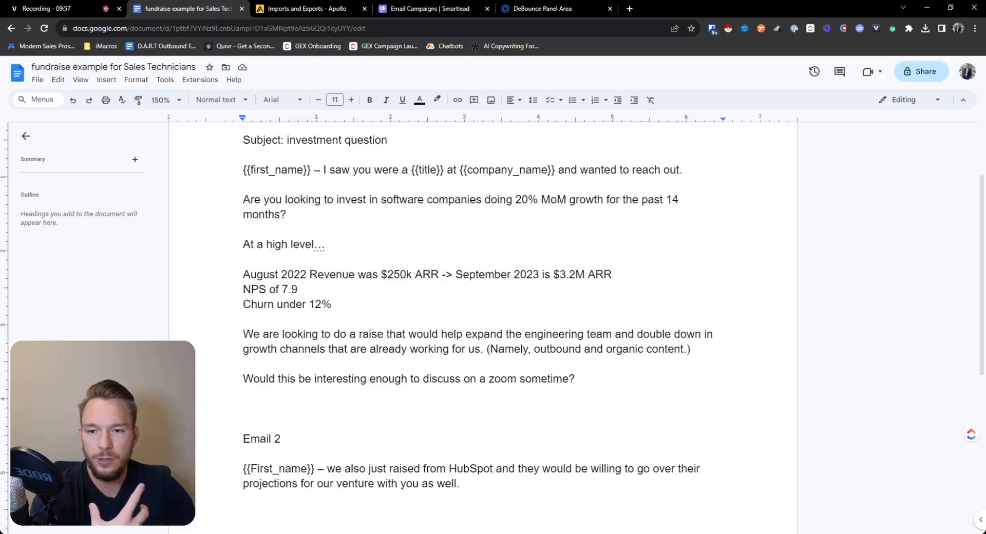
double_click(337, 140)
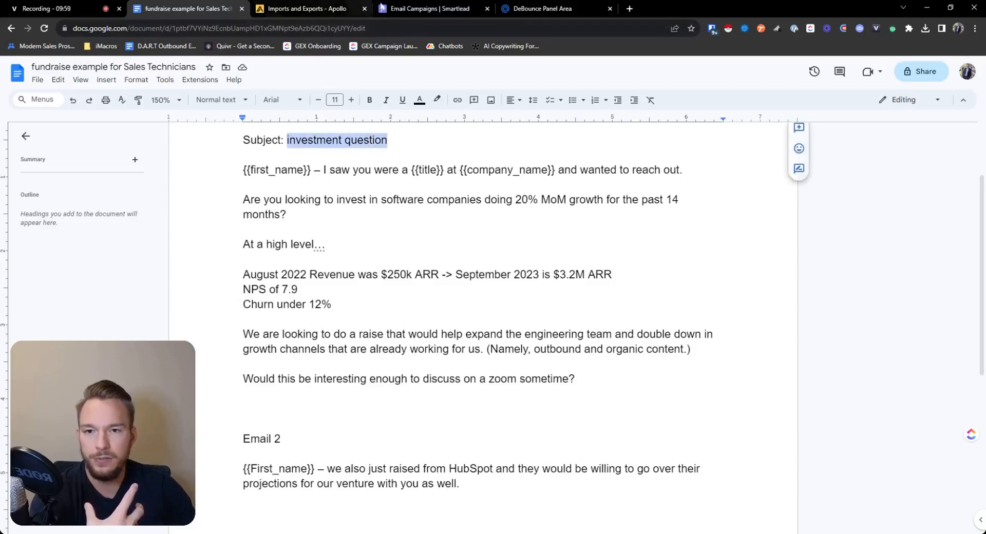
left_click(431, 8)
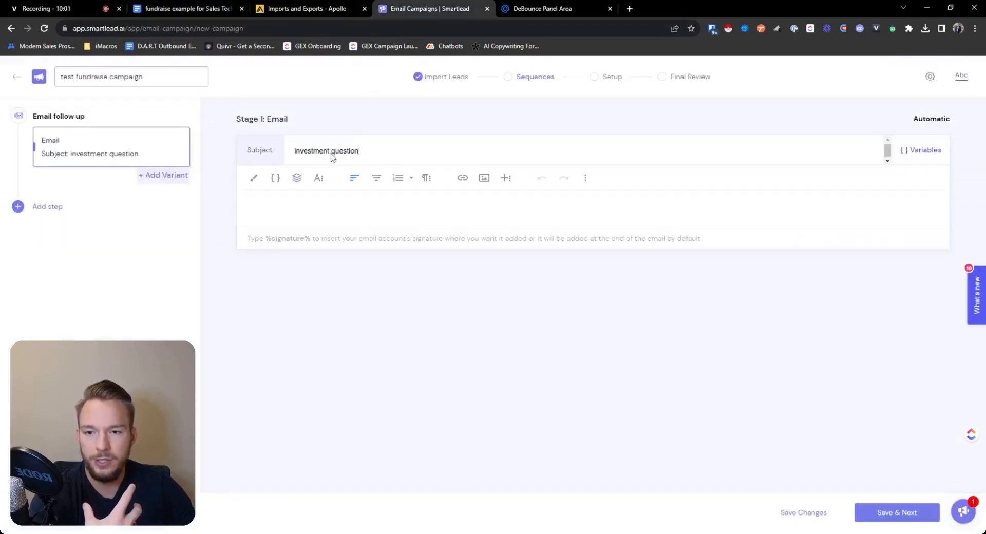
left_click(184, 8)
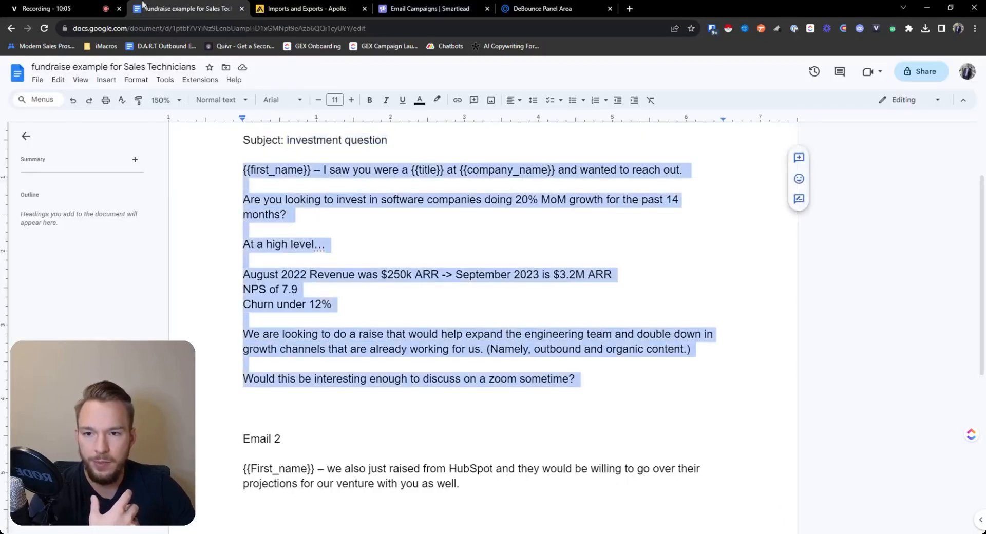
left_click(433, 8)
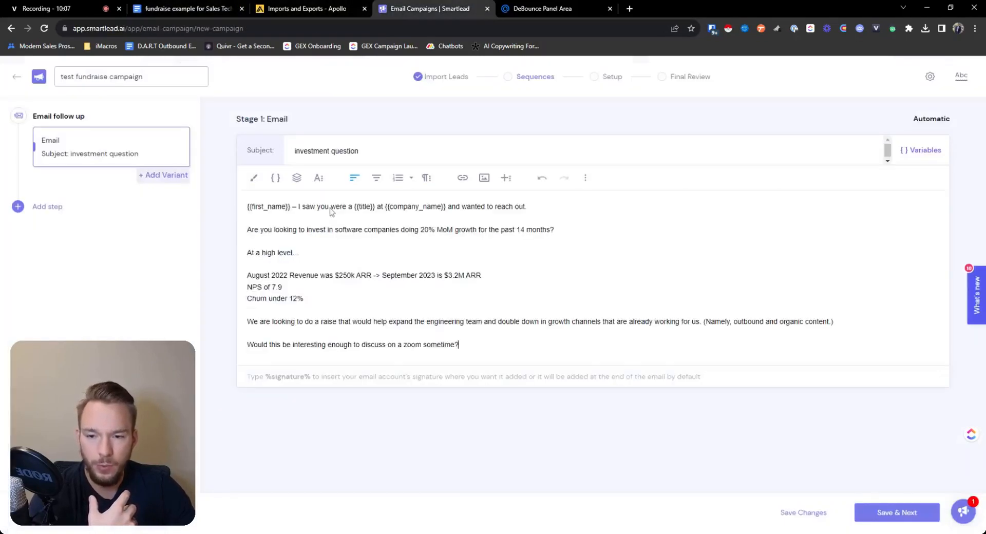
double_click(266, 206)
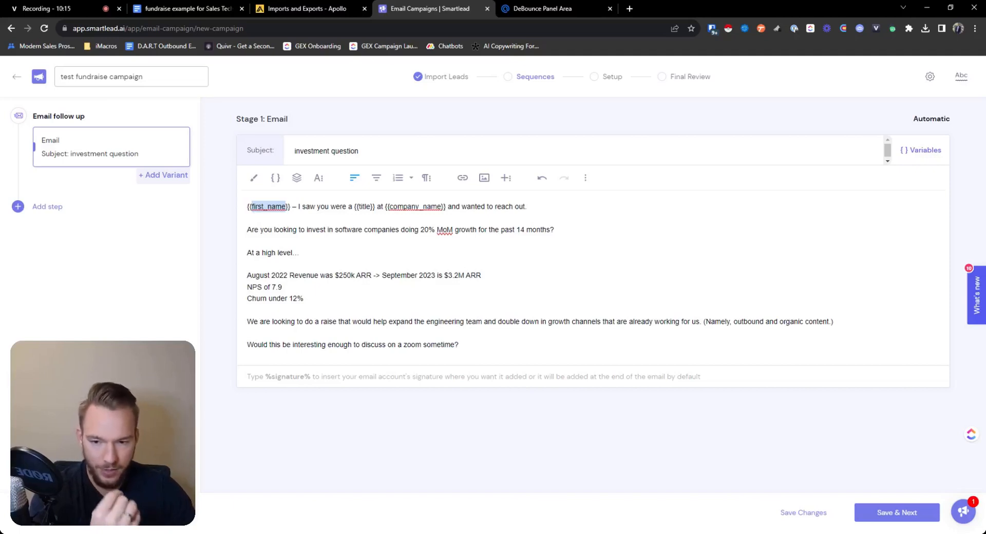
mouse_move(296, 214)
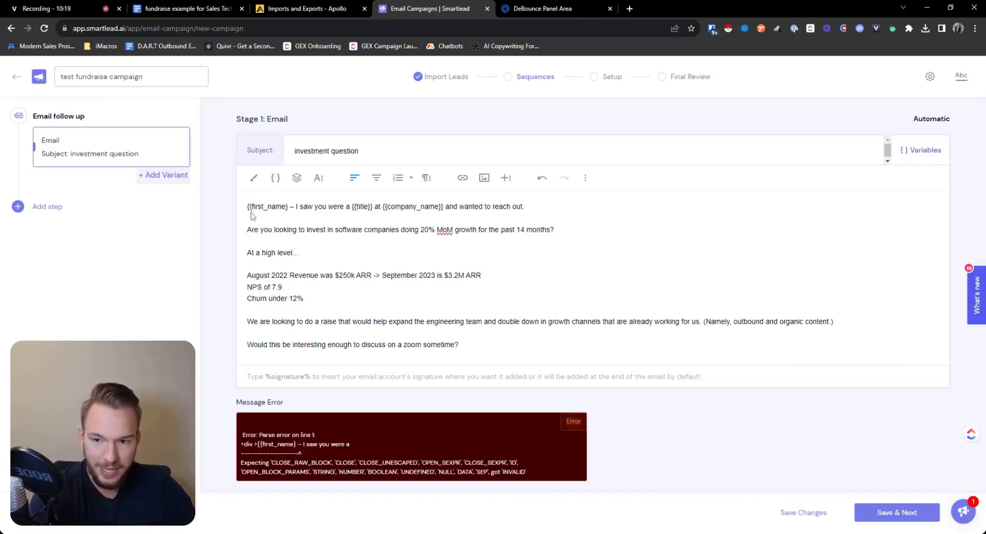
Re-insert the First Name and Title variables from suggestions in the Stage 1 opening.
double_click(267, 206)
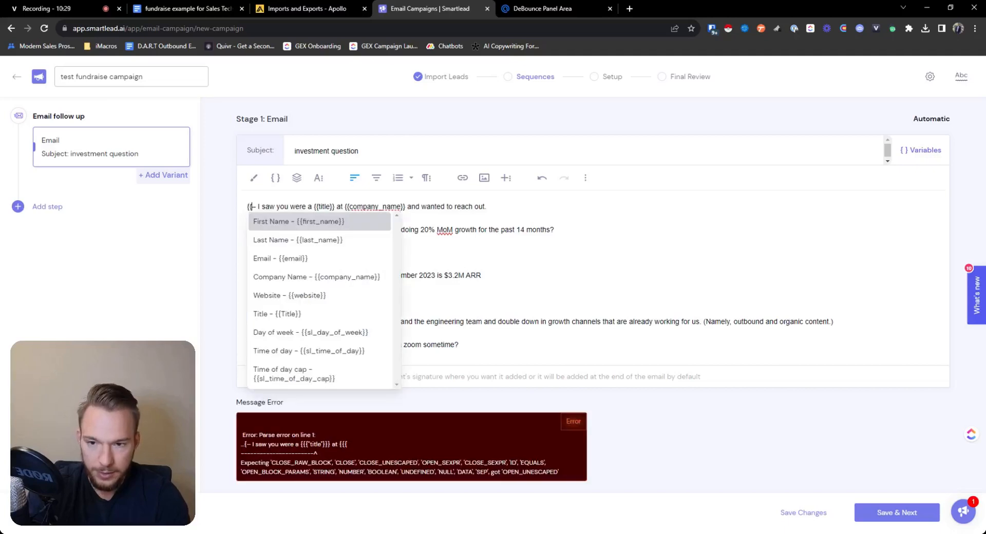
left_click(297, 221)
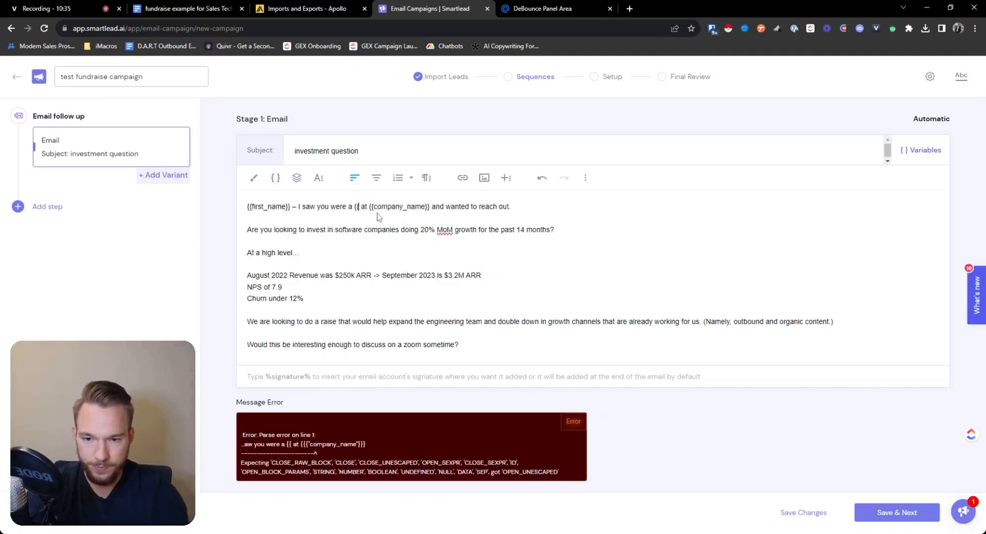
type("ti")
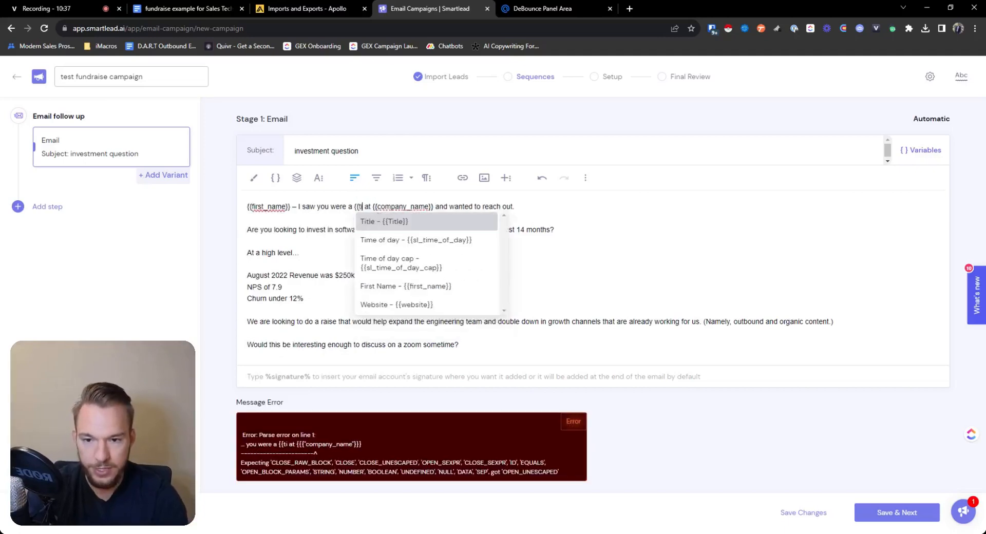
left_click(384, 221)
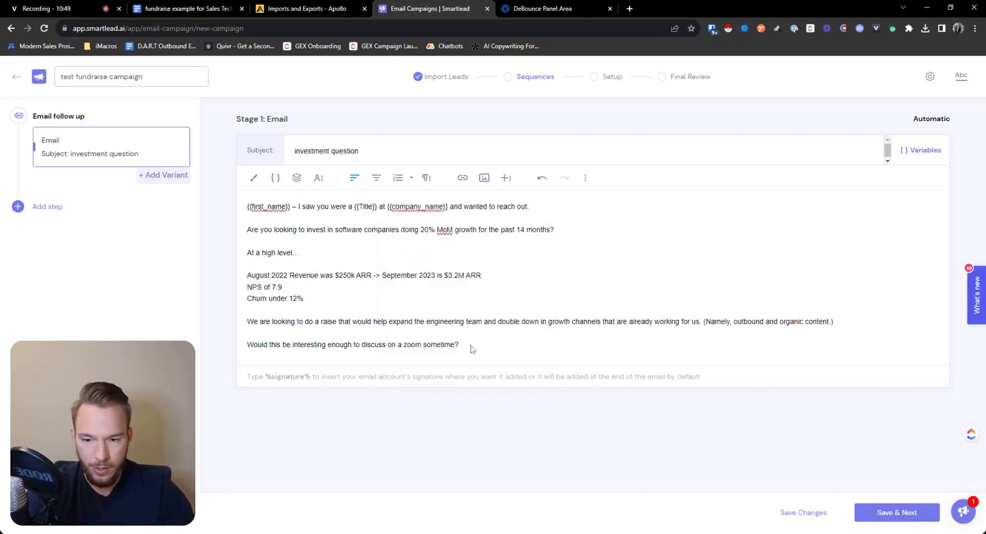
Add a 'Thanks for the time' sign-off and a Stage 2 email after 3 days.
type("Thanks for the time,")
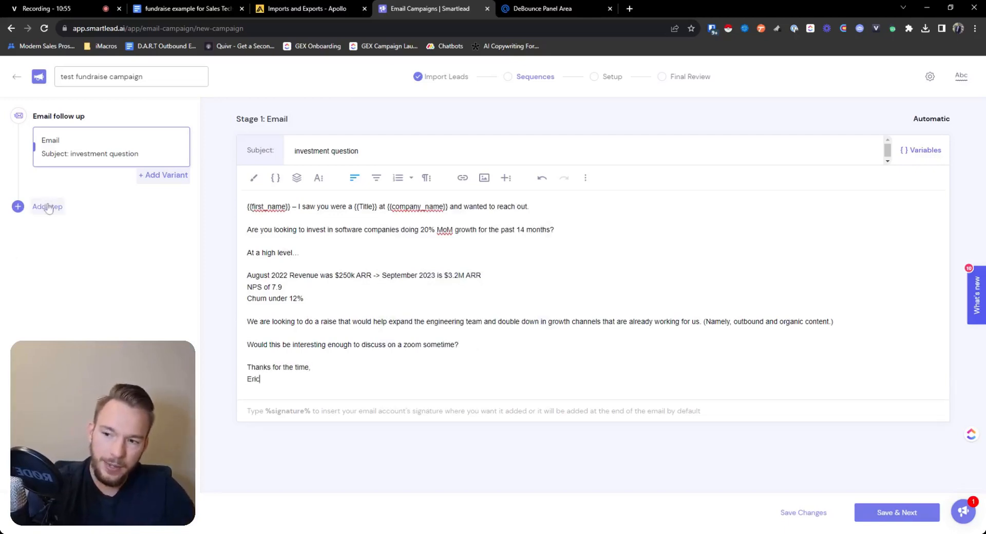
left_click(47, 206)
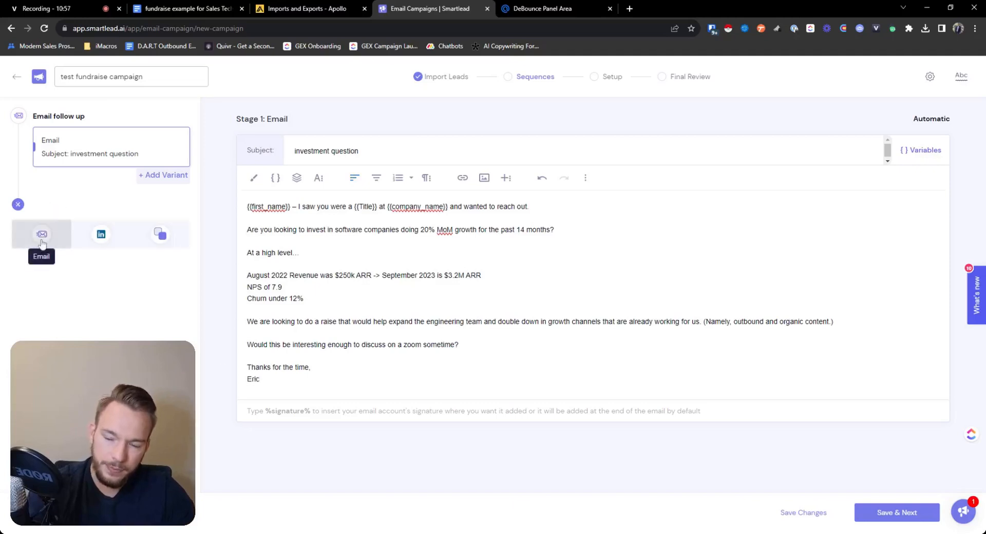
left_click(42, 235)
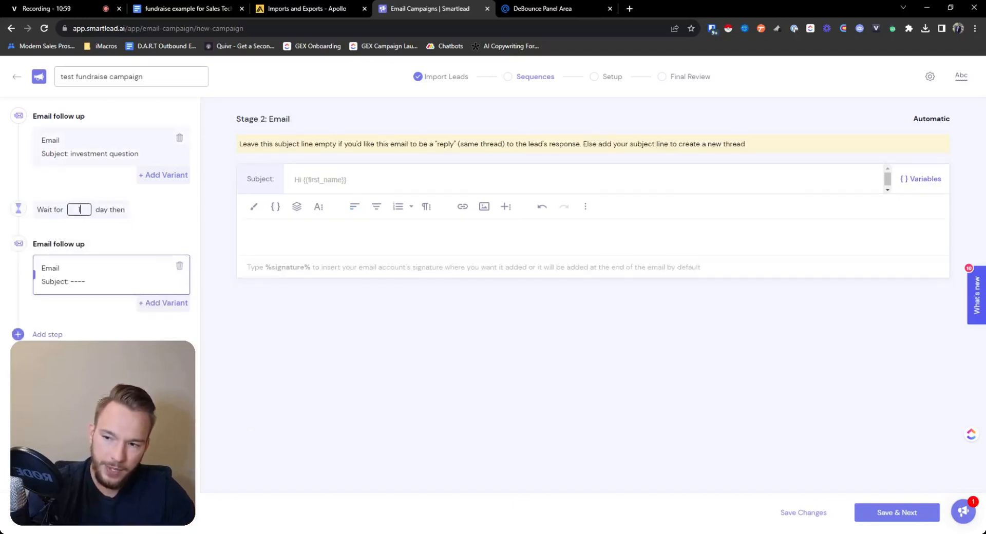
type("3")
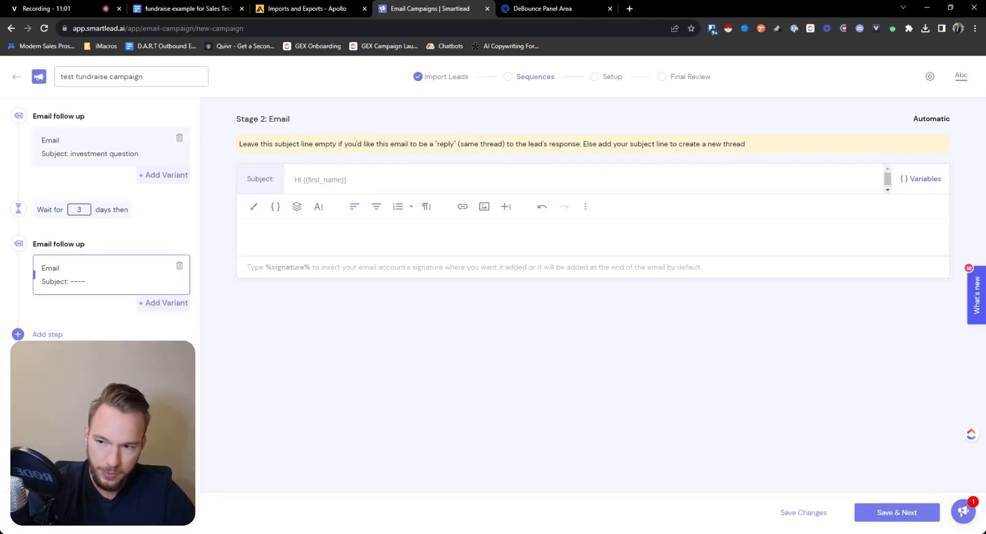
left_click(112, 146)
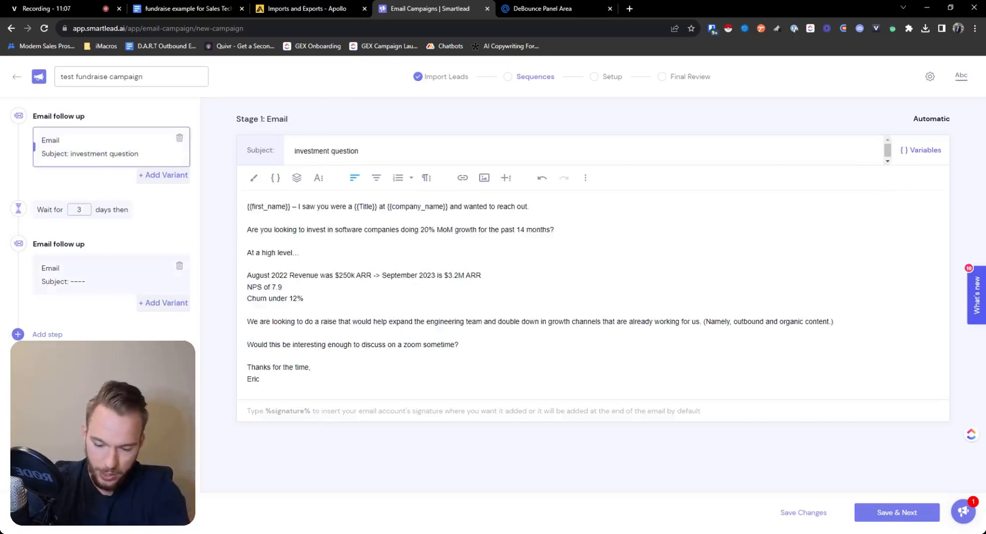
Sign Stage 1 as Eric Nowoslawski, Founder, with an 'I won't email you again' opt-out.
type("Nowoslawski")
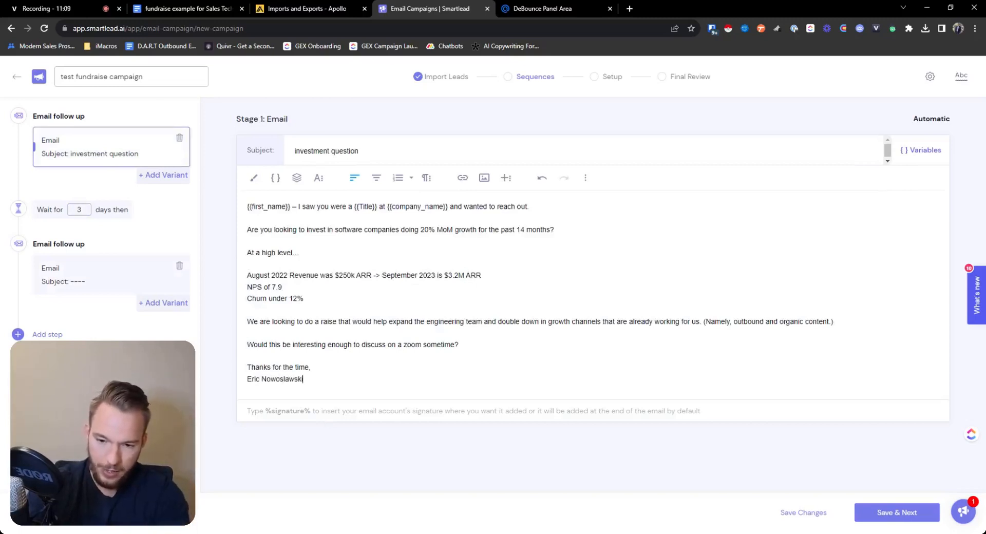
type("Founder")
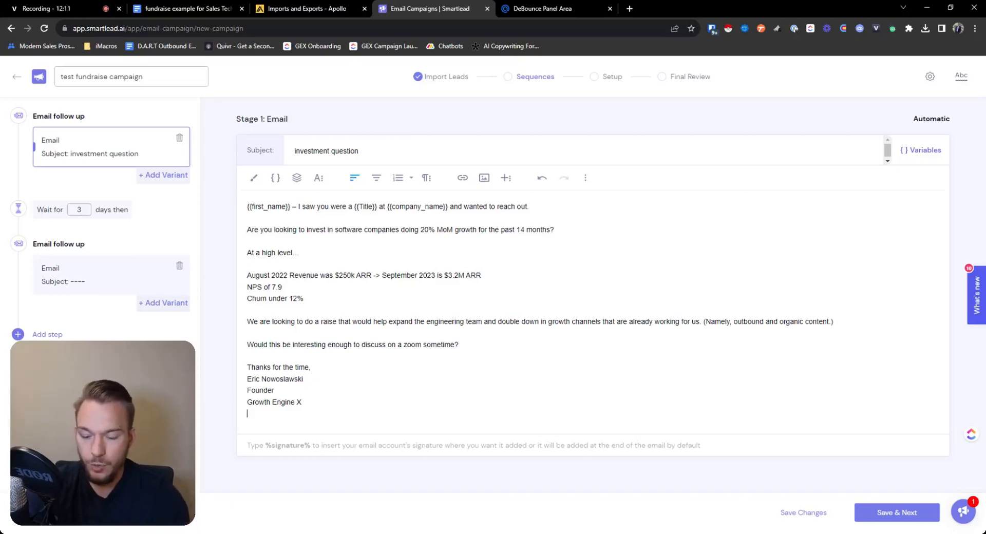
type("If")
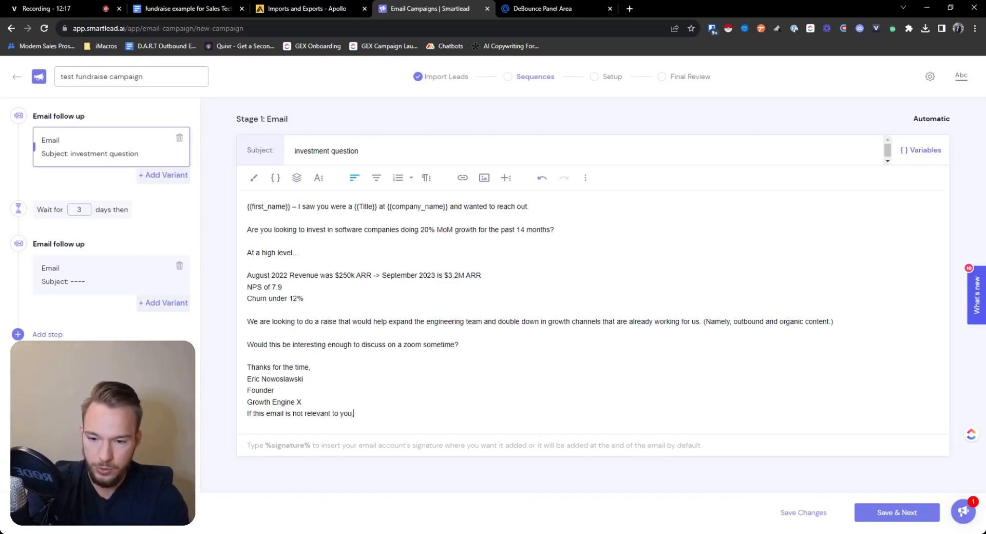
type("just let me know and")
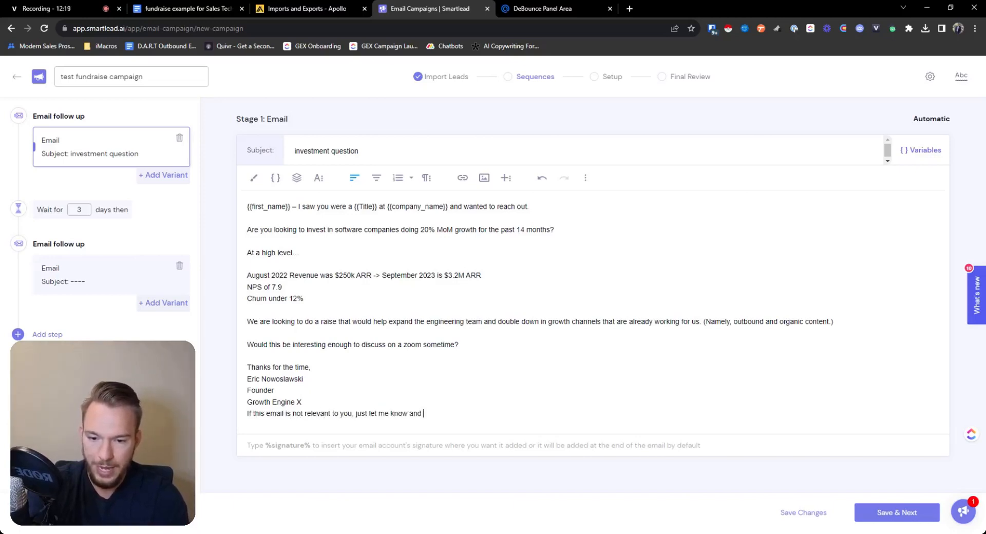
type("I won't email you again")
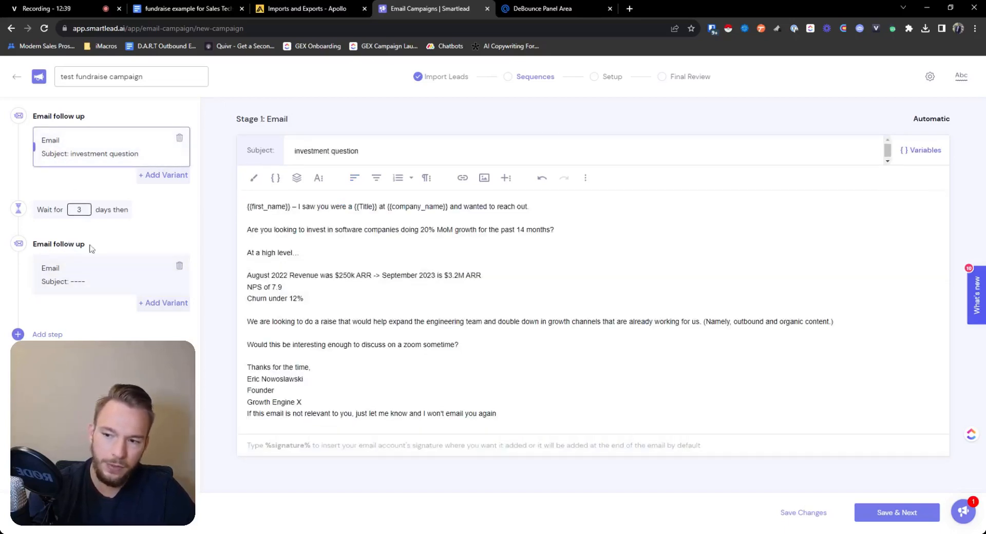
Paste the HubSpot investor follow-up into the Stage 2 email and save the sequence.
left_click(112, 274)
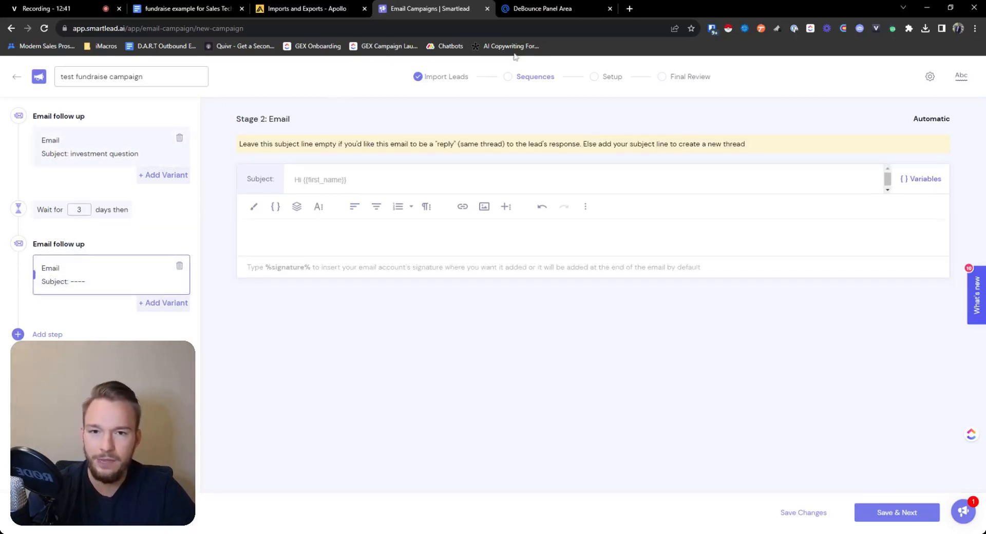
left_click(185, 8)
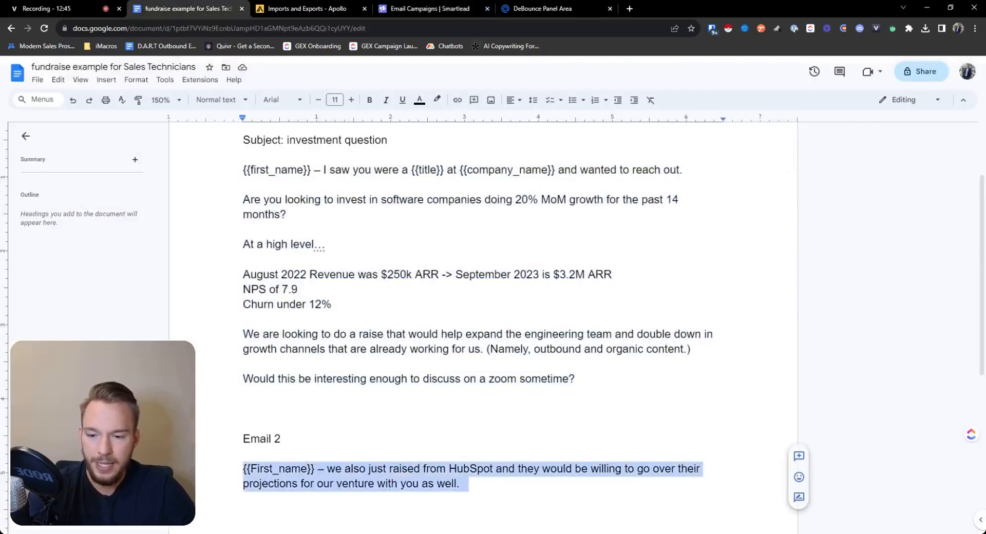
left_click(432, 8)
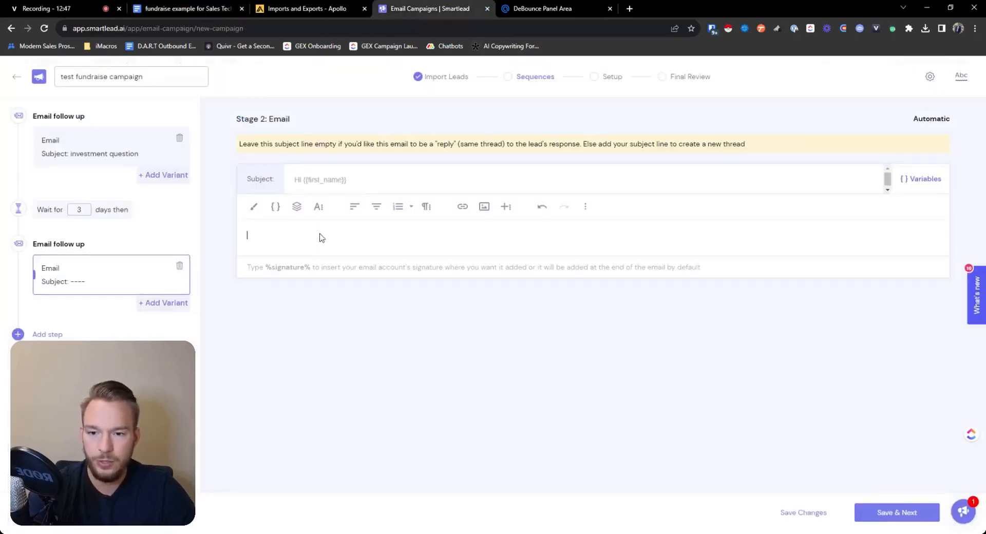
type("{{First_name}} – we also just raised from HubSpot and they would be willing to go over their projections for our venture with you as well.")
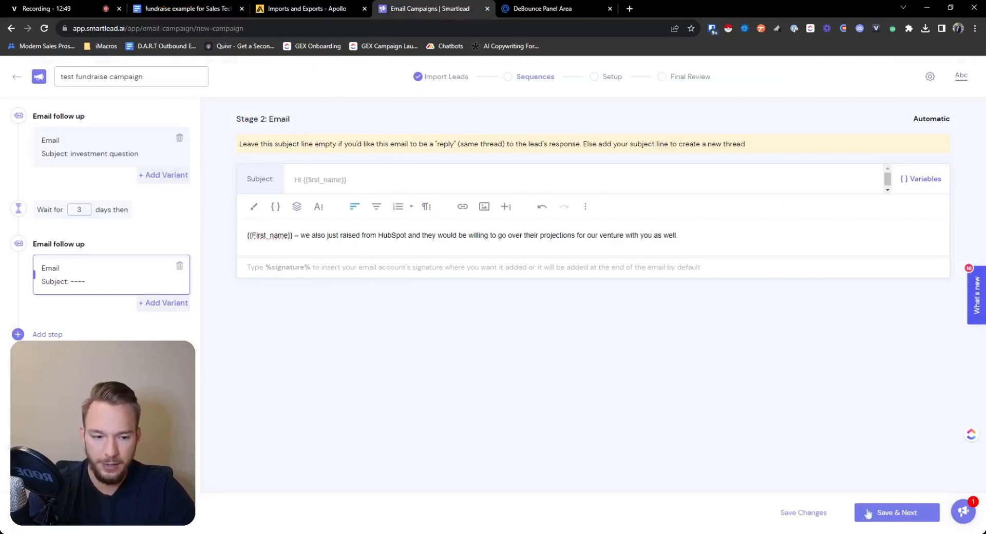
left_click(897, 513)
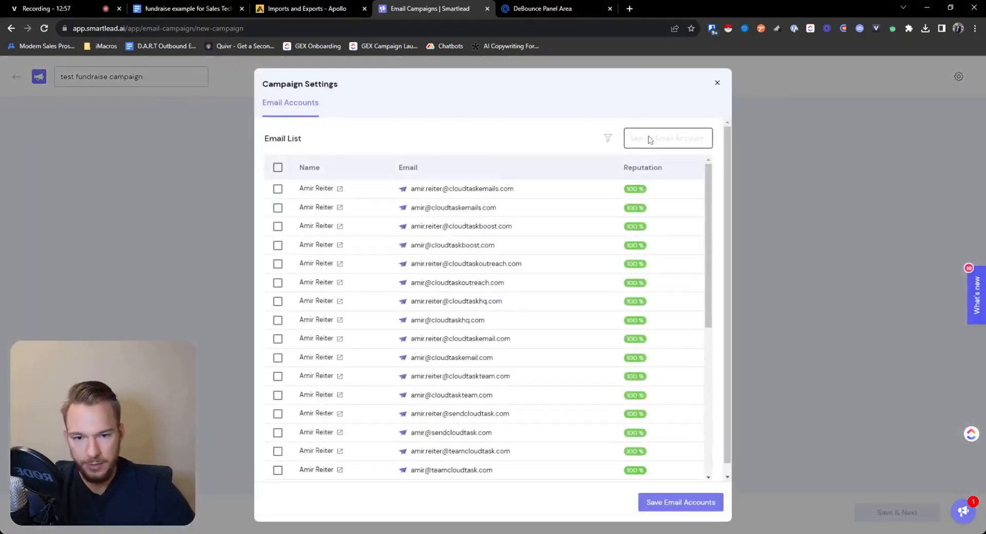
Search for 'Eric', tick five sender accounts, and save them to the campaign.
type("Eric No")
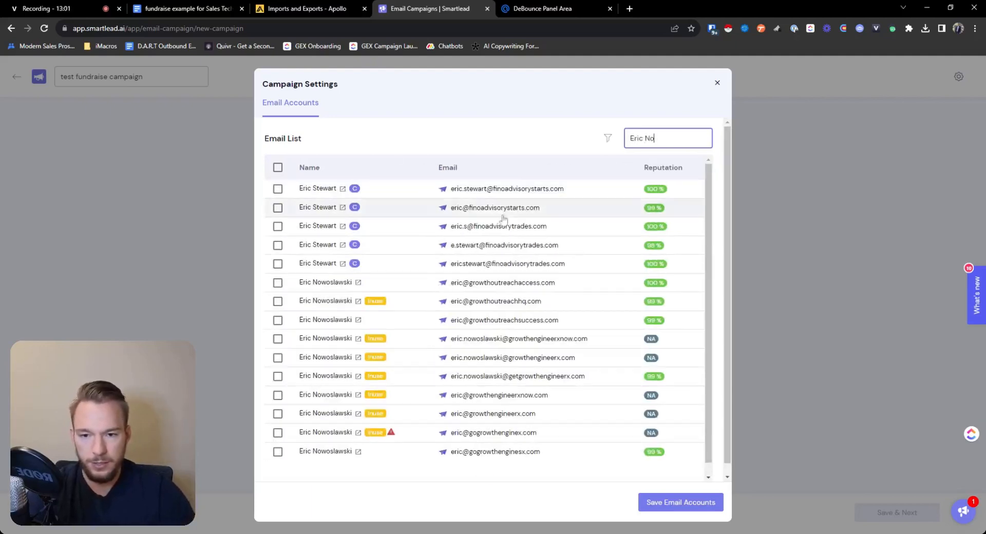
left_click(278, 301)
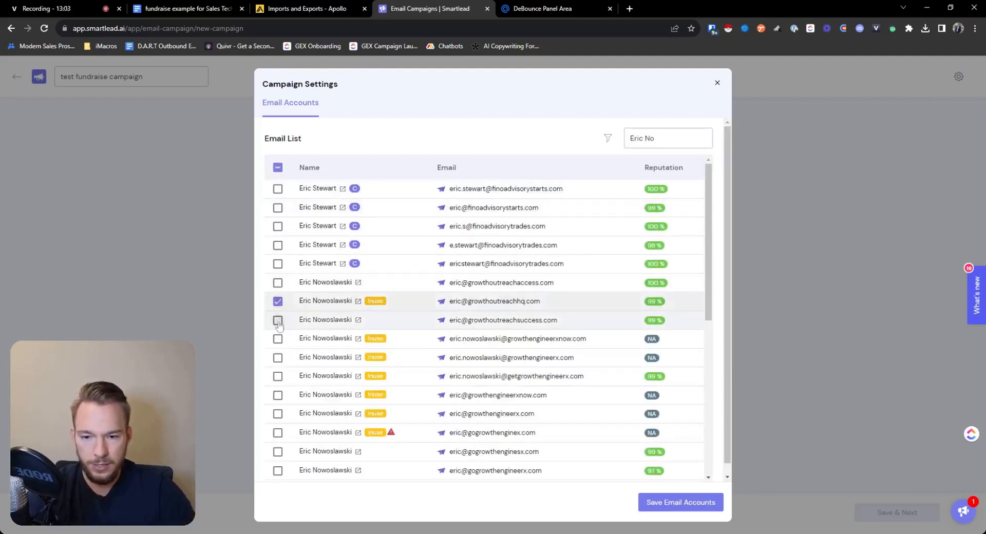
left_click(277, 320)
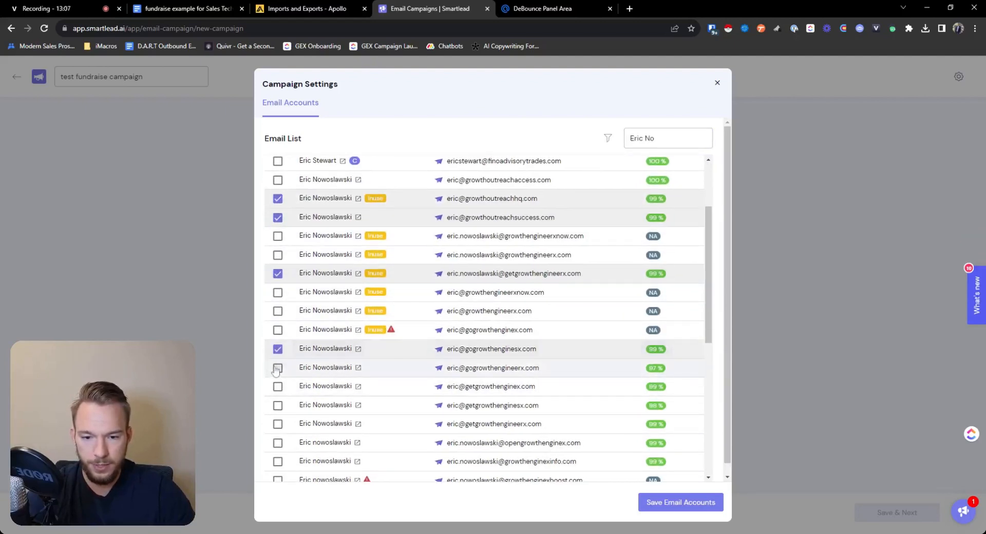
left_click(278, 367)
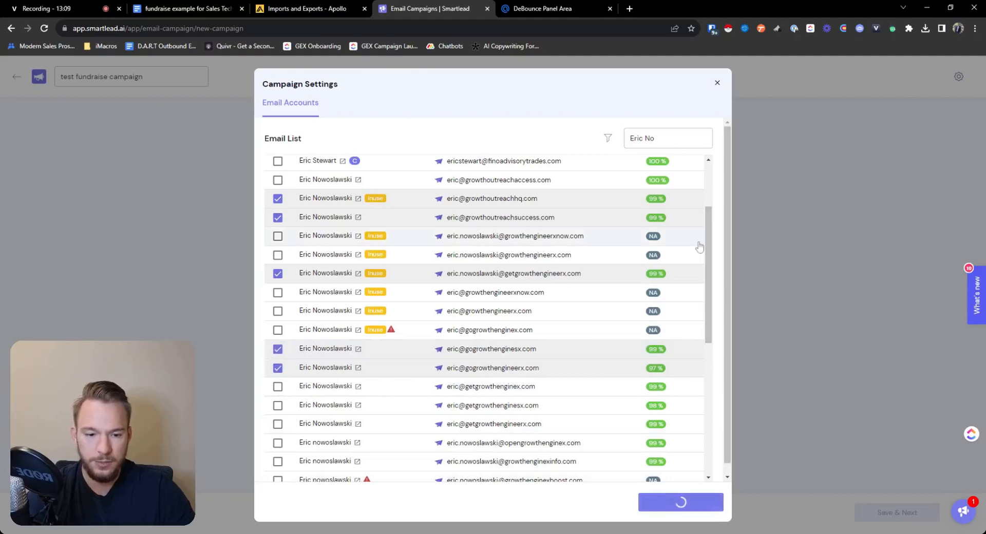
left_click(681, 502)
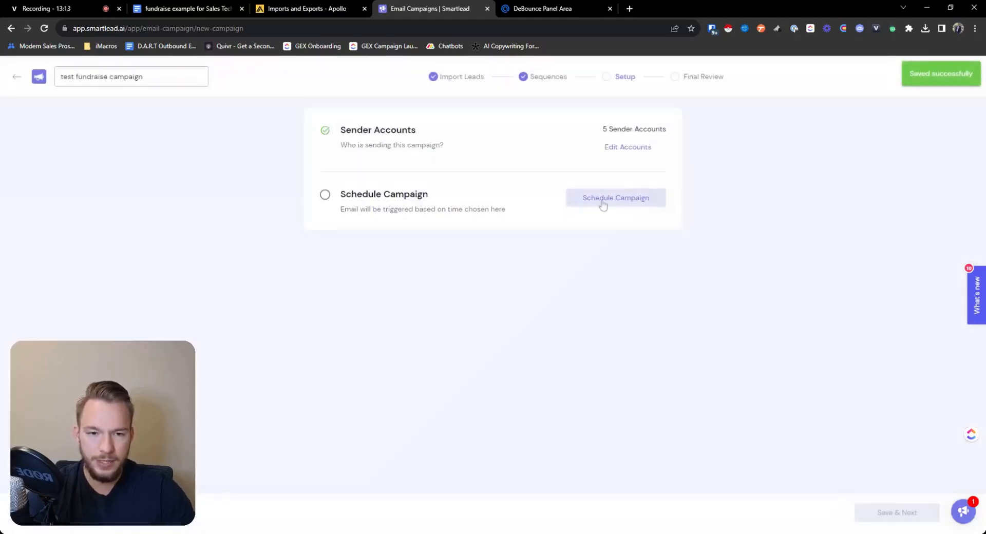
Set the schedule timezone to New York and send emails every 11 minutes.
type("new york")
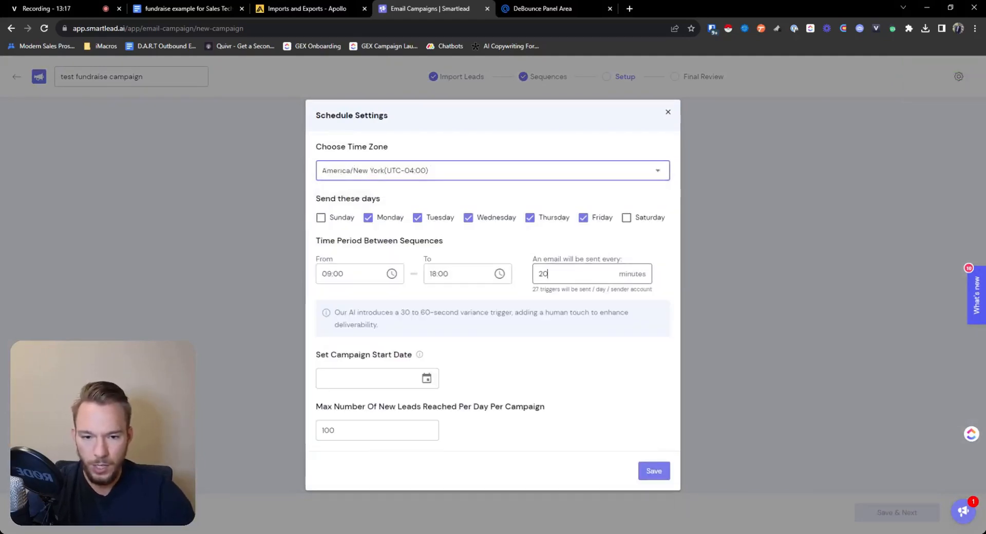
type("13")
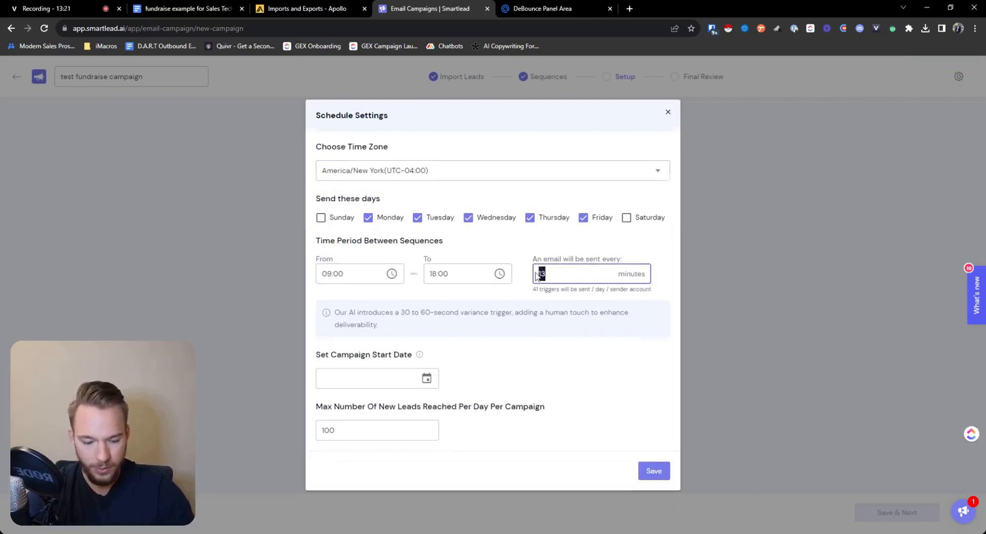
type("11")
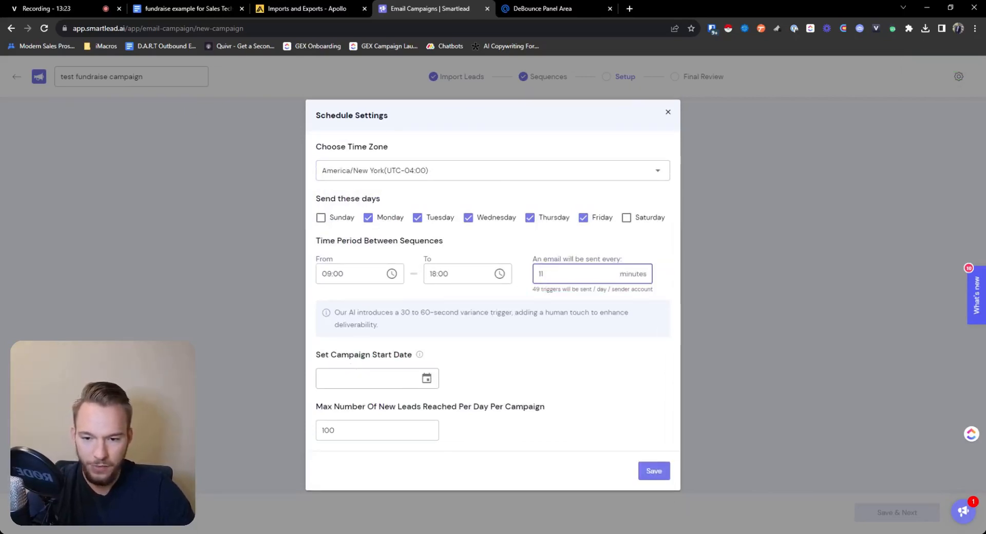
Cap new leads at 250 per day, start Oct 10, 2023, save, and continue to Final Review.
left_click(376, 430)
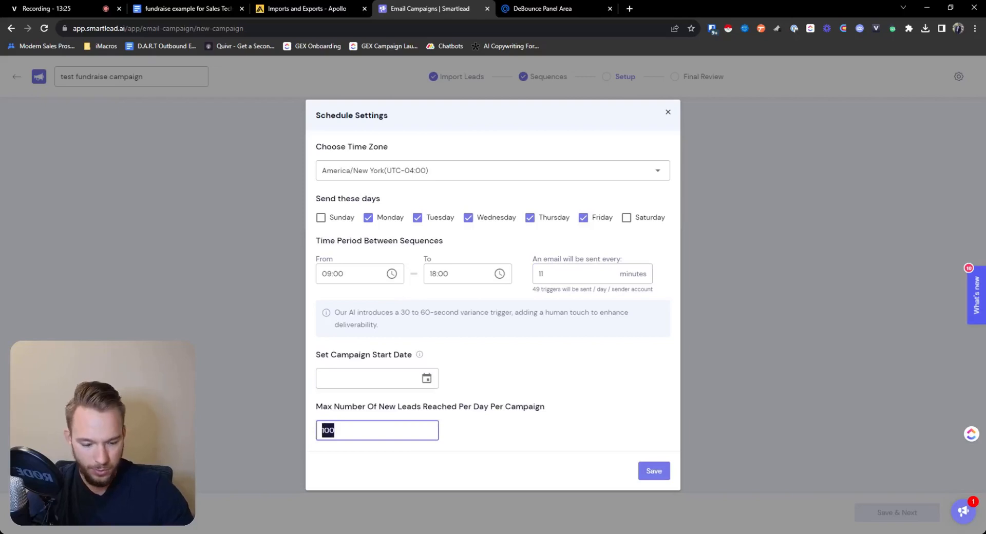
type("250")
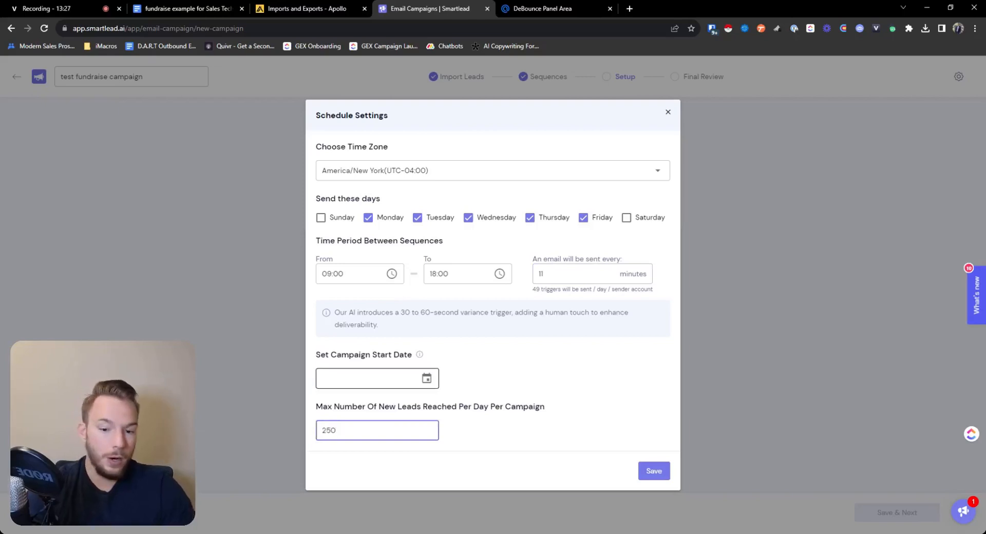
left_click(377, 378)
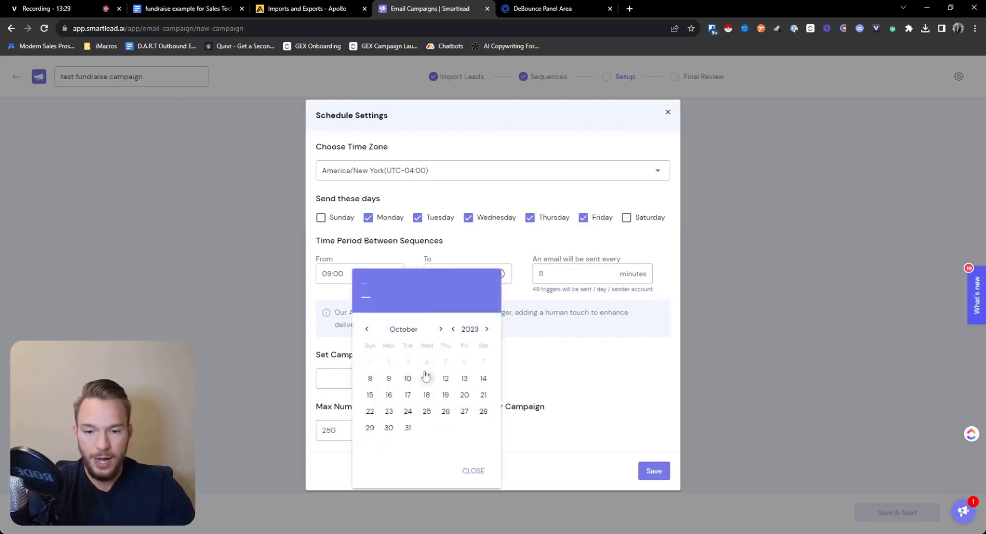
left_click(408, 378)
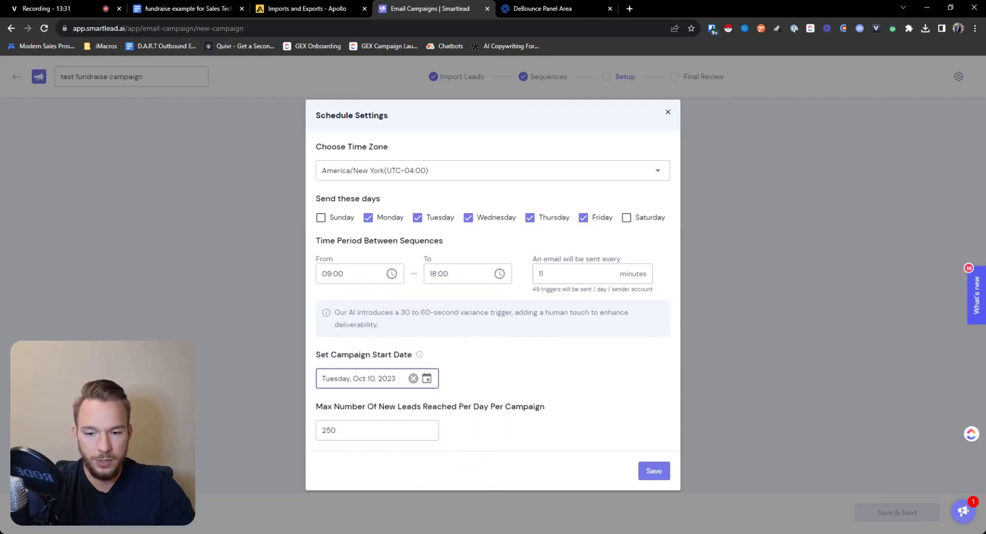
left_click(654, 471)
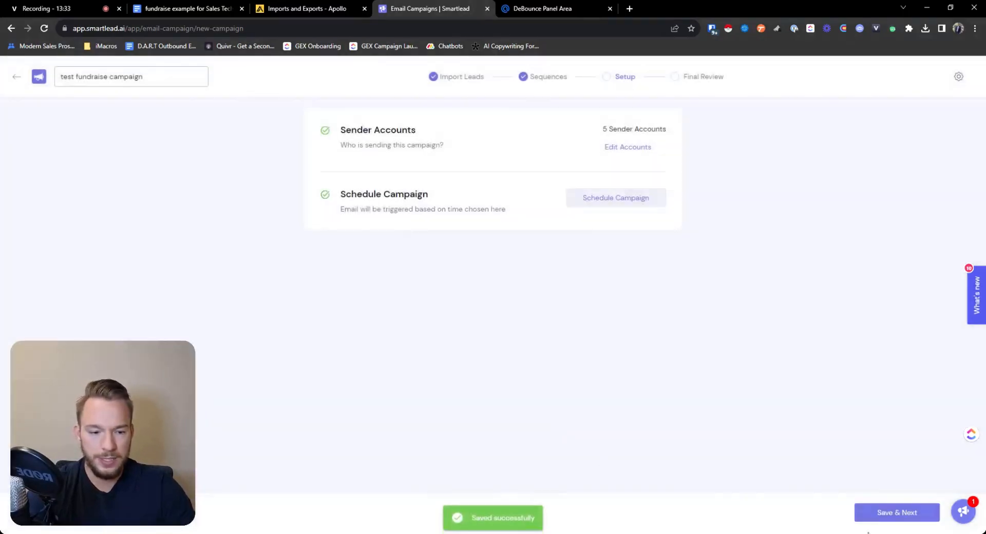
left_click(897, 512)
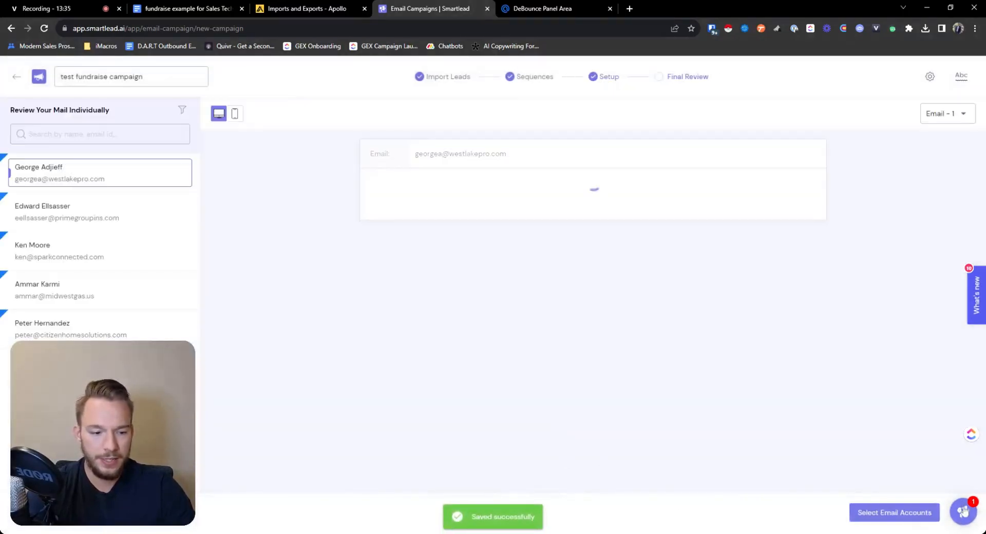
Open and dismiss the support chat, then switch to the fundraise example Google Doc.
left_click(963, 512)
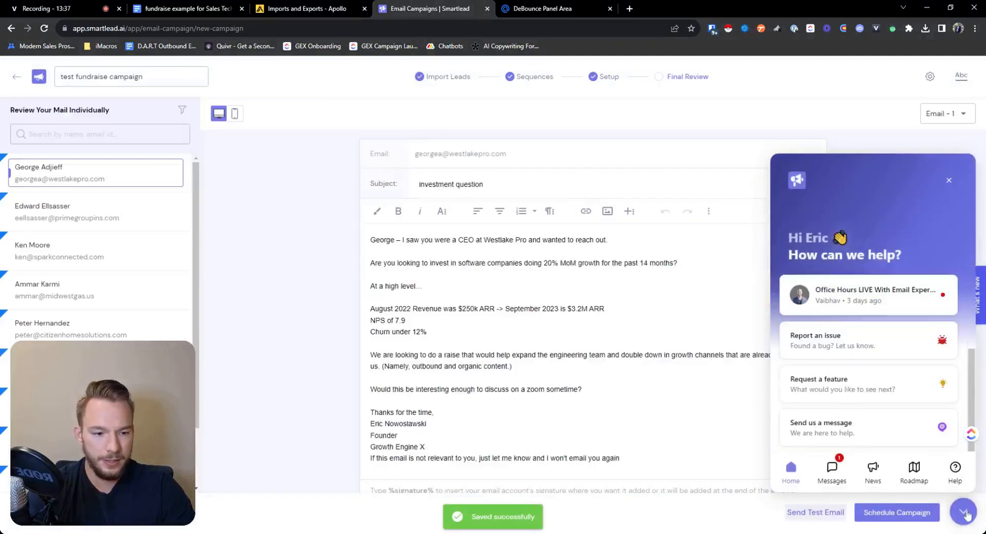
left_click(949, 181)
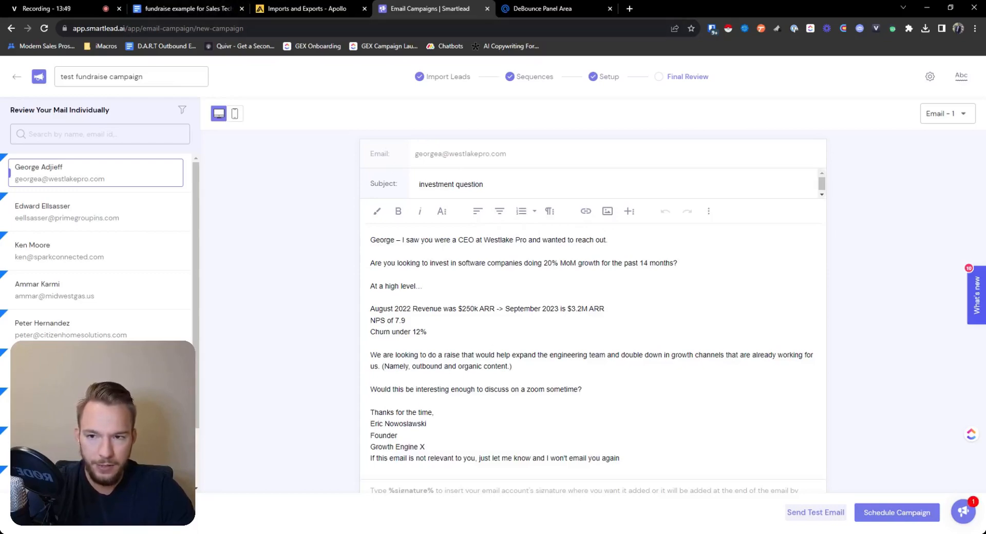
left_click(184, 9)
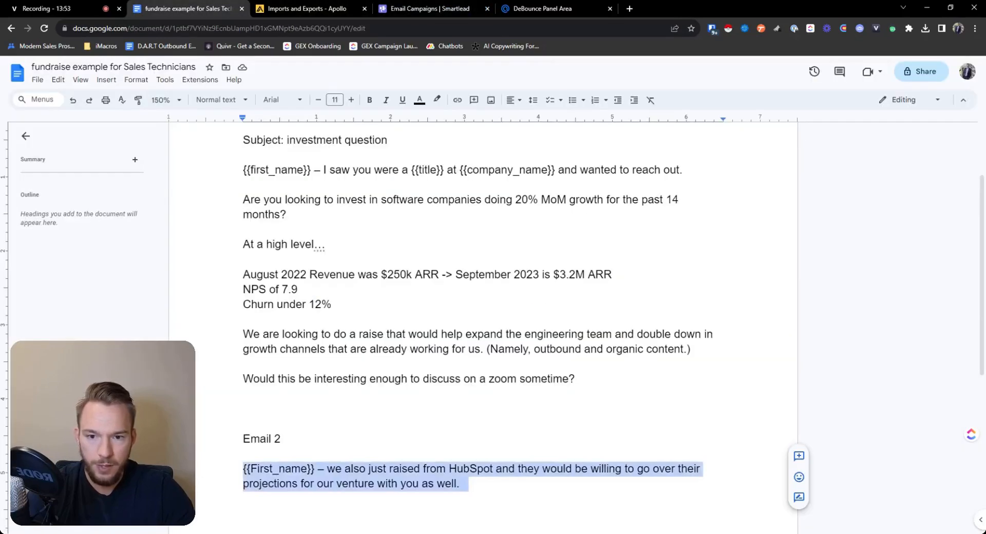
Return to Smartlead's Final Review and open the email dropdown to preview Email 2.
left_click(433, 8)
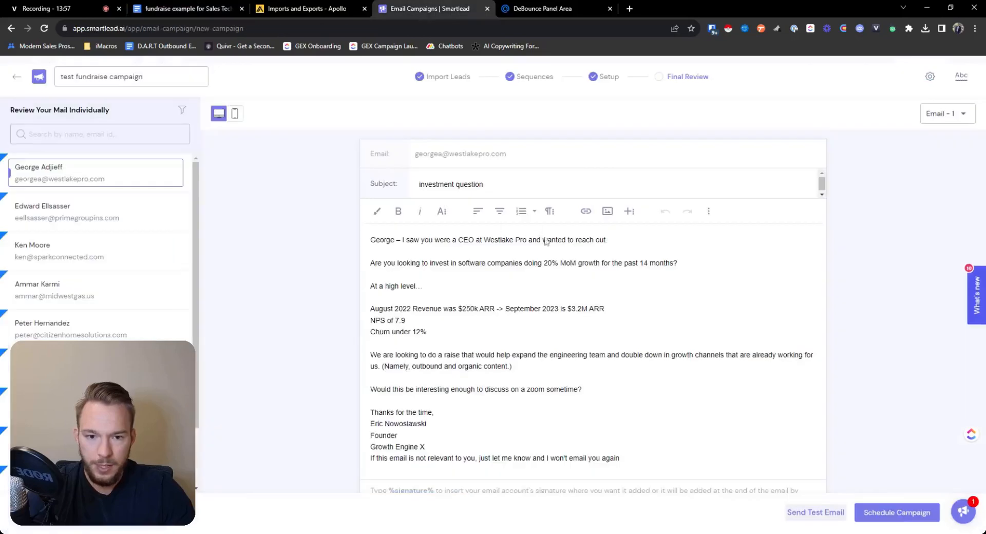
mouse_move(431, 384)
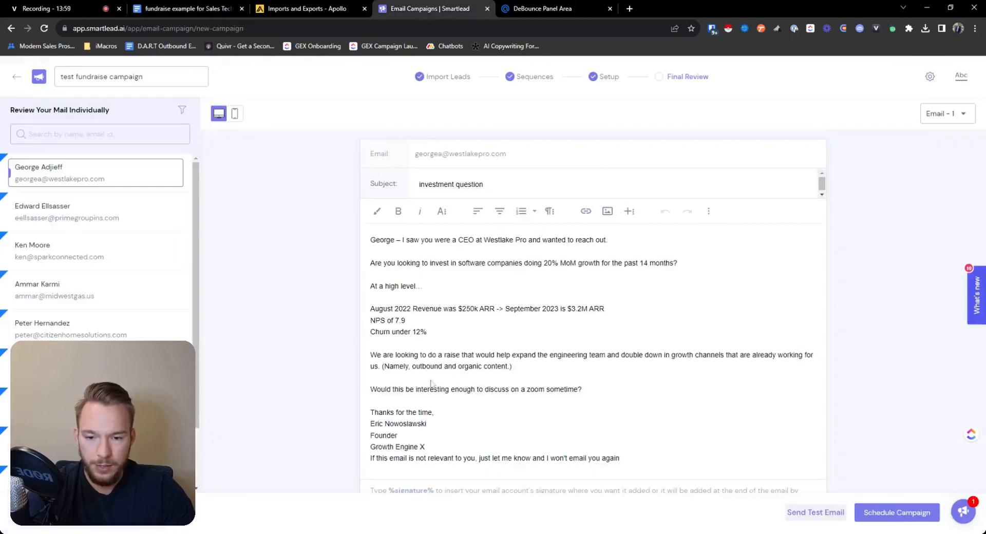
left_click(944, 113)
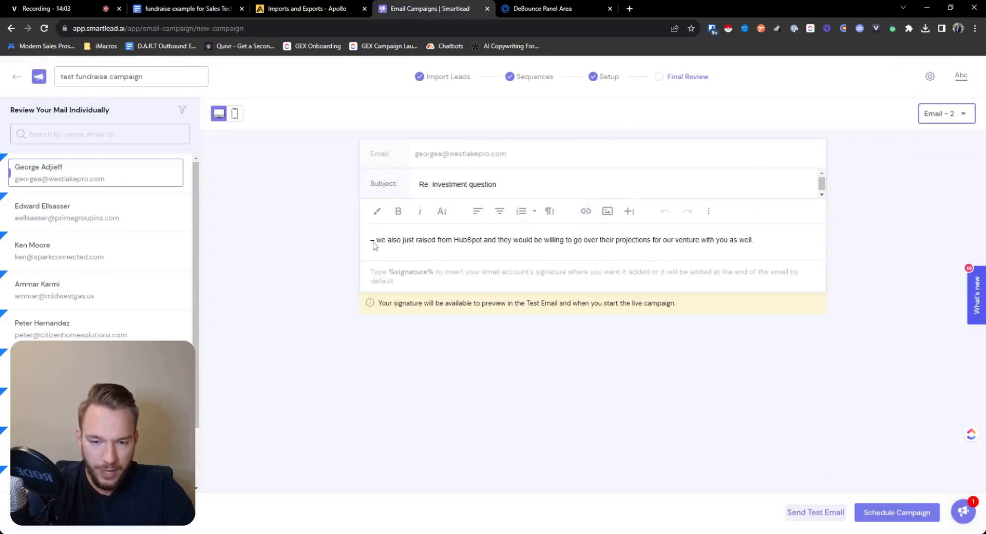
Correct the Stage 2 greeting variable to lowercase {{first_name}} and save the follow-up.
left_click(535, 76)
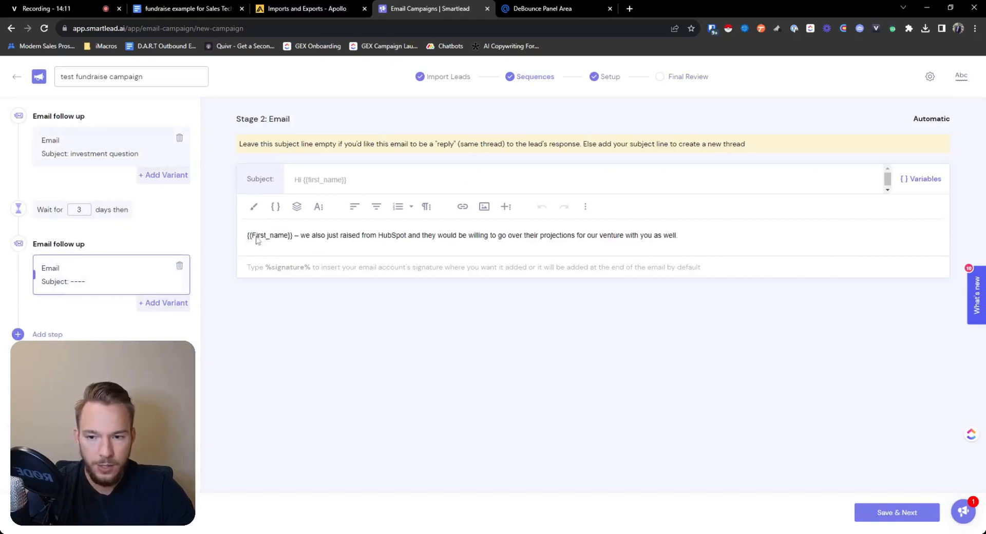
type("f")
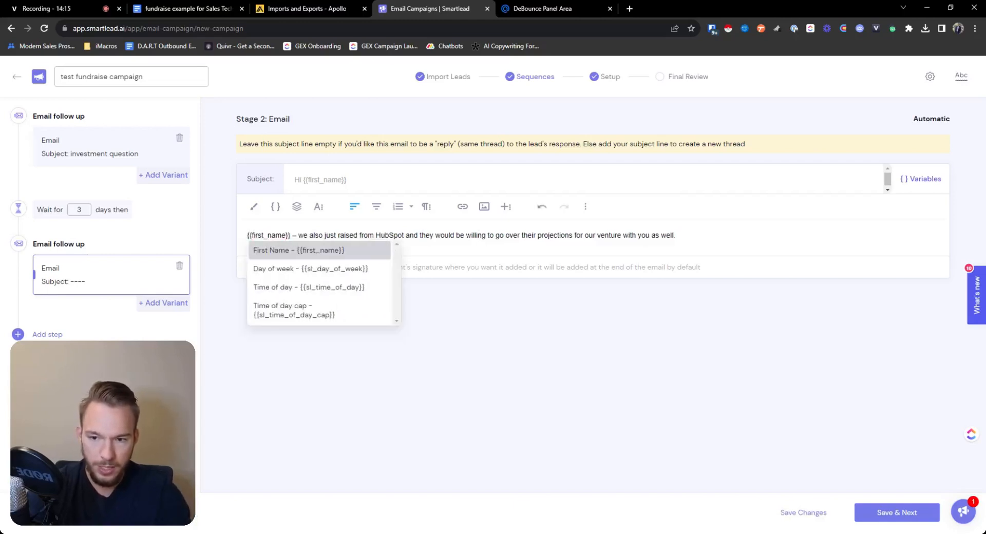
left_click(298, 251)
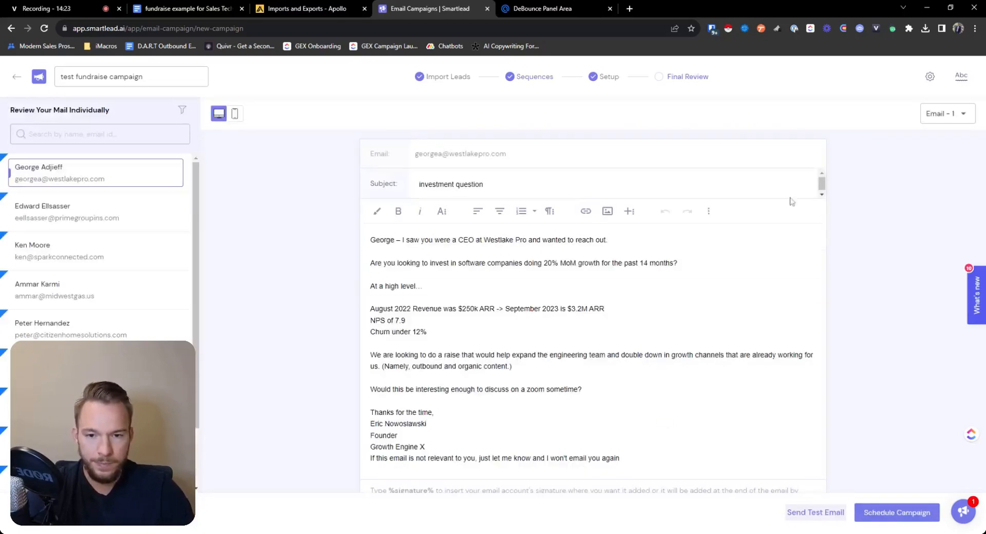
Check that Email 2 greets George by name, then preview Email 1 for other leads.
left_click(944, 114)
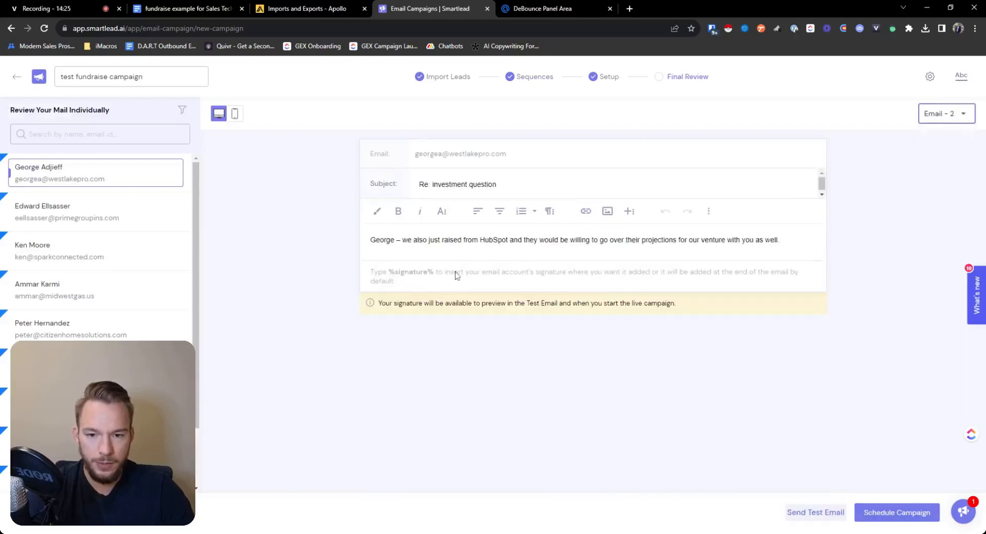
double_click(381, 240)
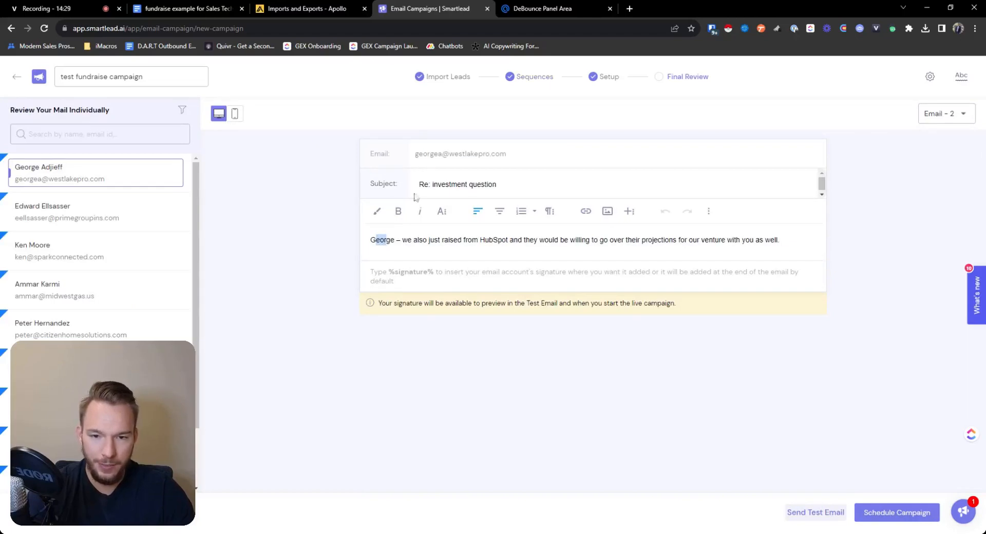
left_click(945, 113)
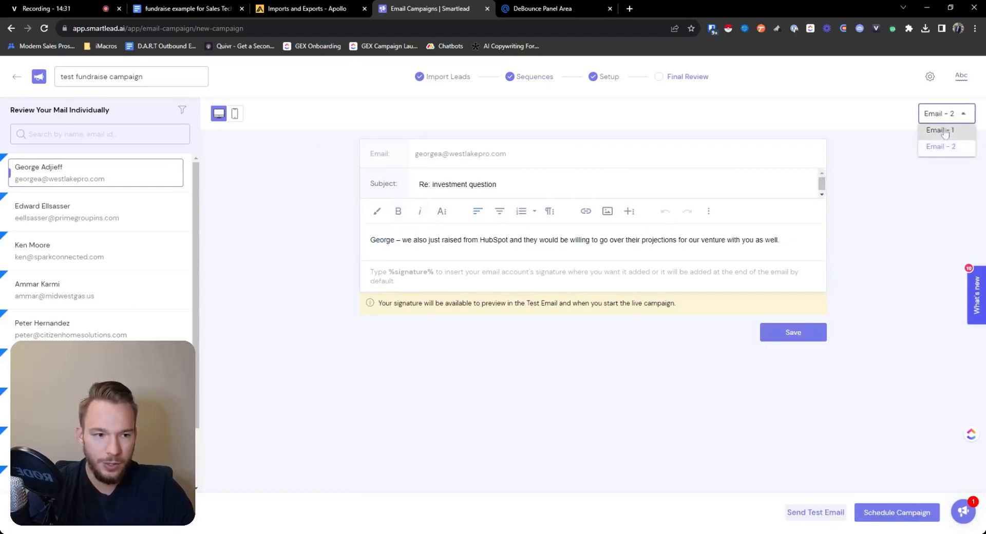
left_click(939, 130)
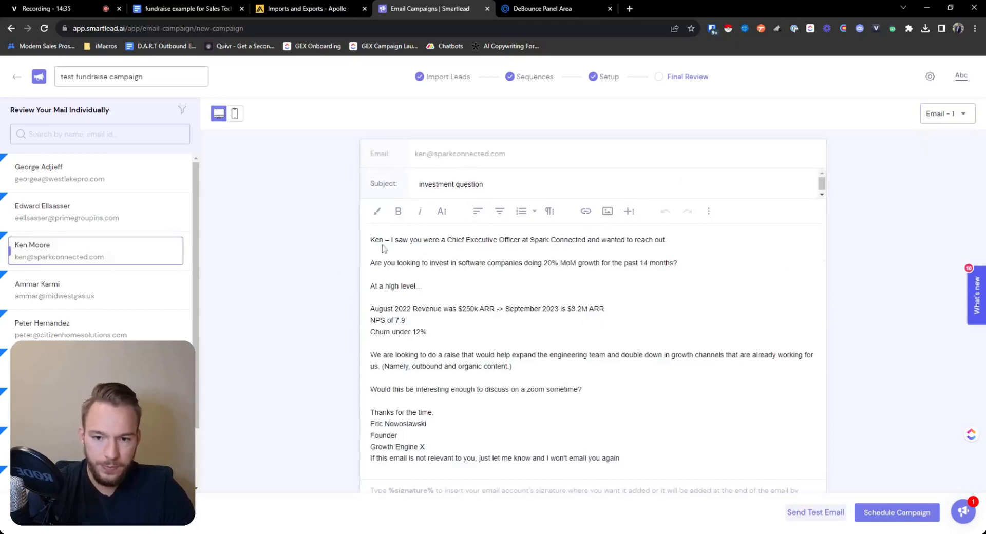
left_click(94, 291)
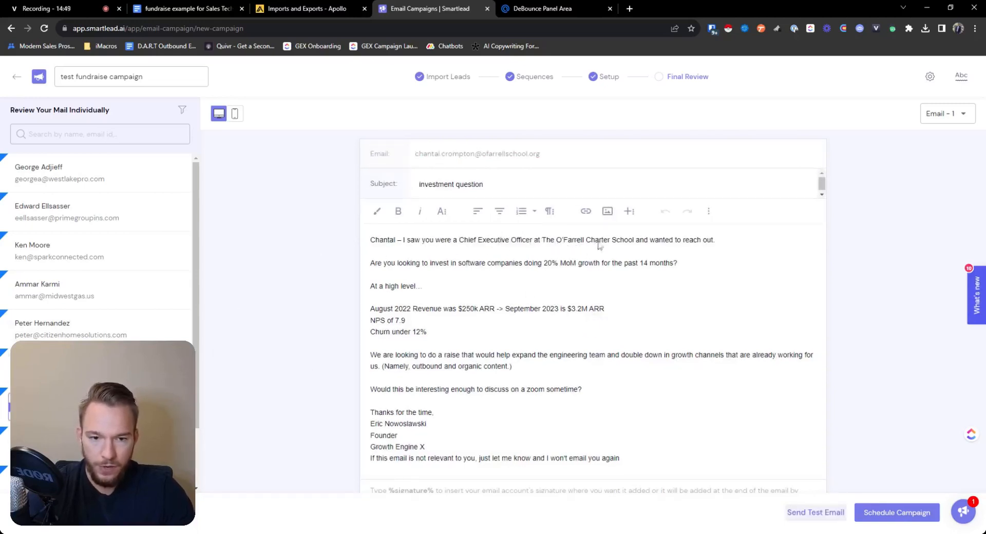
left_click_drag(543, 240, 635, 240)
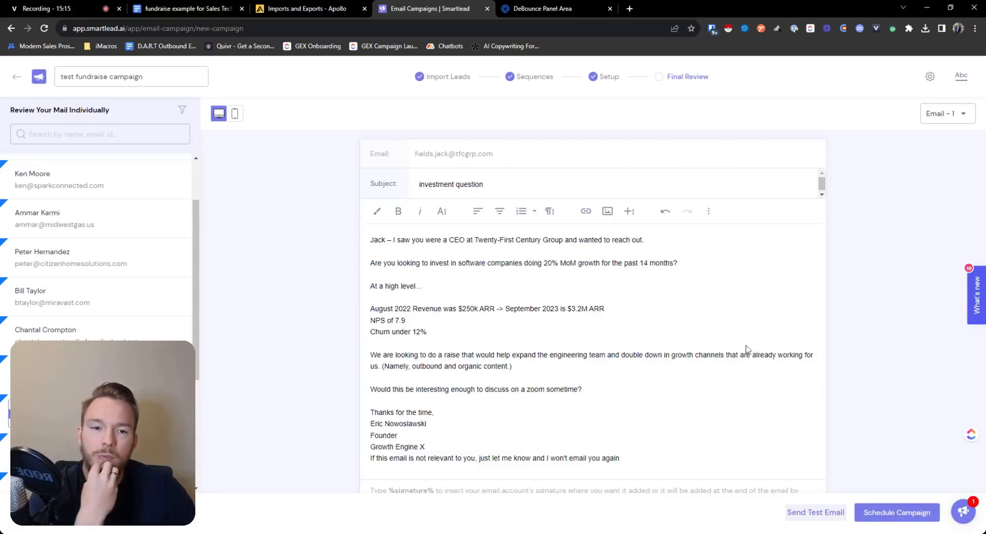
mouse_move(728, 361)
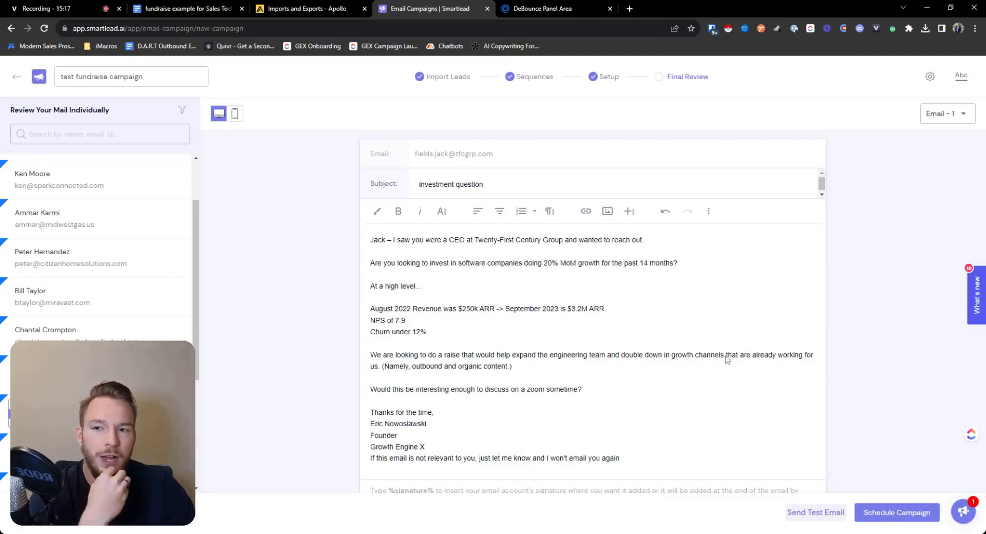
mouse_move(707, 371)
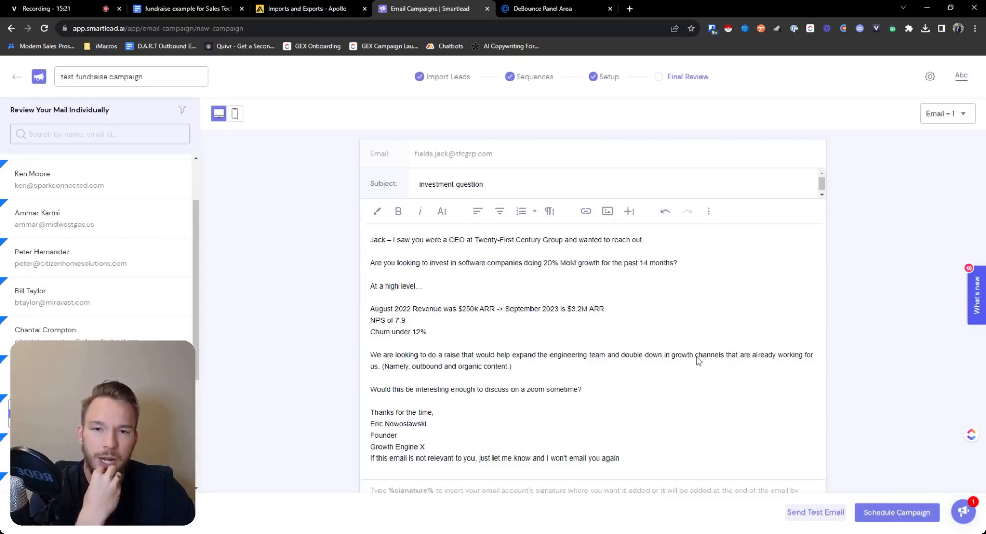
mouse_move(588, 344)
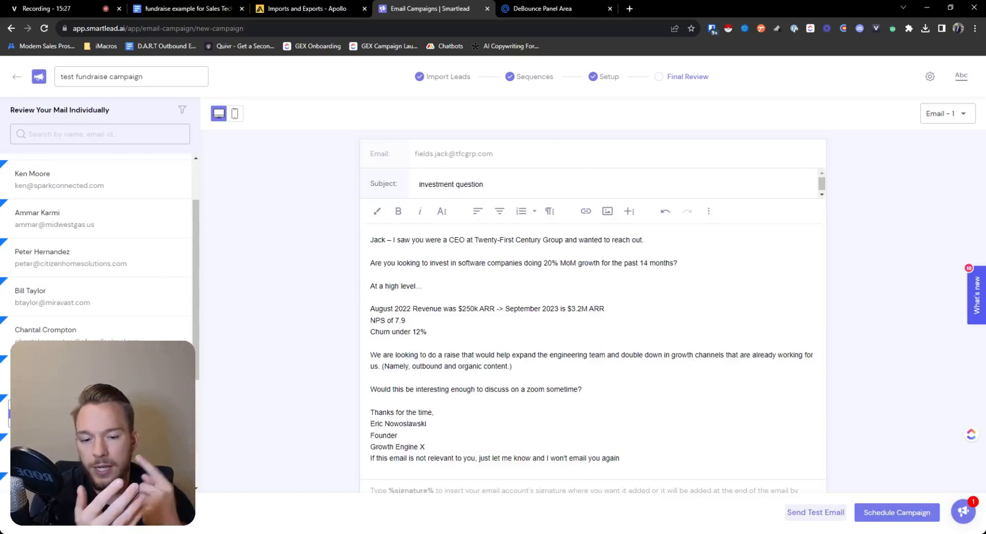
mouse_move(442, 247)
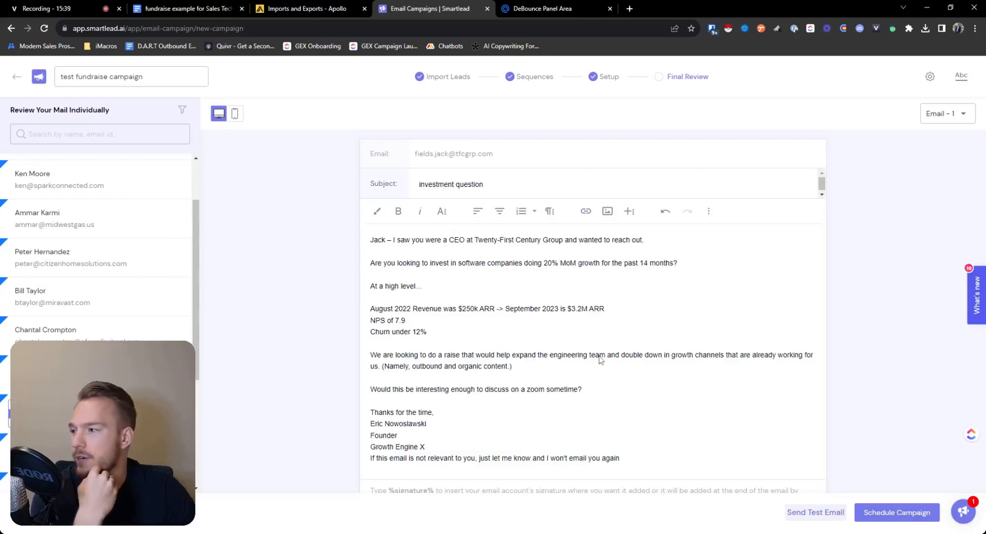
mouse_move(350, 380)
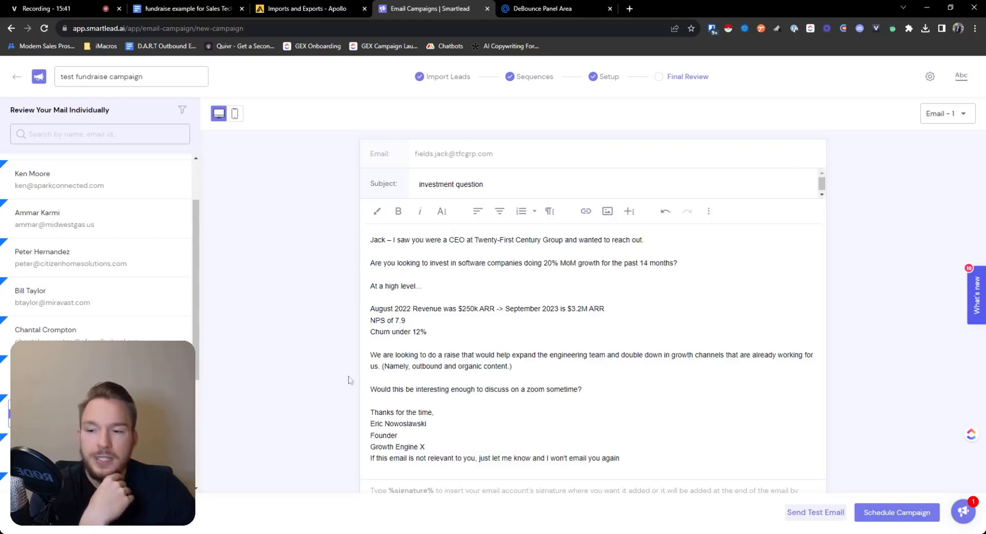
left_click(62, 330)
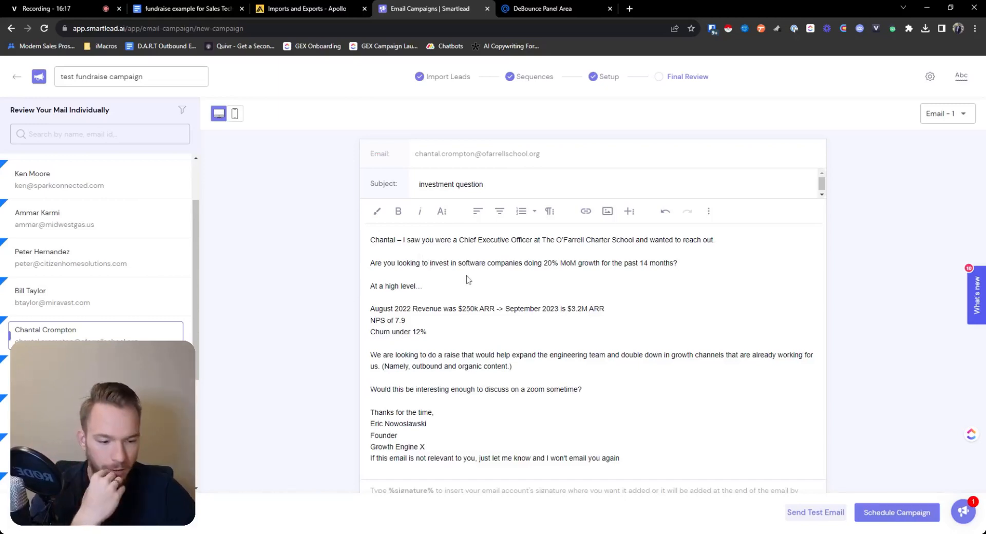
mouse_move(376, 211)
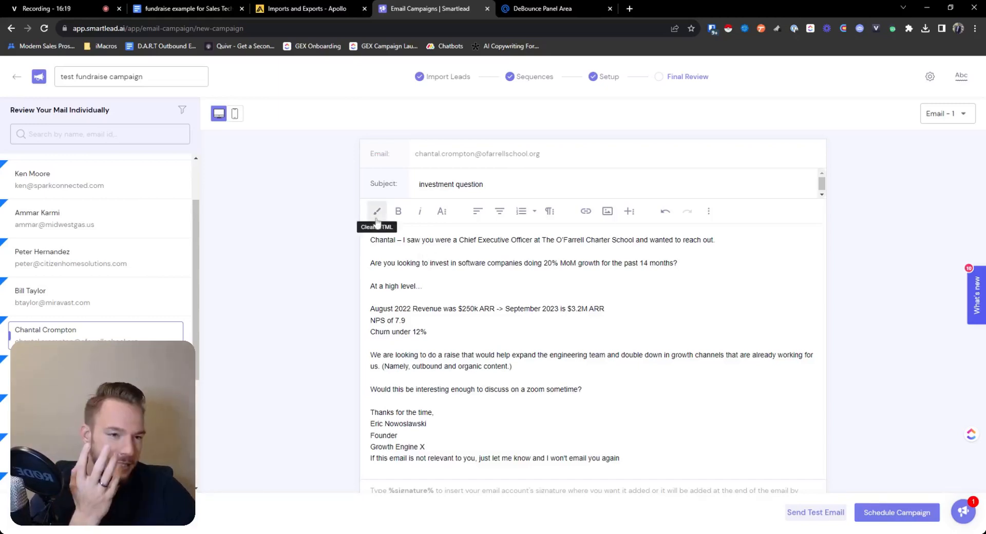